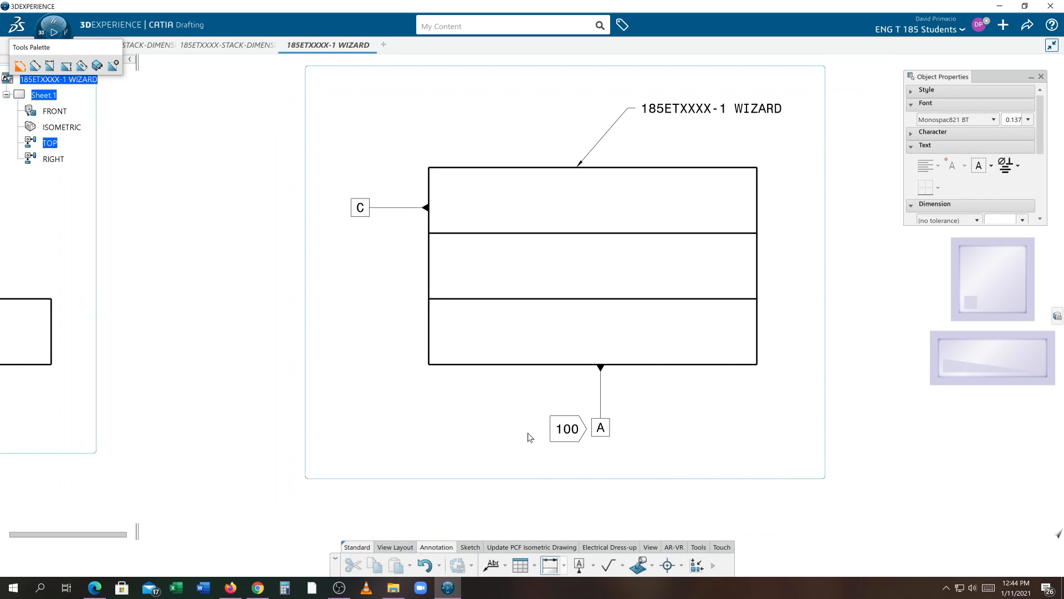
mouse_move(648, 406)
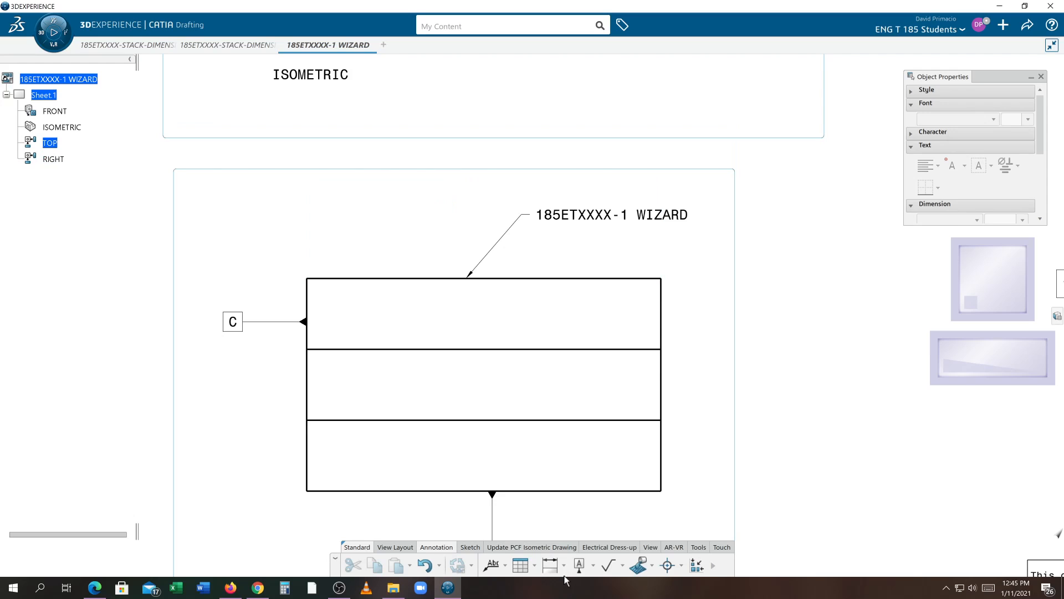
mouse_move(550, 565)
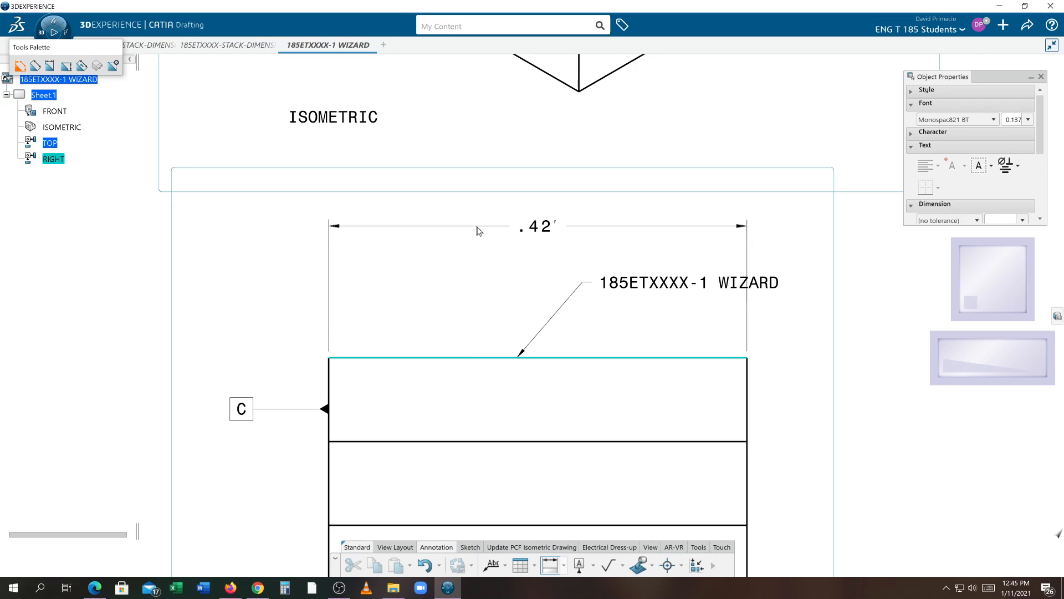
Step: Dimension the rectangle's top edge (.42) and delete the title flag note
left_click(537, 226)
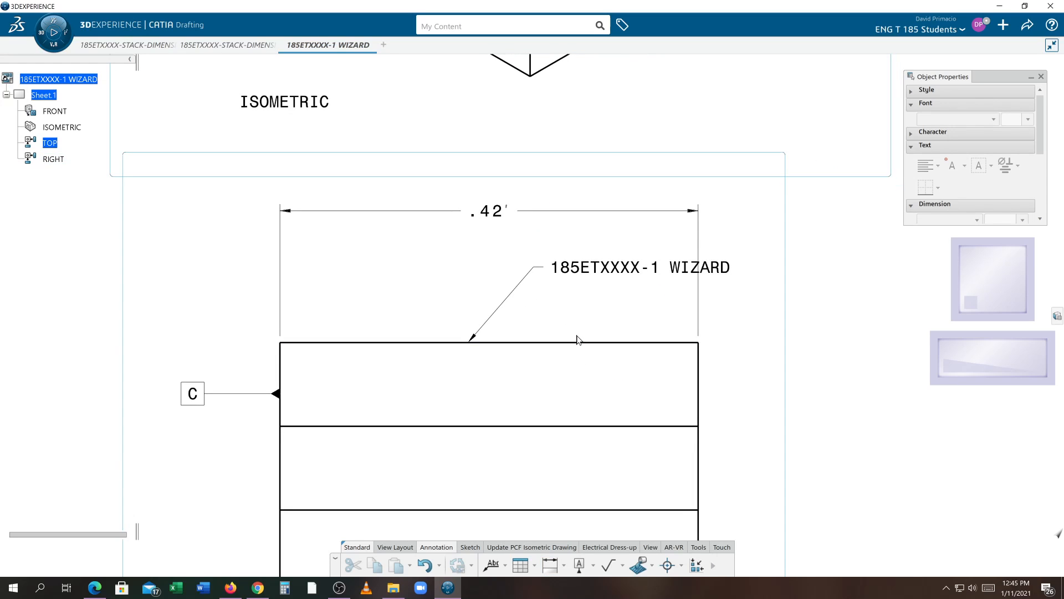
left_click(638, 267)
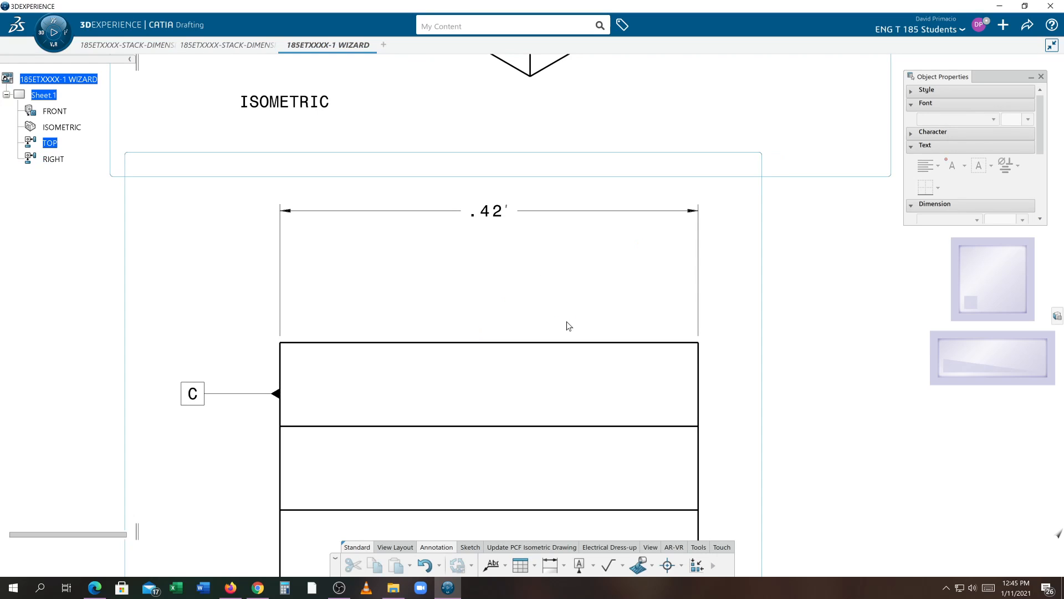
left_click(488, 211)
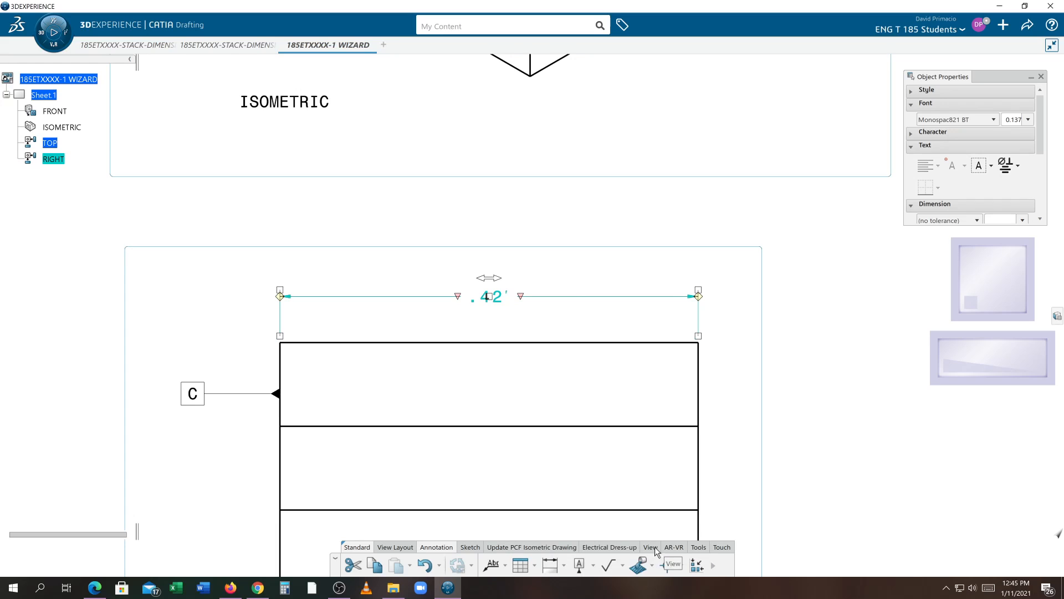
Step: Switch to the View tools and move the .42 dimension closer above the top view
left_click(650, 546)
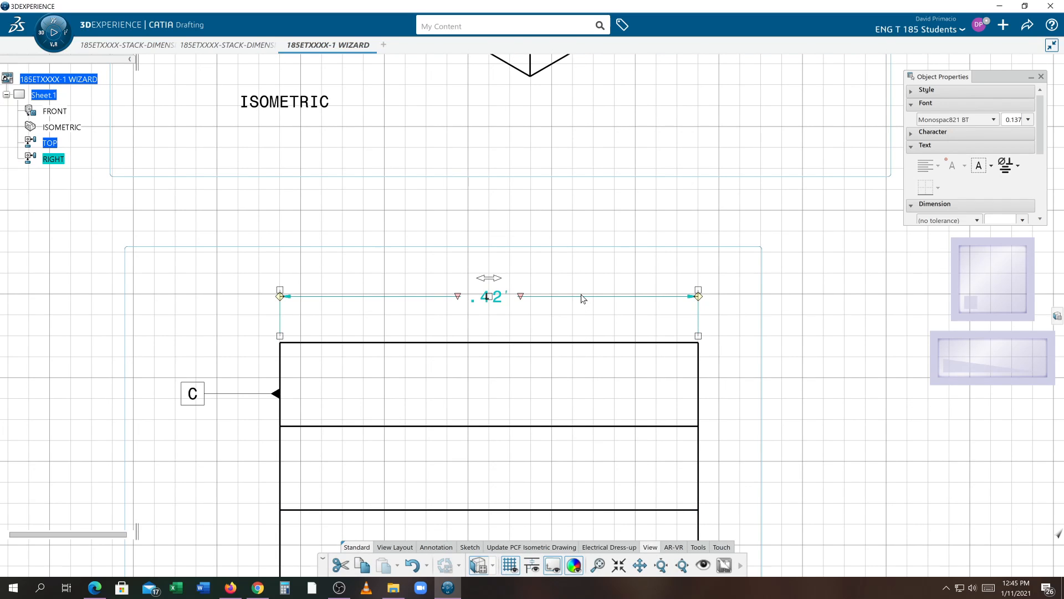
mouse_move(582, 298)
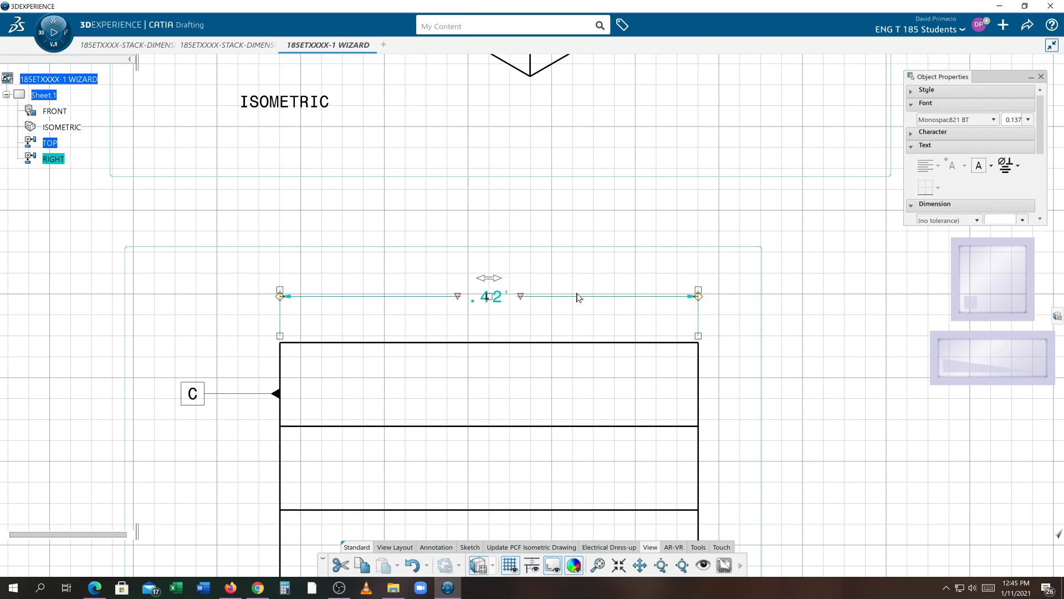
left_click(567, 301)
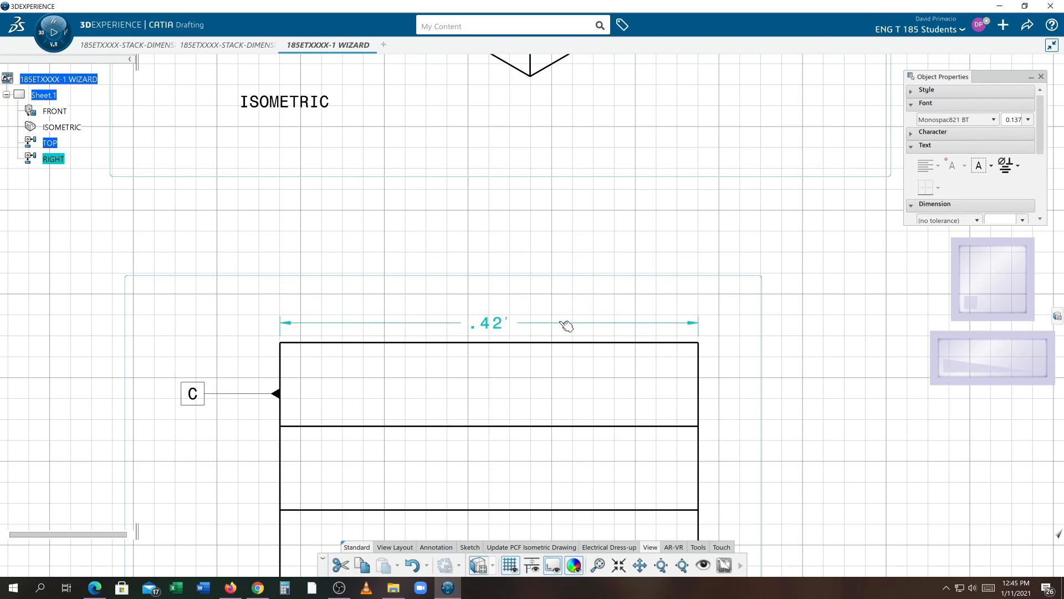
left_click_drag(567, 325, 564, 305)
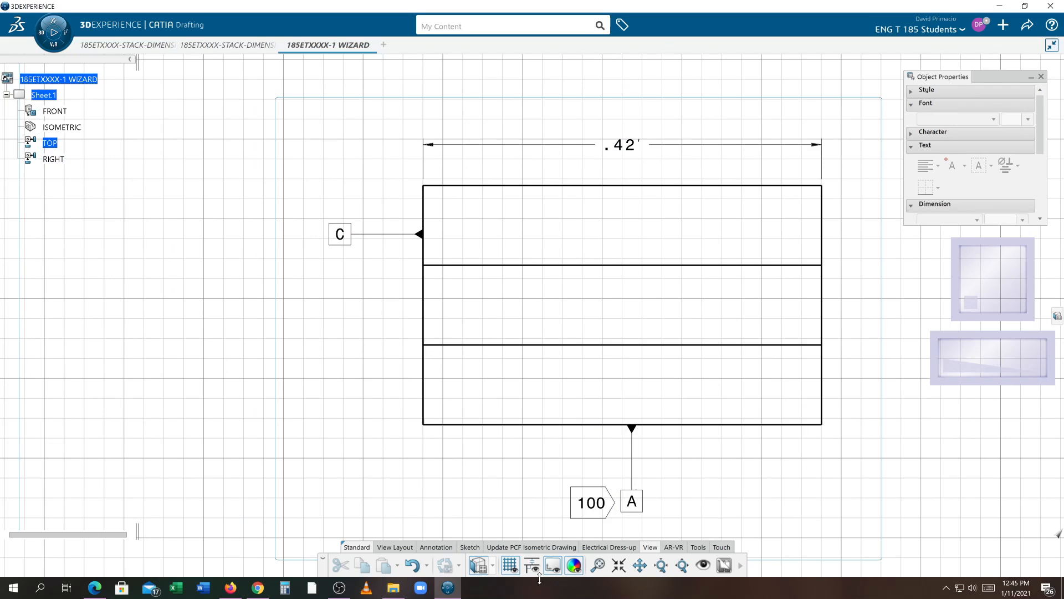
mouse_move(535, 553)
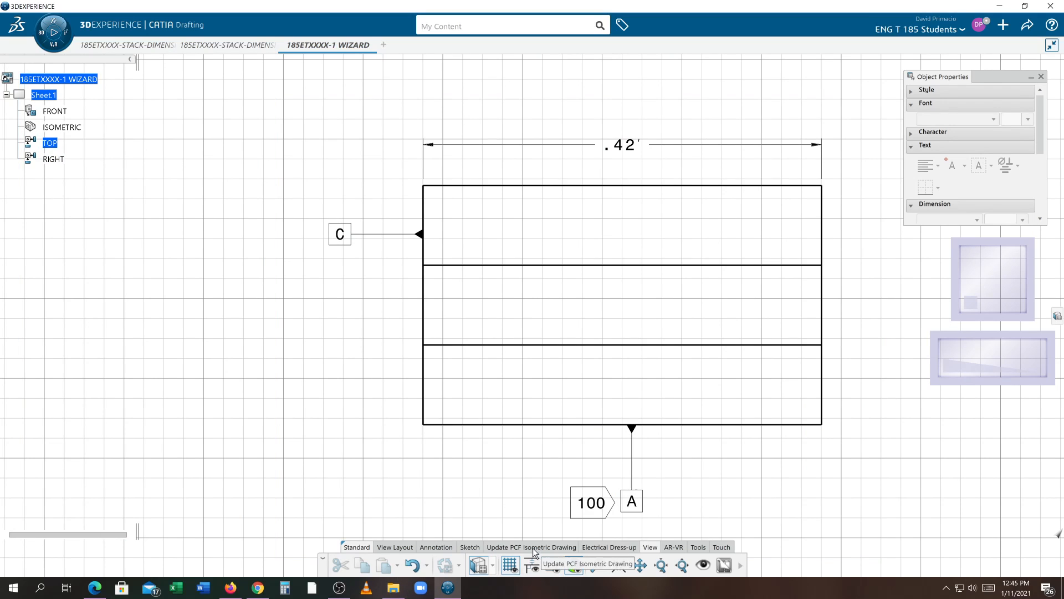
mouse_move(531, 564)
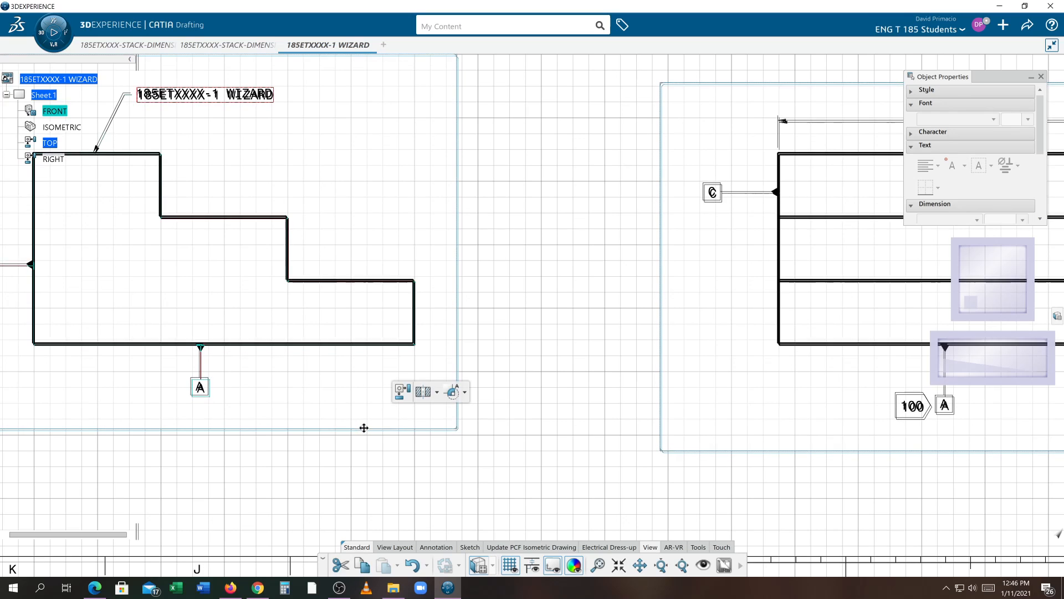
left_click(352, 392)
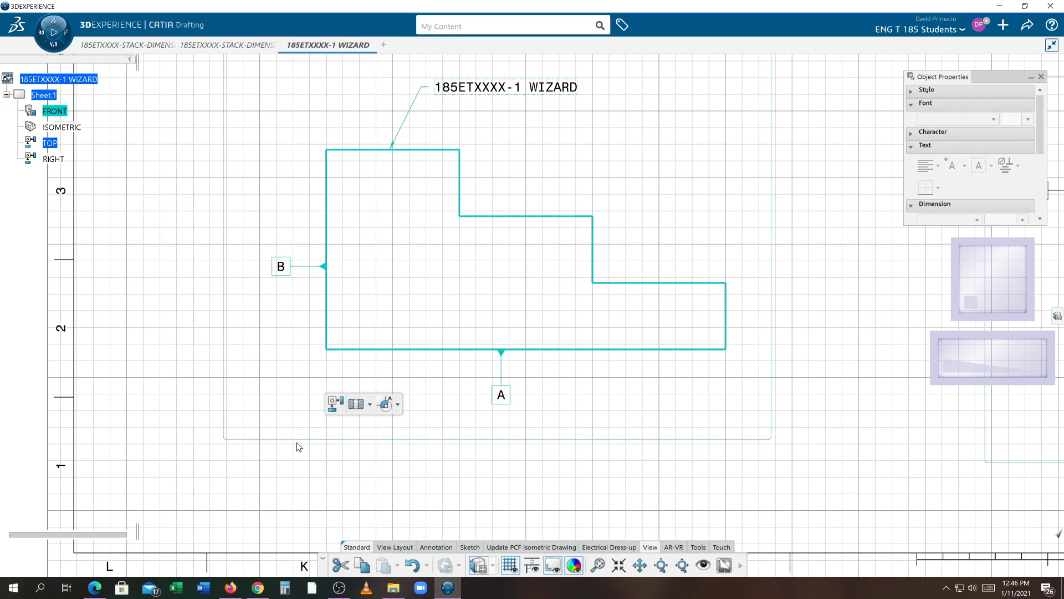
left_click(295, 438)
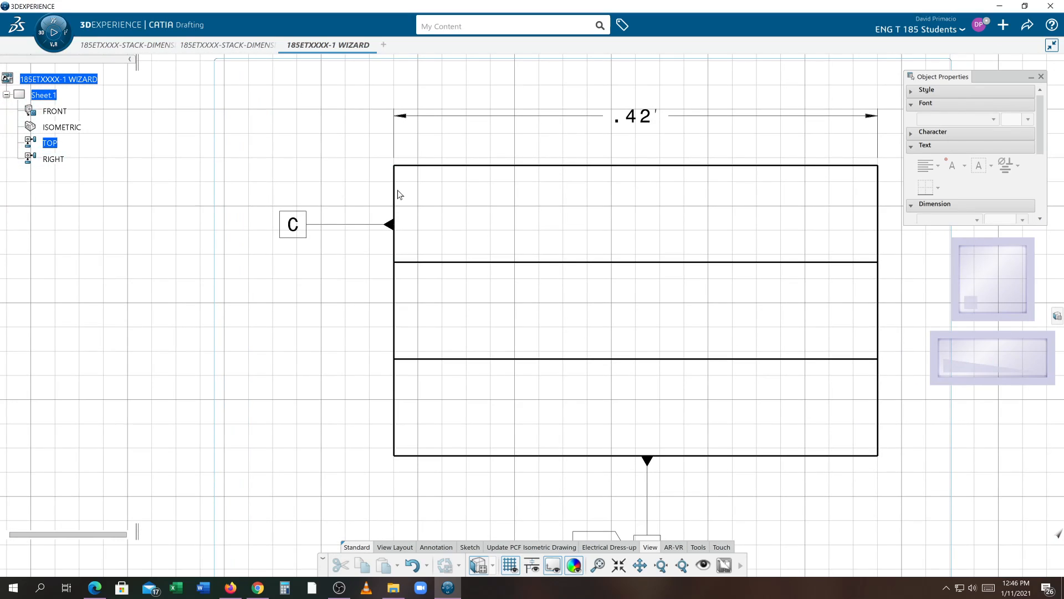
mouse_move(419, 146)
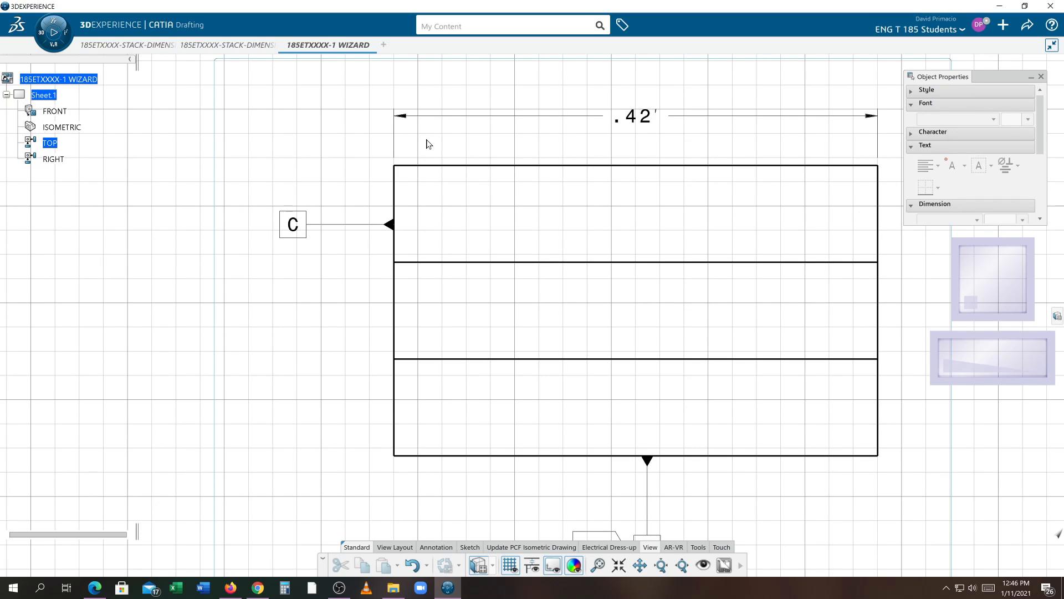
mouse_move(533, 237)
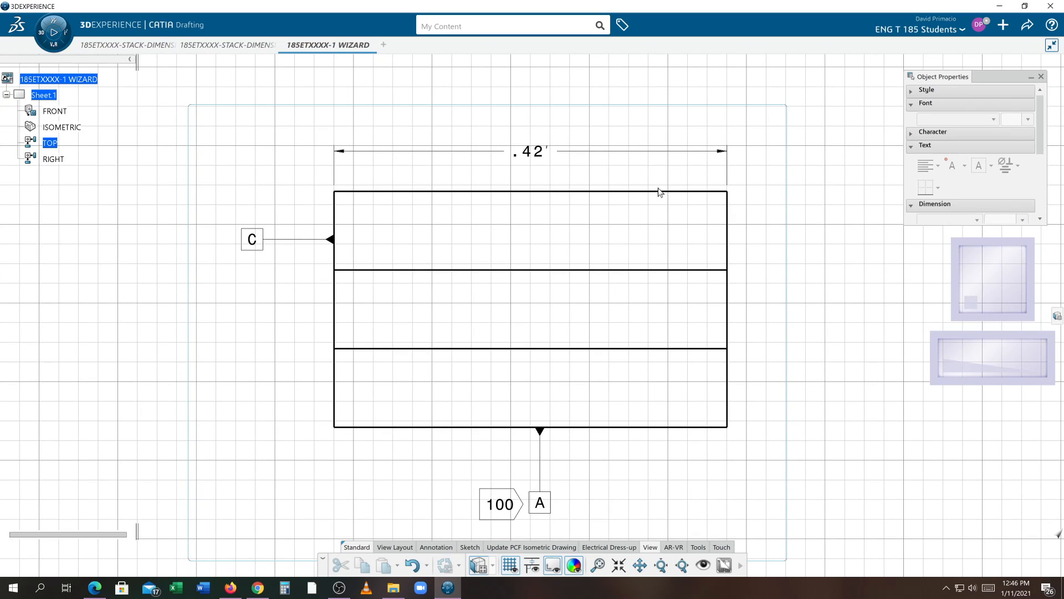
mouse_move(471, 547)
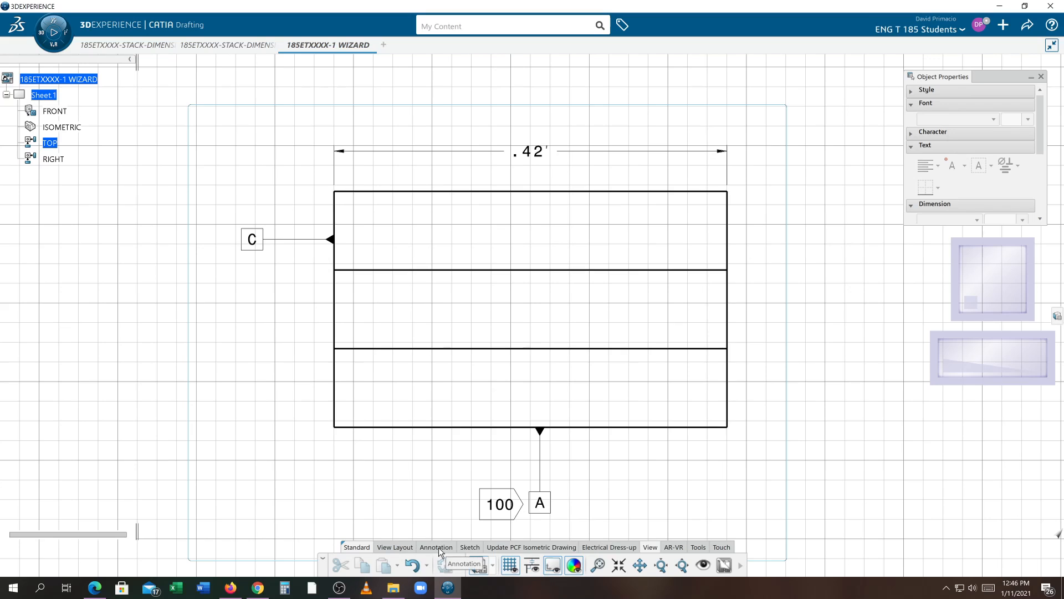
Step: Place the 185ETXXXX-1 WIZARD flag note with its leader on the rectangle's right edge
left_click(435, 547)
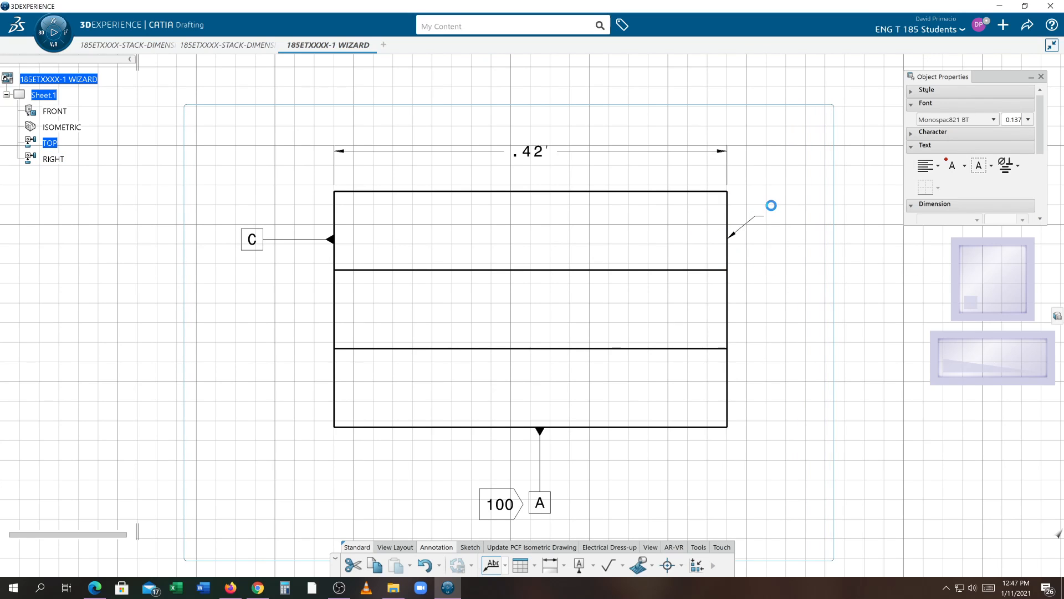
double_click(770, 206)
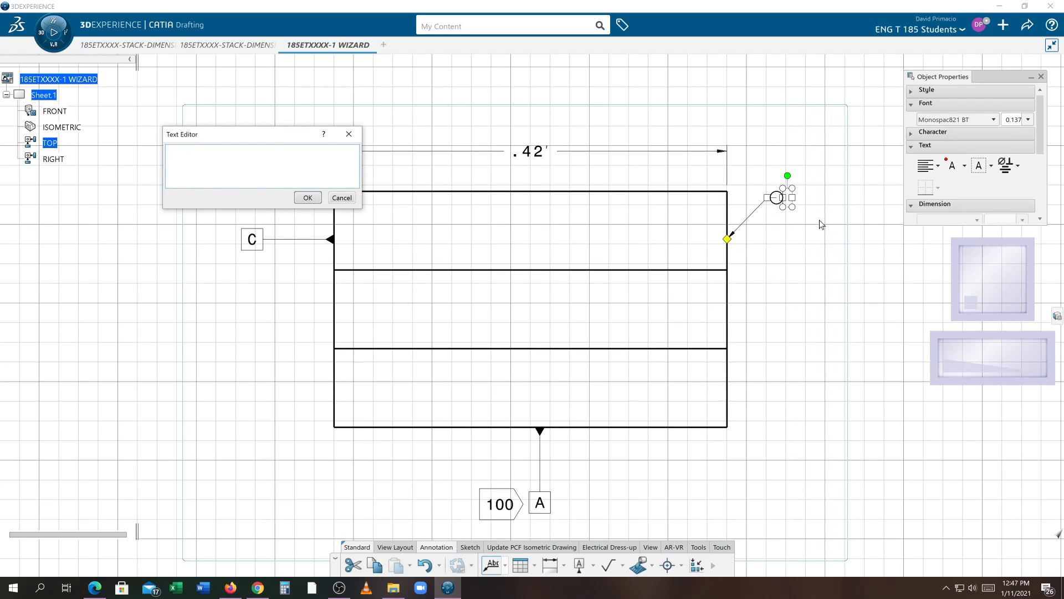
type("Create a Flag note in a drawing CATIA 3D Experience")
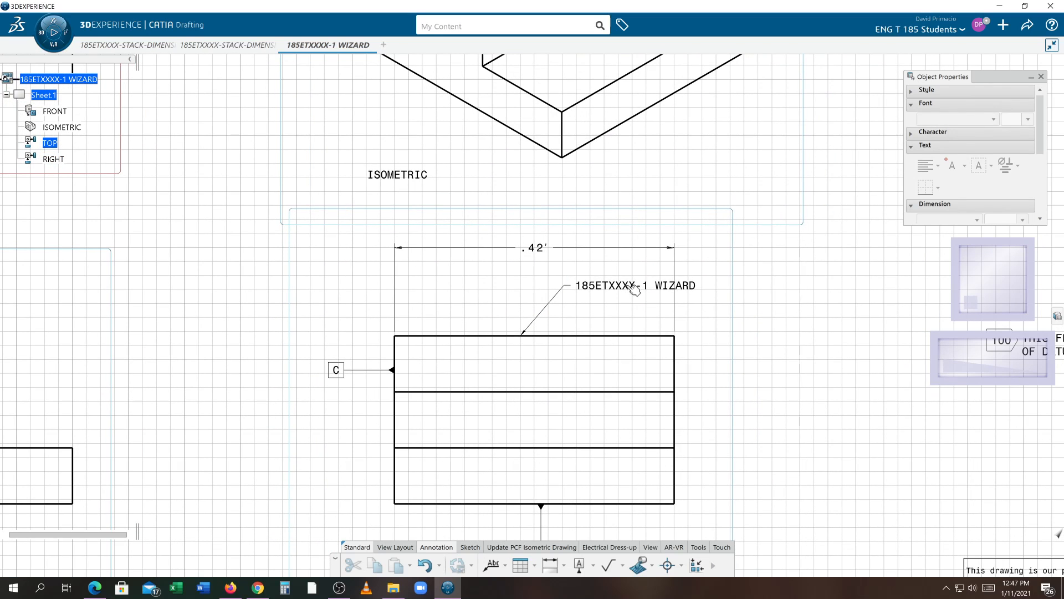
double_click(634, 285)
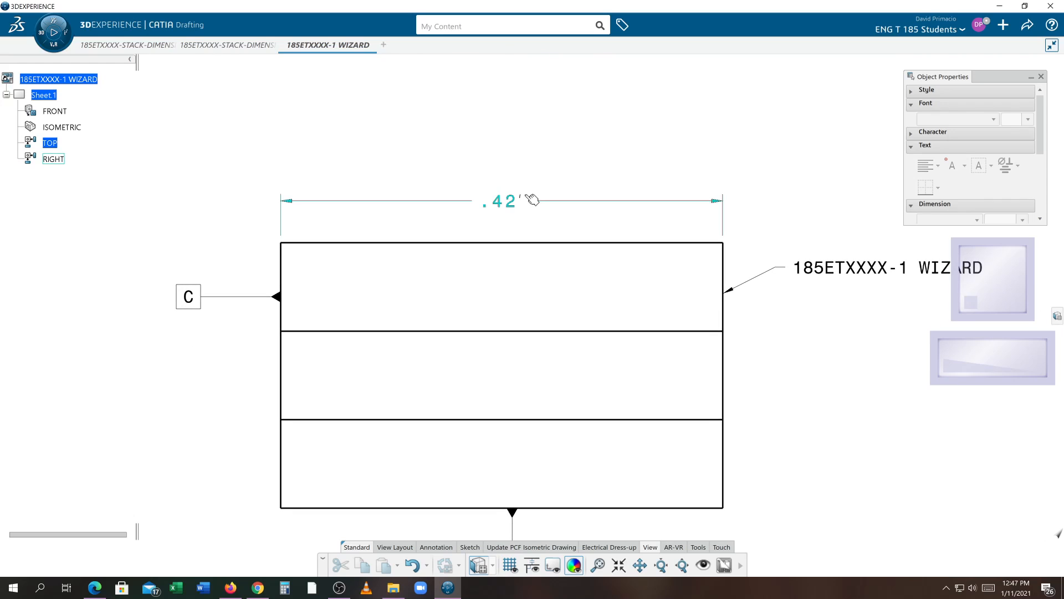
Step: Bring up the Properties dialog for the .42 dimension from its context menu
left_click(500, 200)
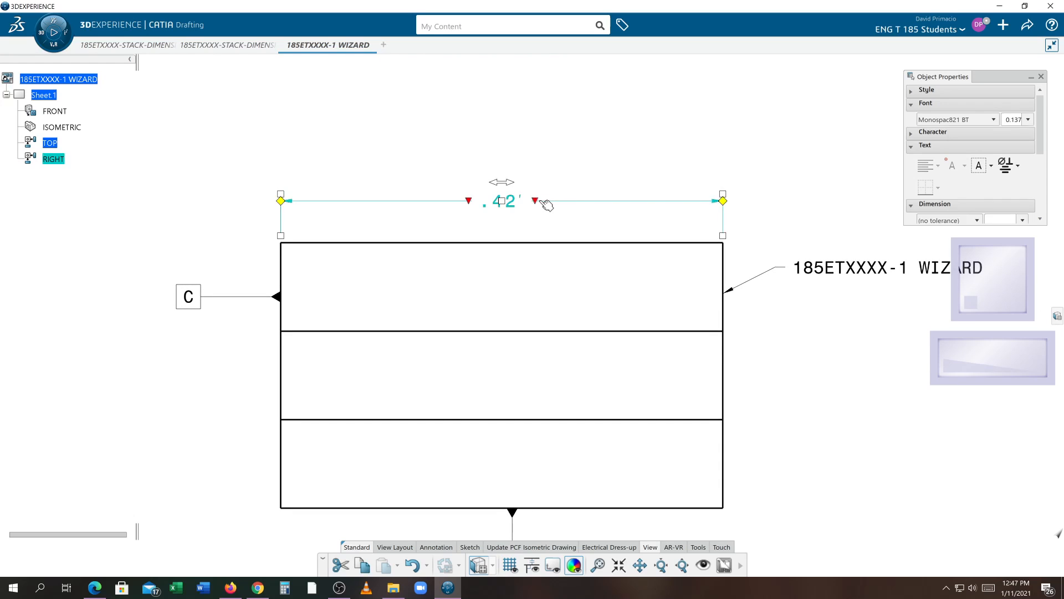
left_click(538, 201)
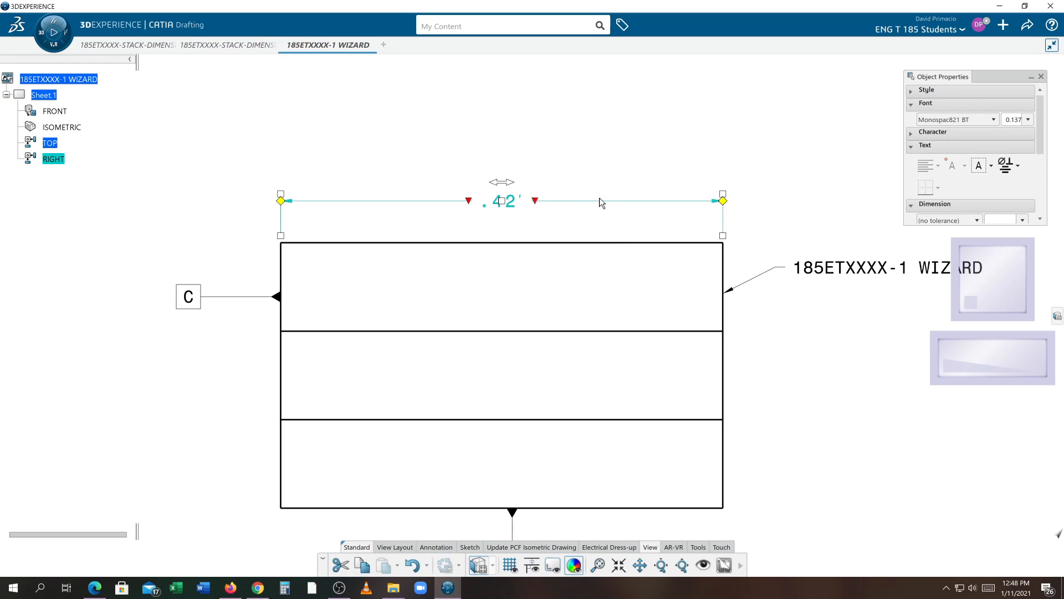
right_click(556, 201)
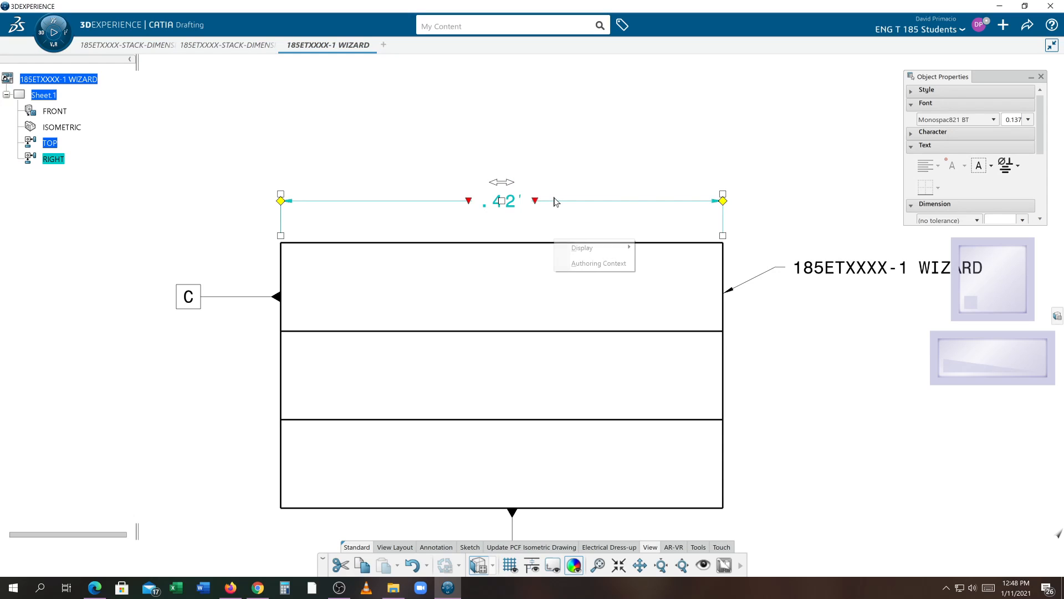
right_click(555, 206)
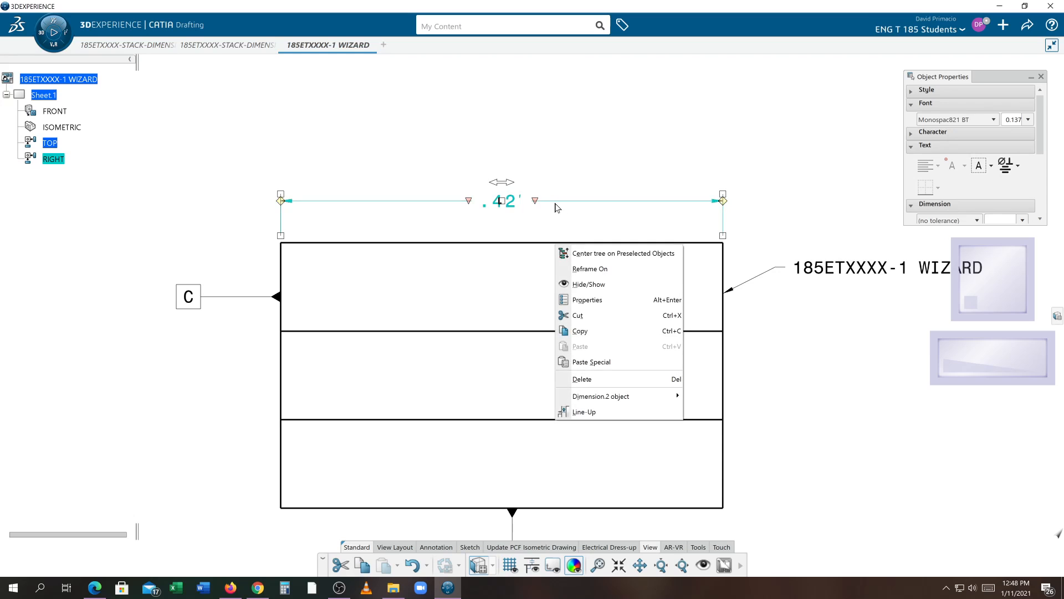
mouse_move(587, 299)
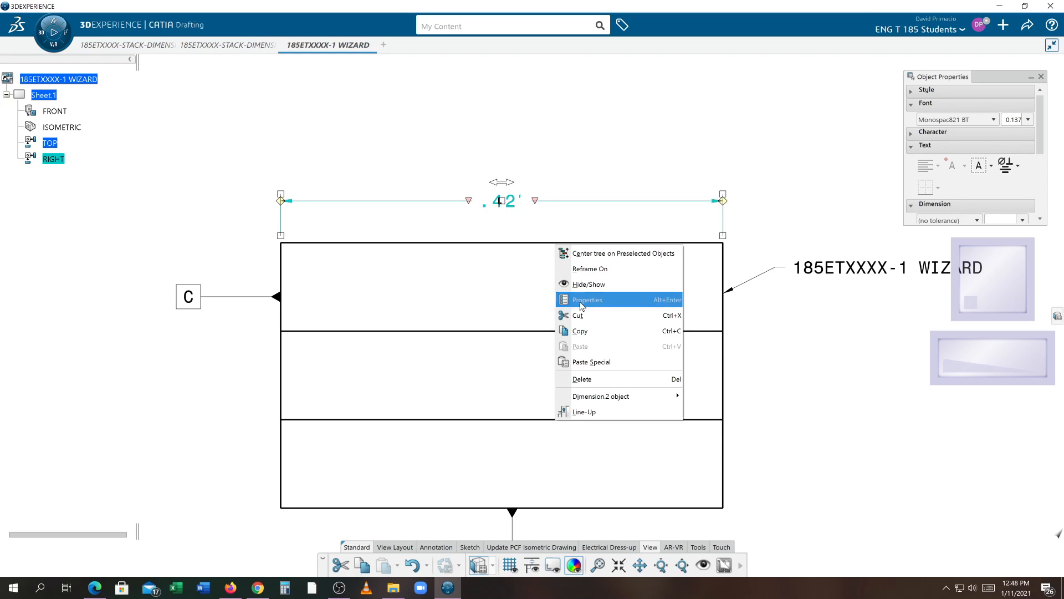
left_click(586, 300)
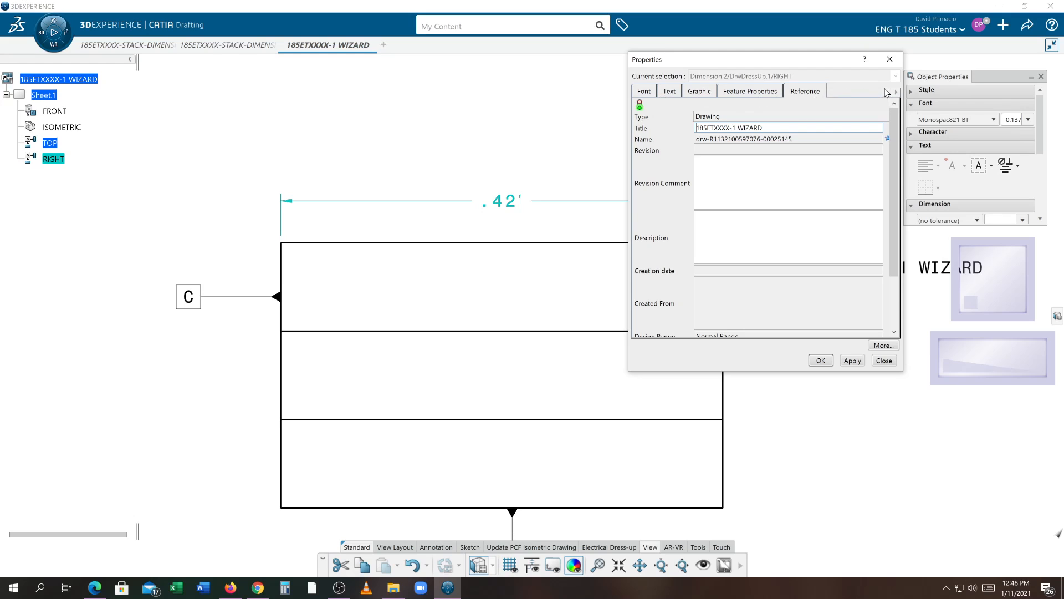
Step: Set the dimension's Value description to NUM.DINC decimal inches so it reads 5.00
left_click(896, 91)
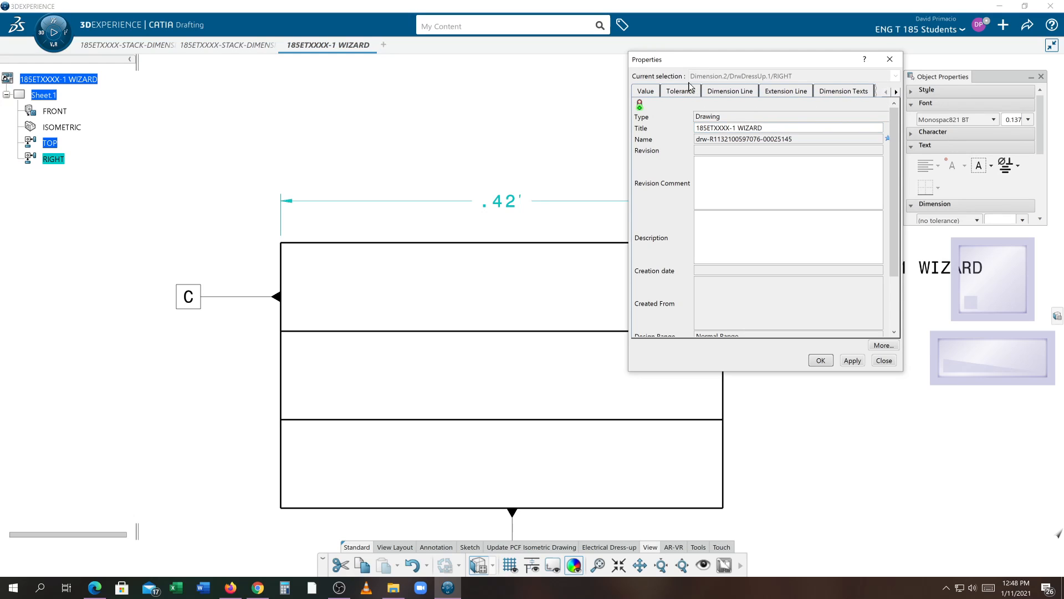
left_click(644, 90)
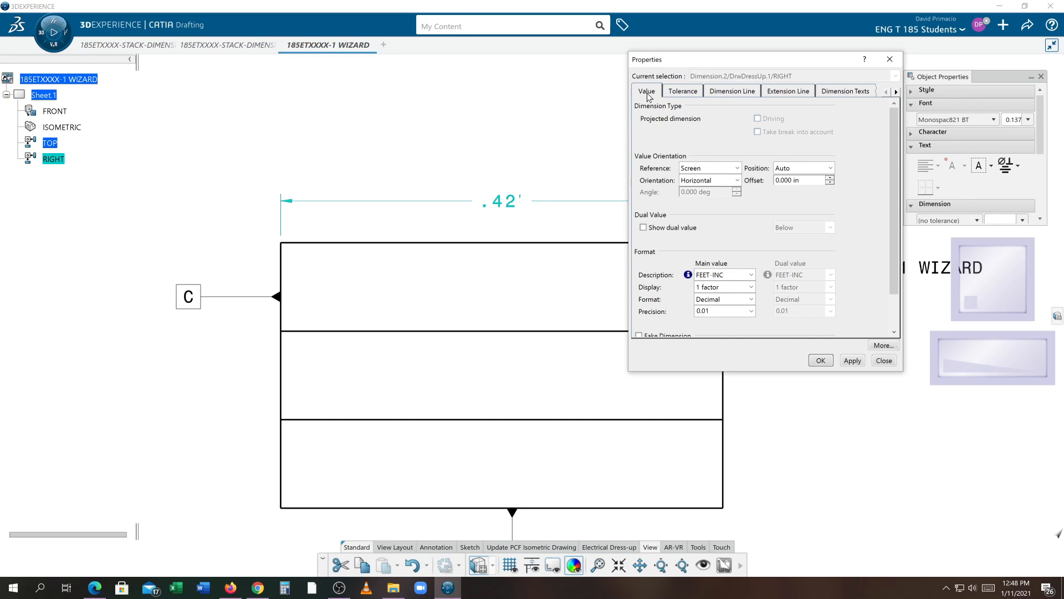
mouse_move(647, 99)
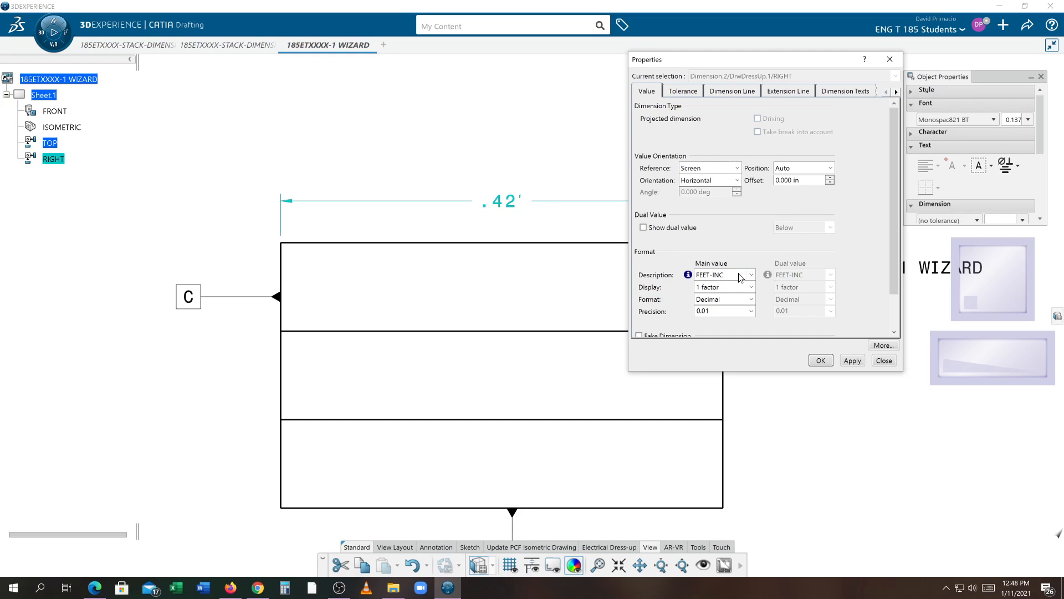
left_click(750, 273)
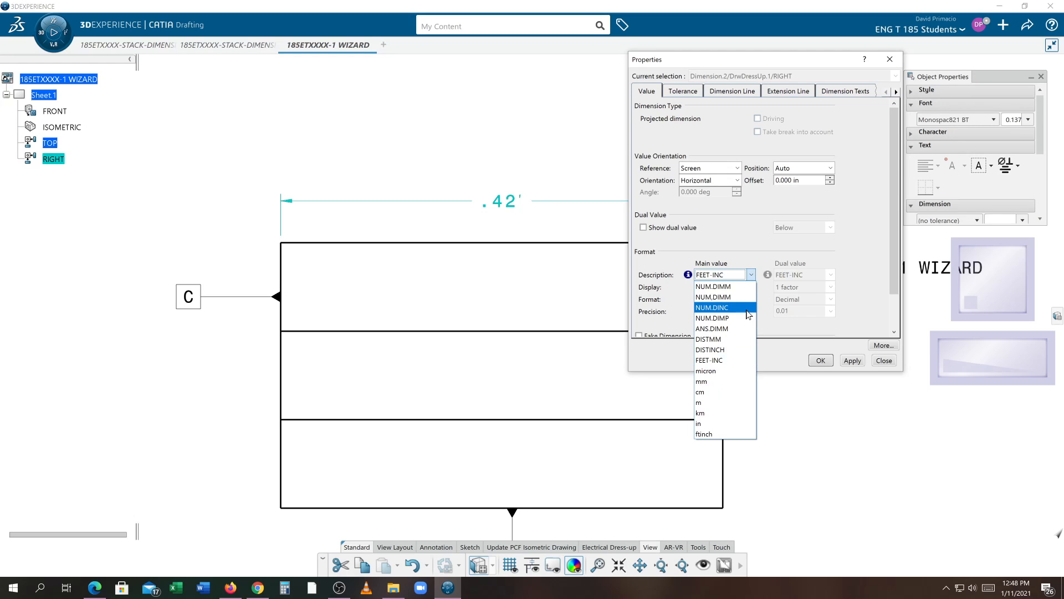
left_click(711, 308)
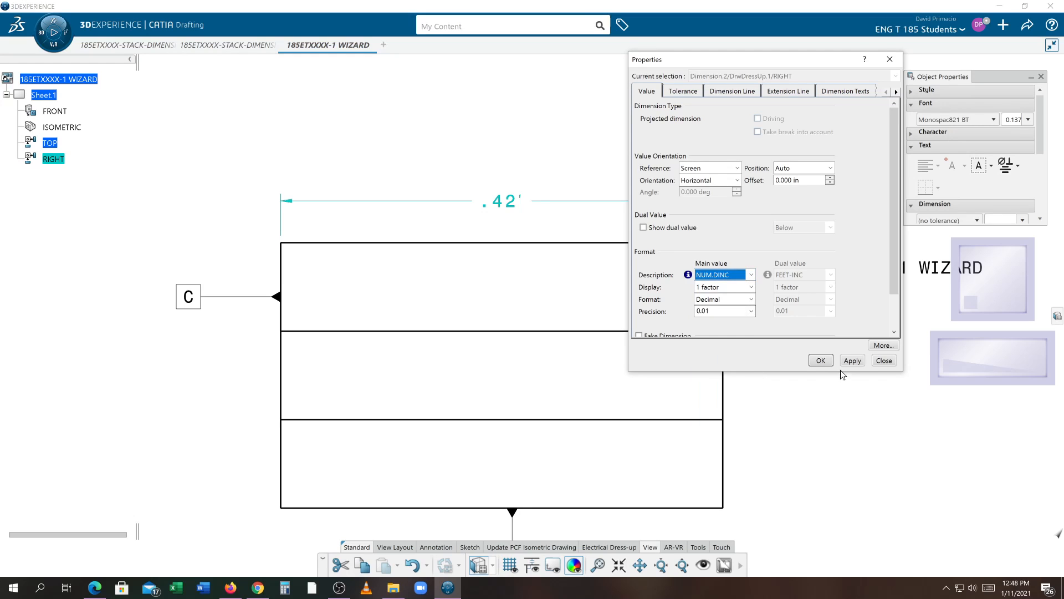
left_click(820, 359)
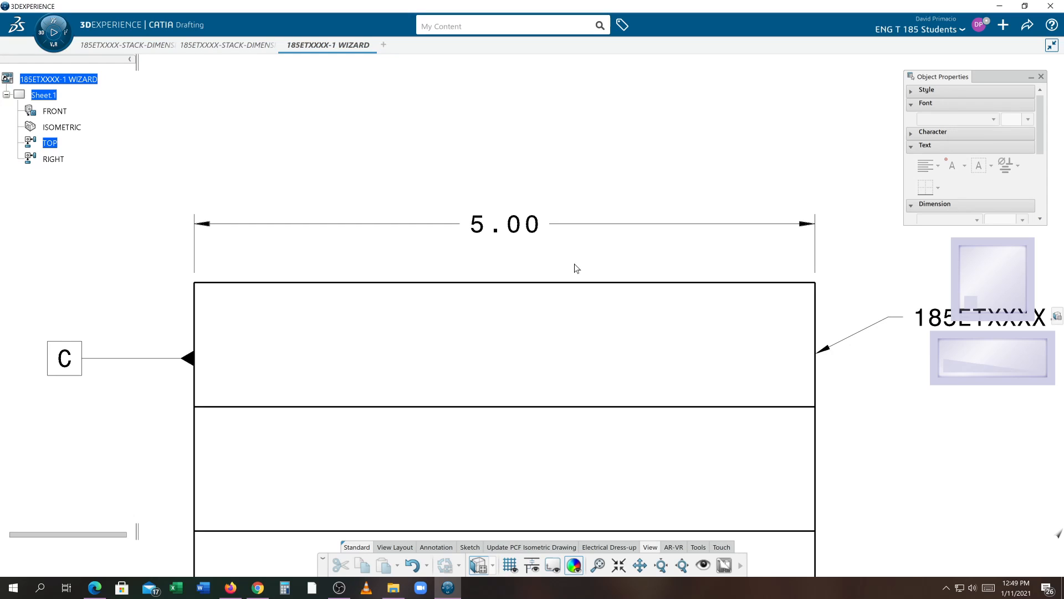
mouse_move(586, 236)
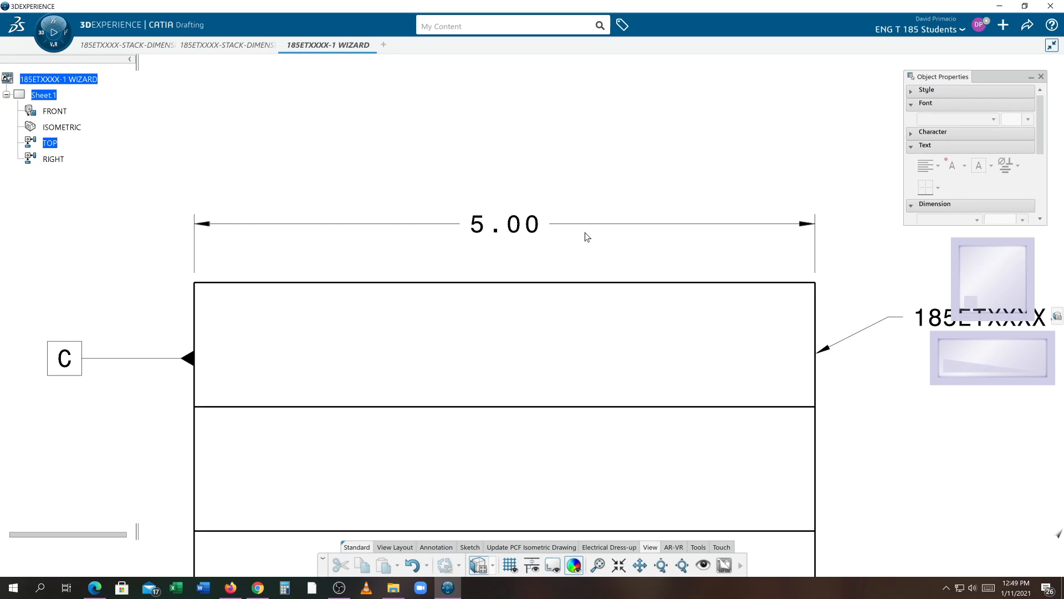
left_click(593, 224)
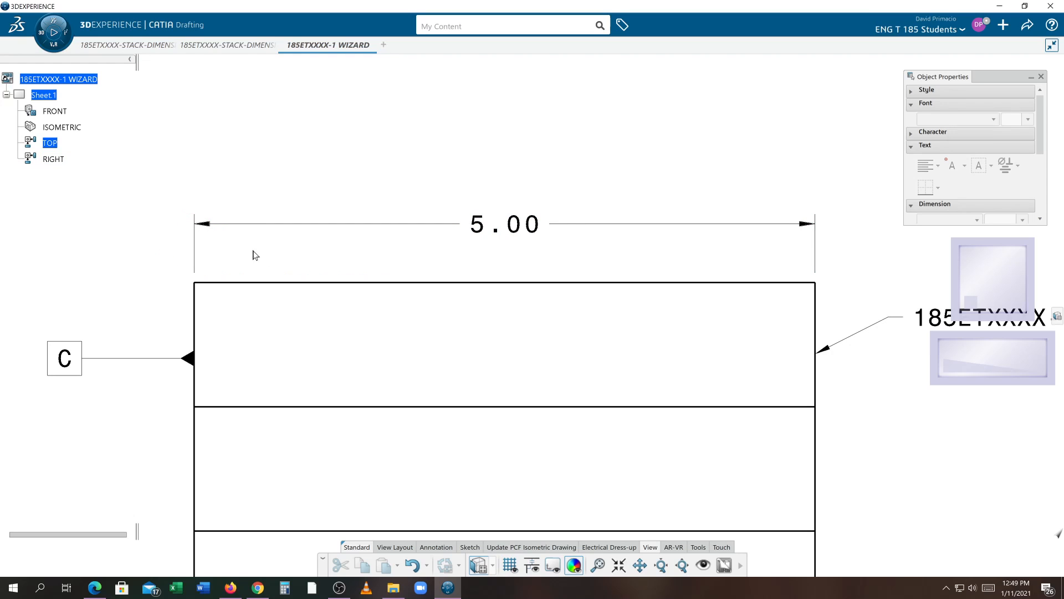
left_click(204, 224)
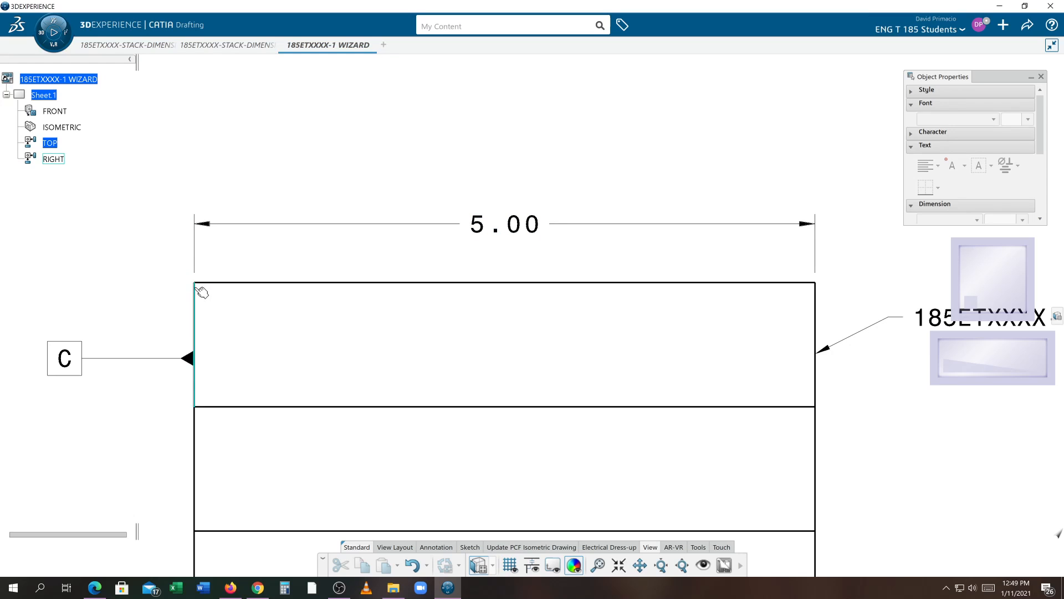
left_click(206, 224)
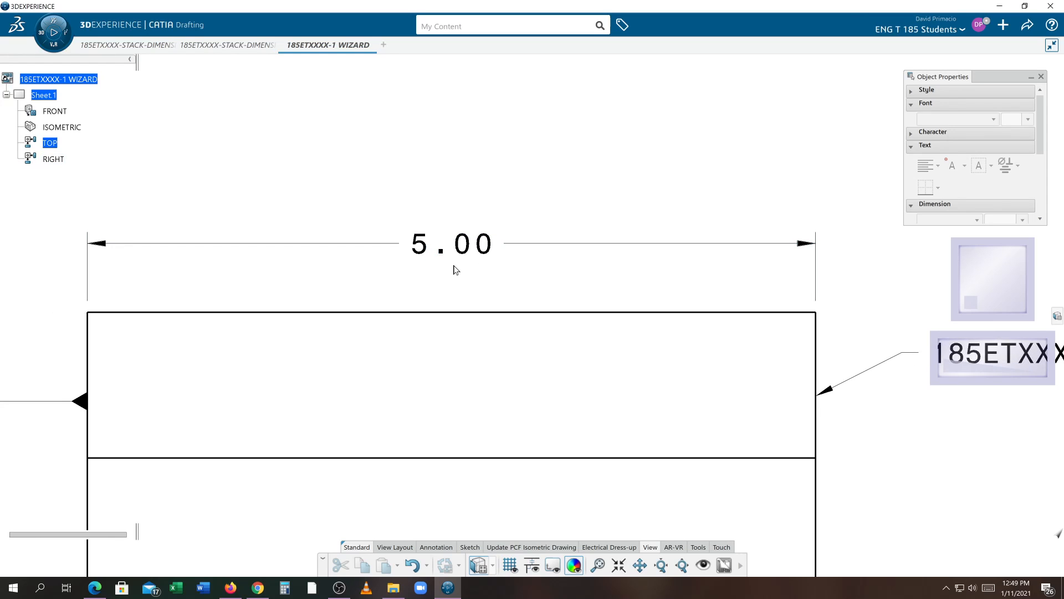
mouse_move(455, 267)
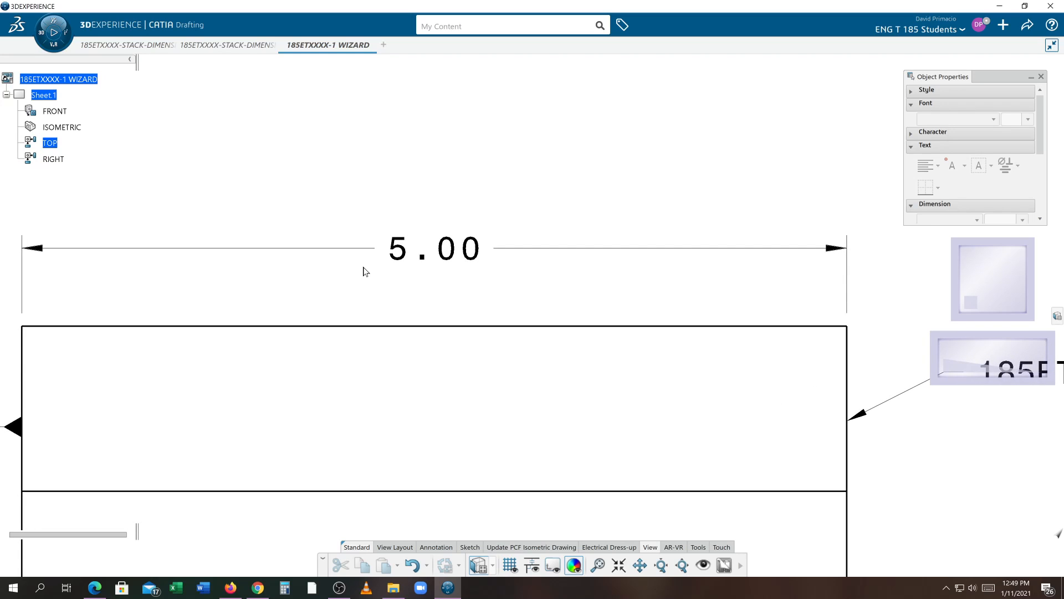
mouse_move(988, 35)
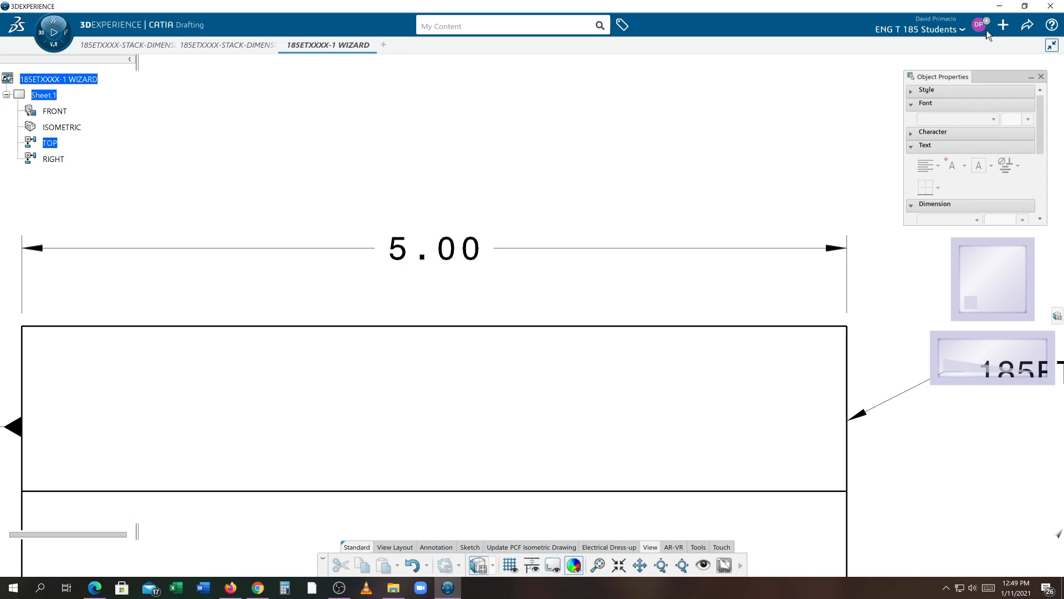
Step: Reach the legacy Preferences window from the profile menu
left_click(981, 25)
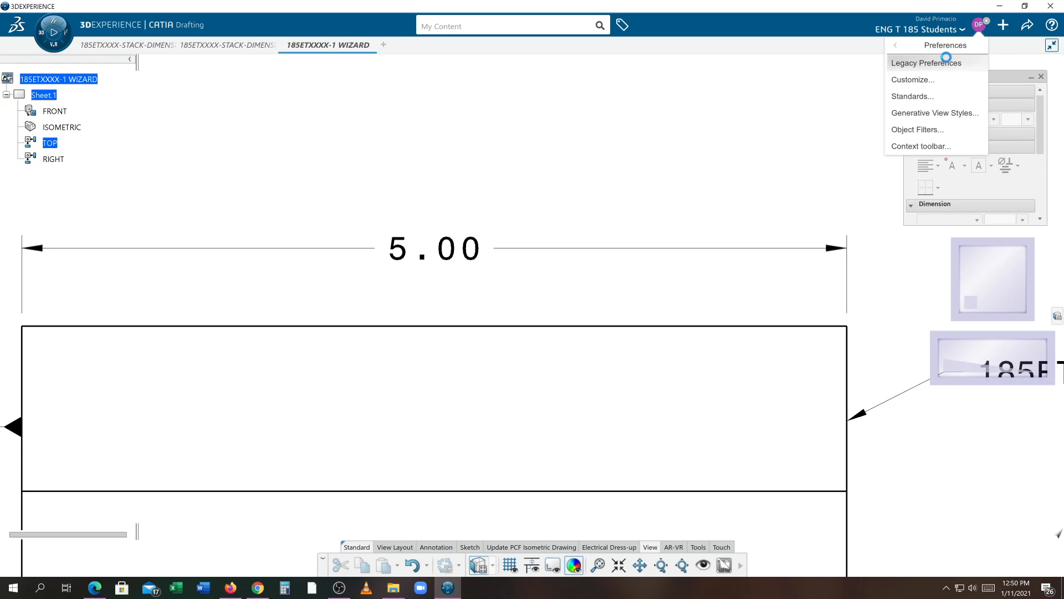
left_click(925, 63)
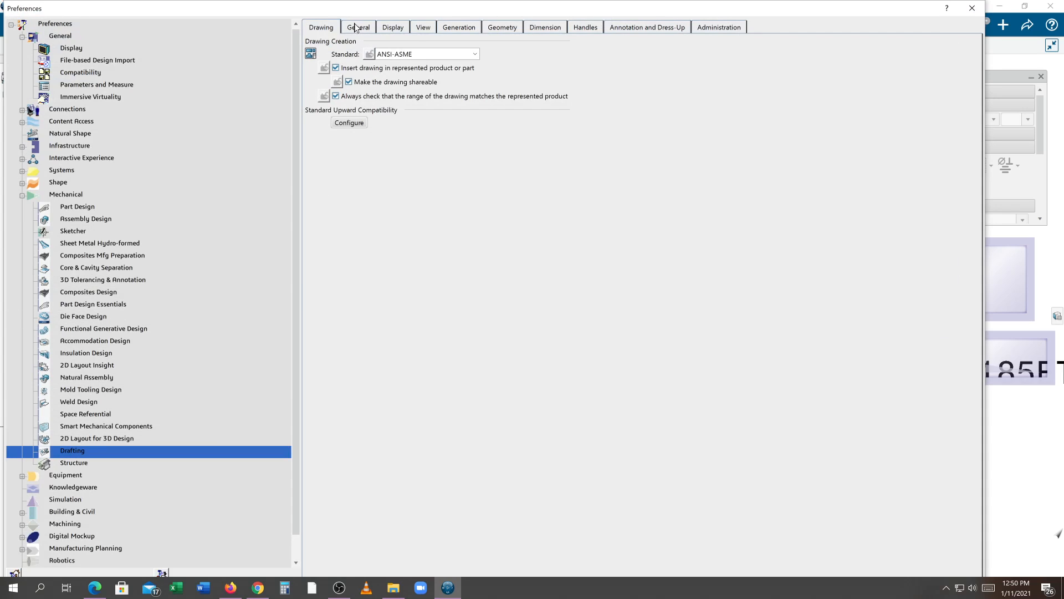
Step: Confirm ANSI-ASME standard and inch paper unit, then view the Display and View settings
left_click(322, 27)
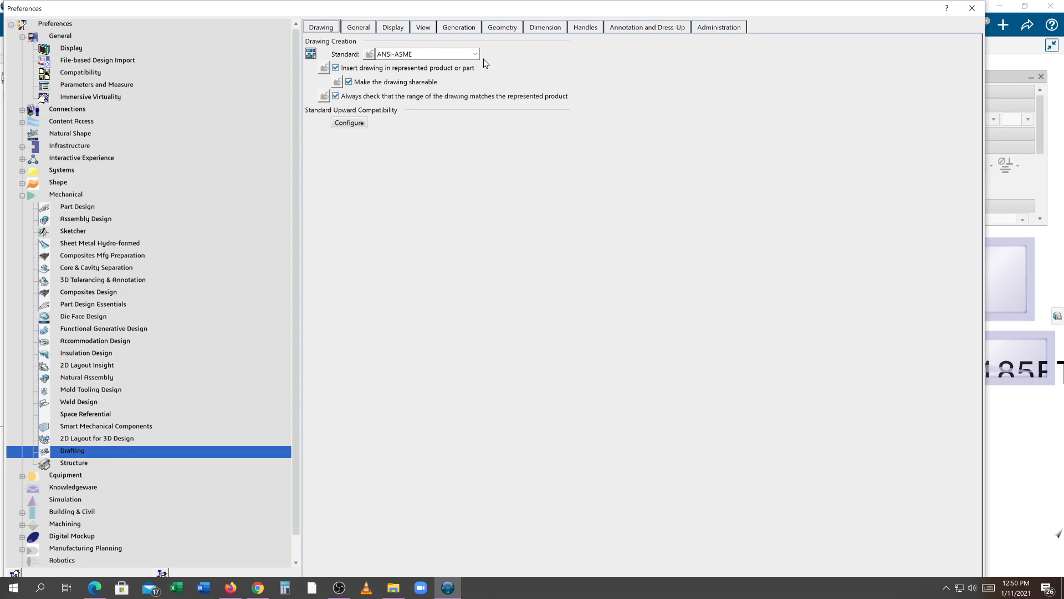
left_click(475, 54)
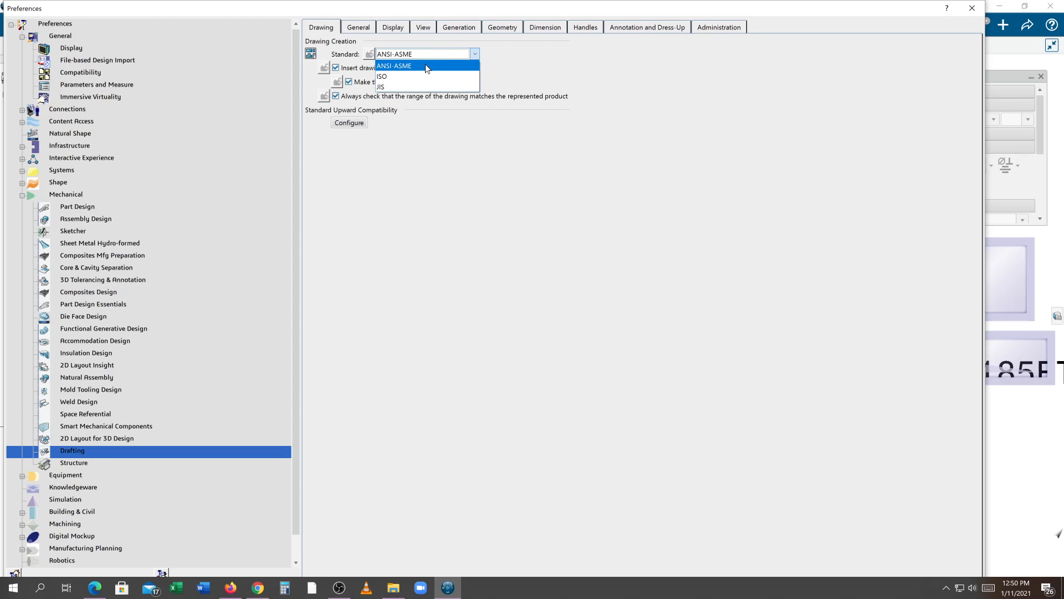
left_click(357, 26)
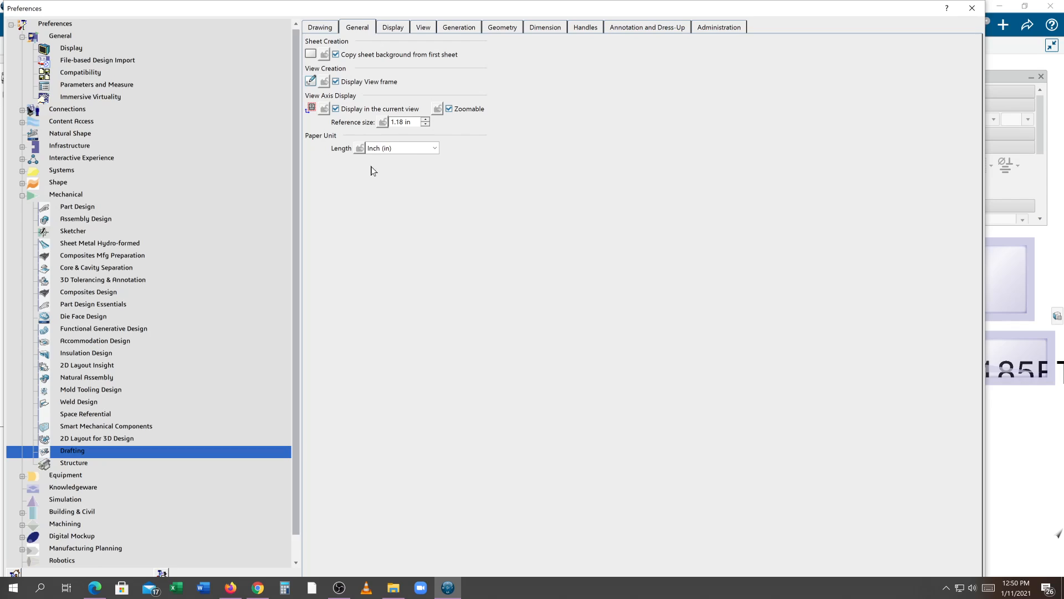
left_click(433, 148)
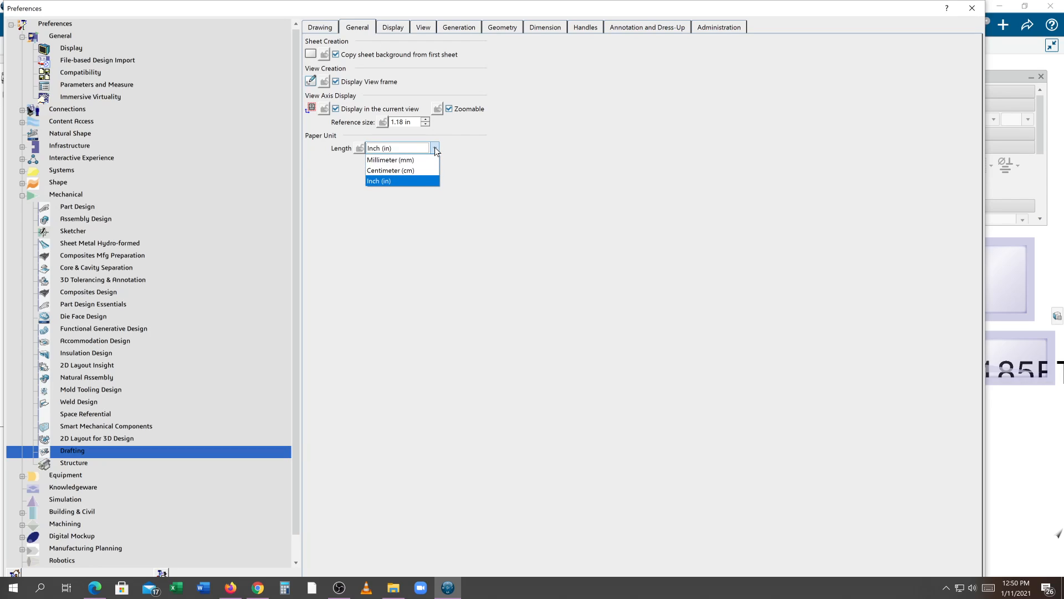
left_click(378, 181)
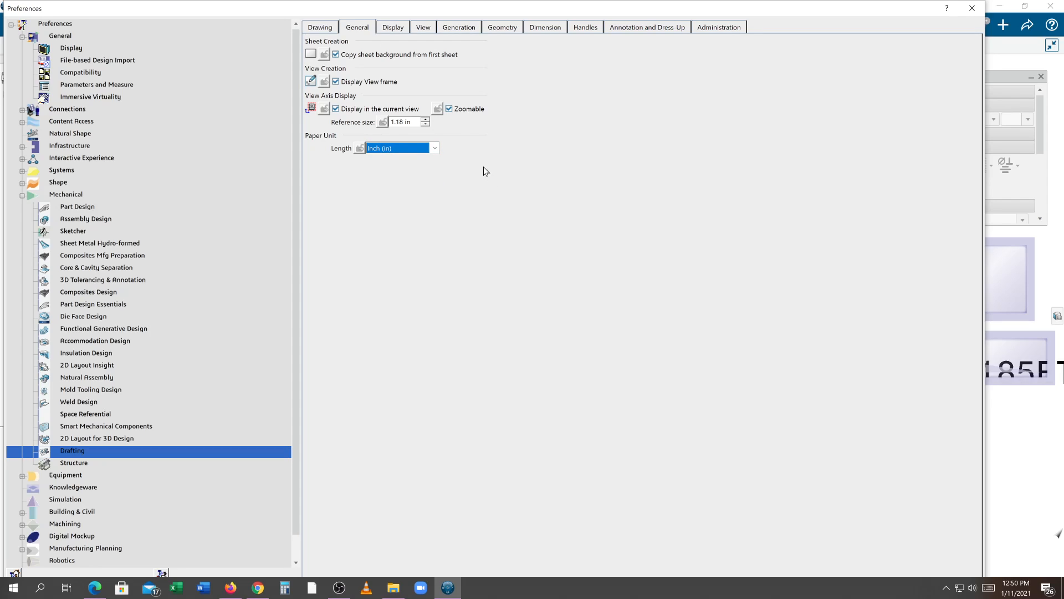
left_click(393, 27)
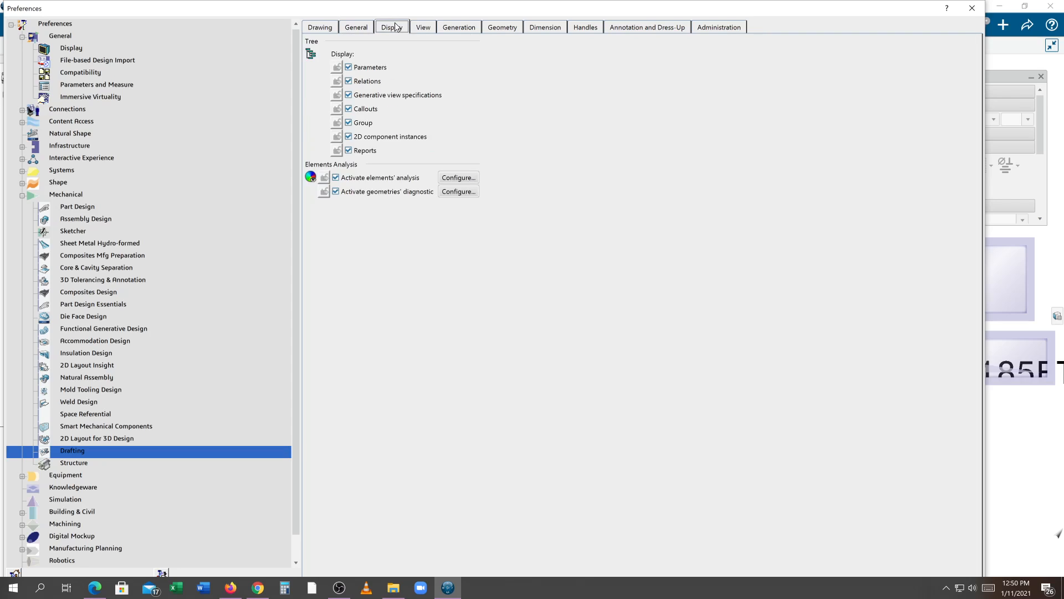
mouse_move(356, 88)
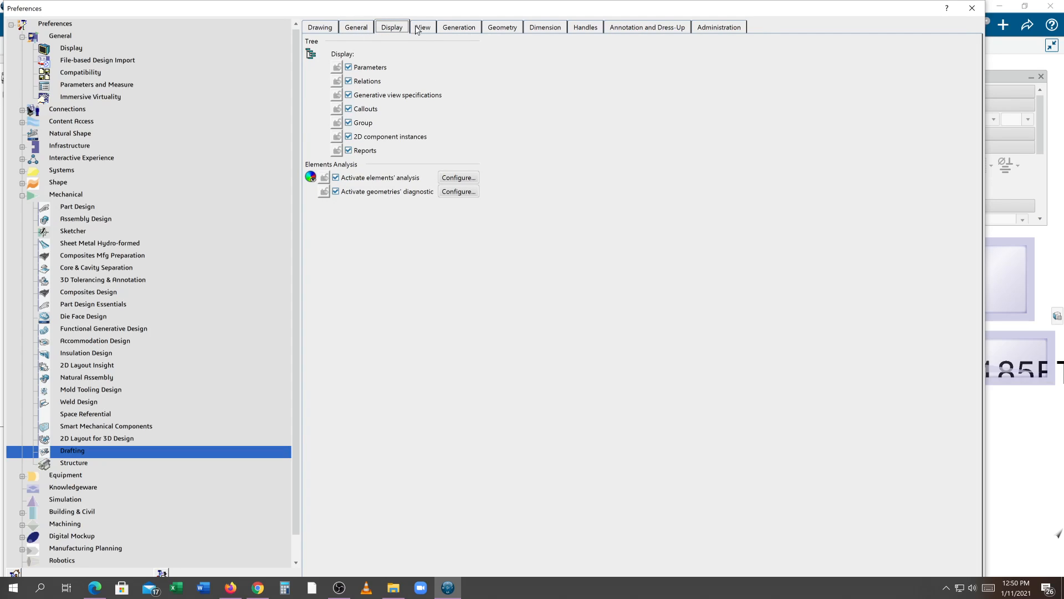
left_click(421, 26)
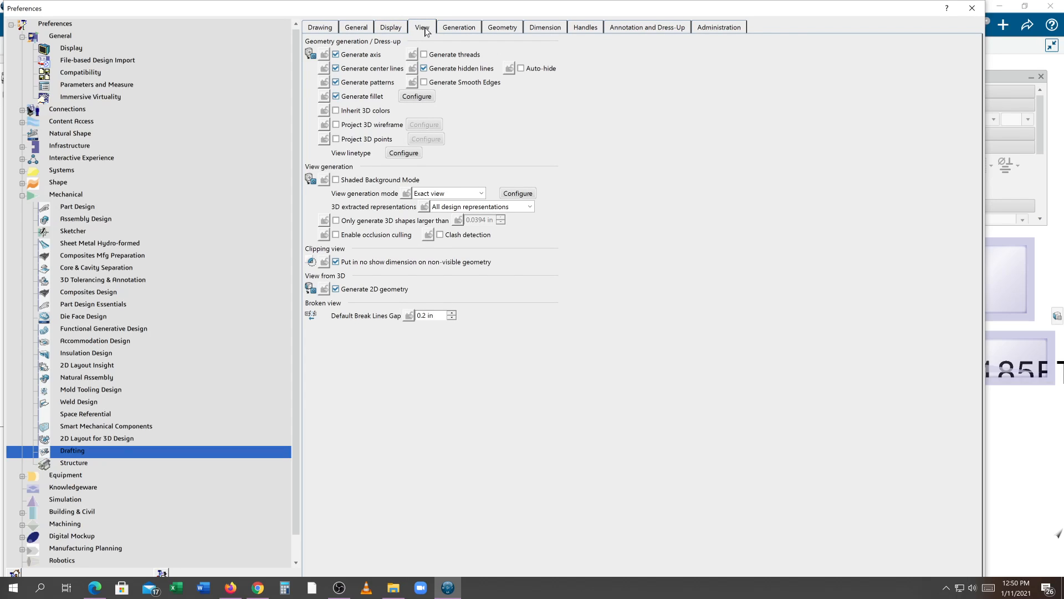
mouse_move(427, 33)
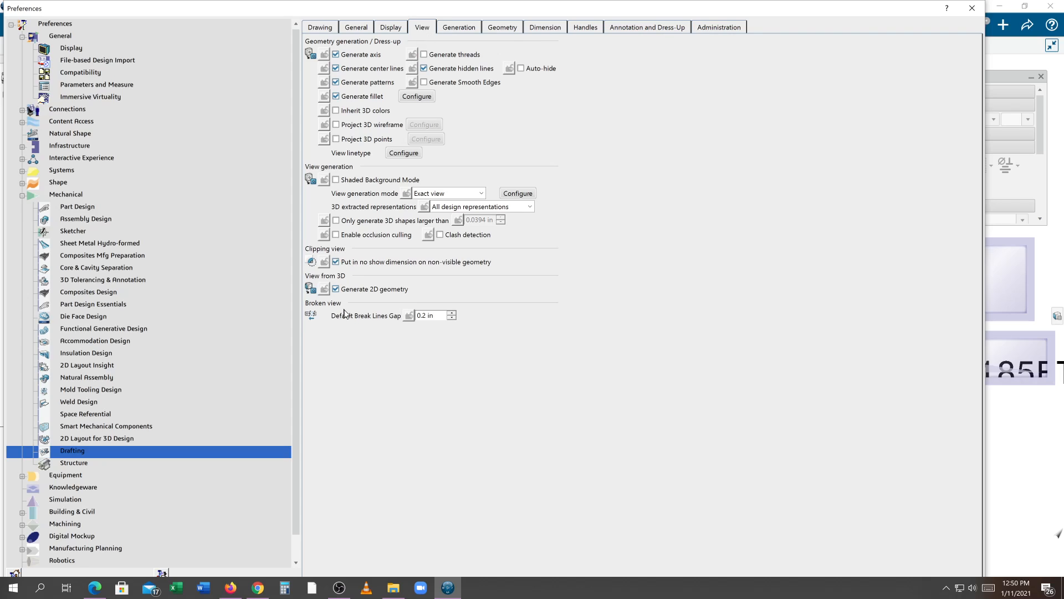
mouse_move(392, 323)
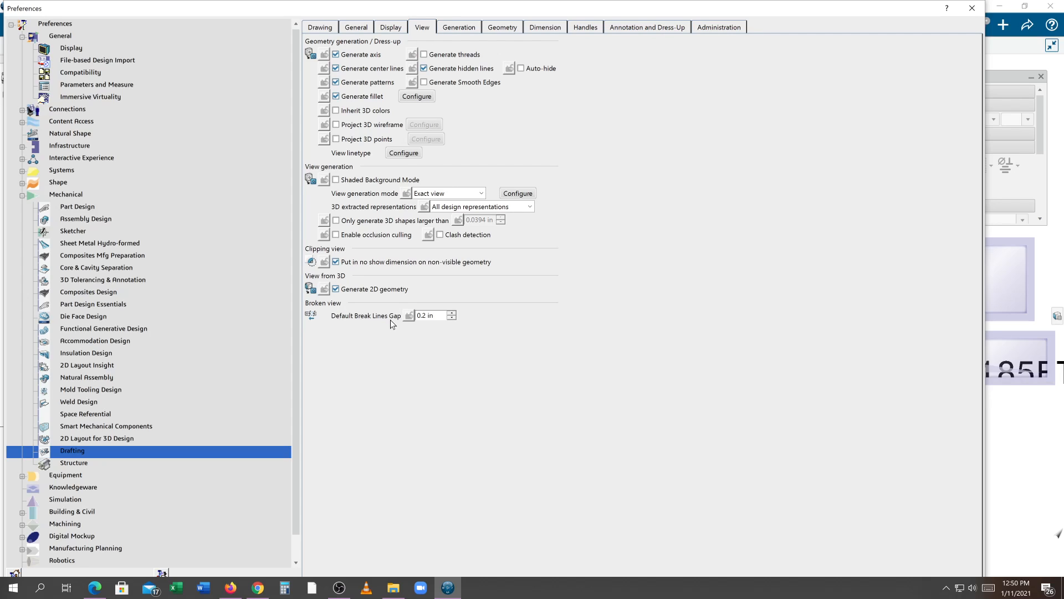
mouse_move(435, 329)
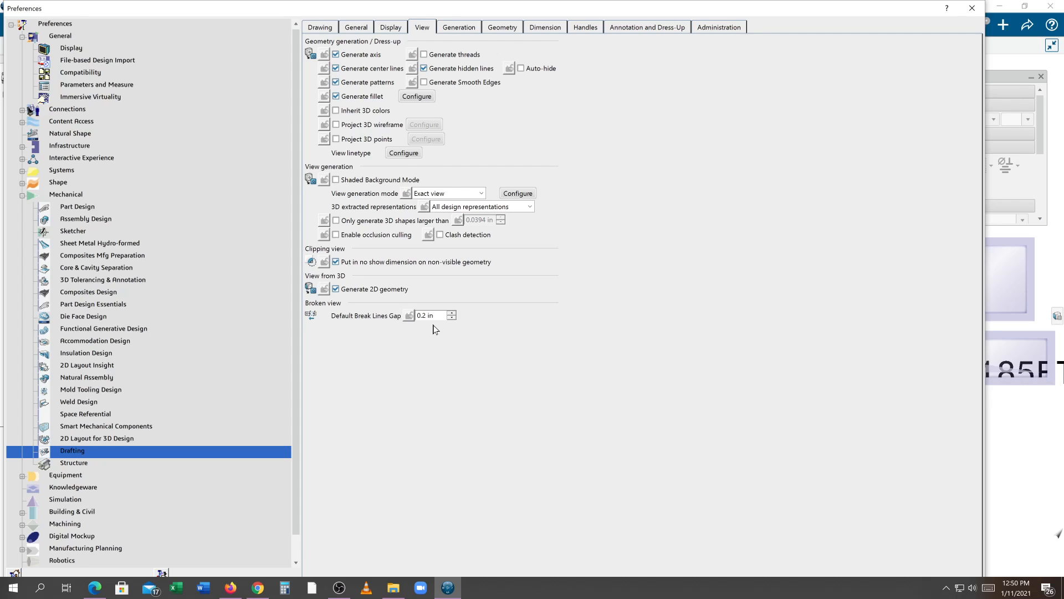
mouse_move(392, 251)
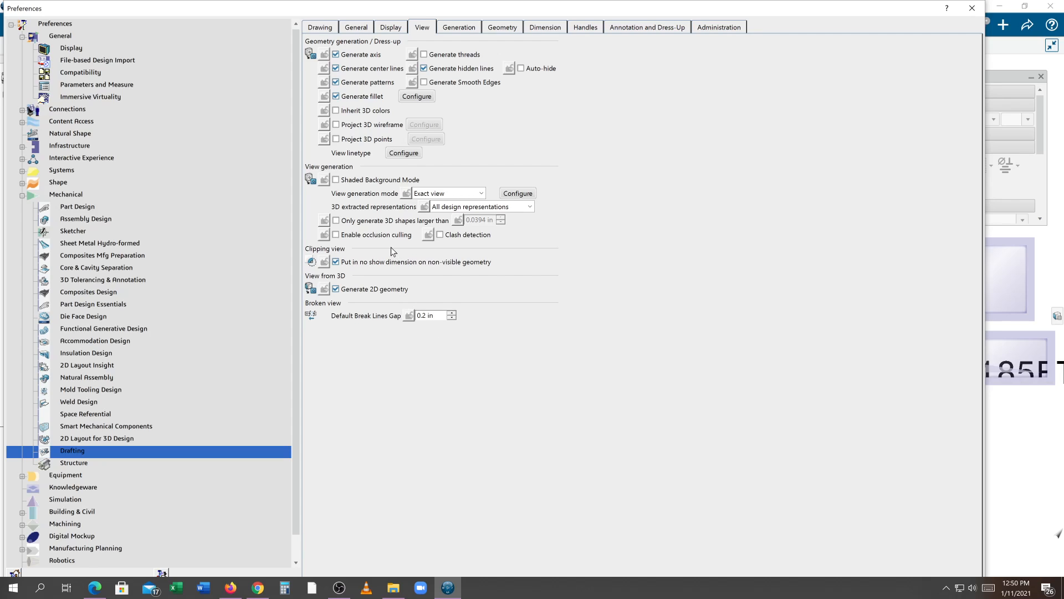
mouse_move(443, 42)
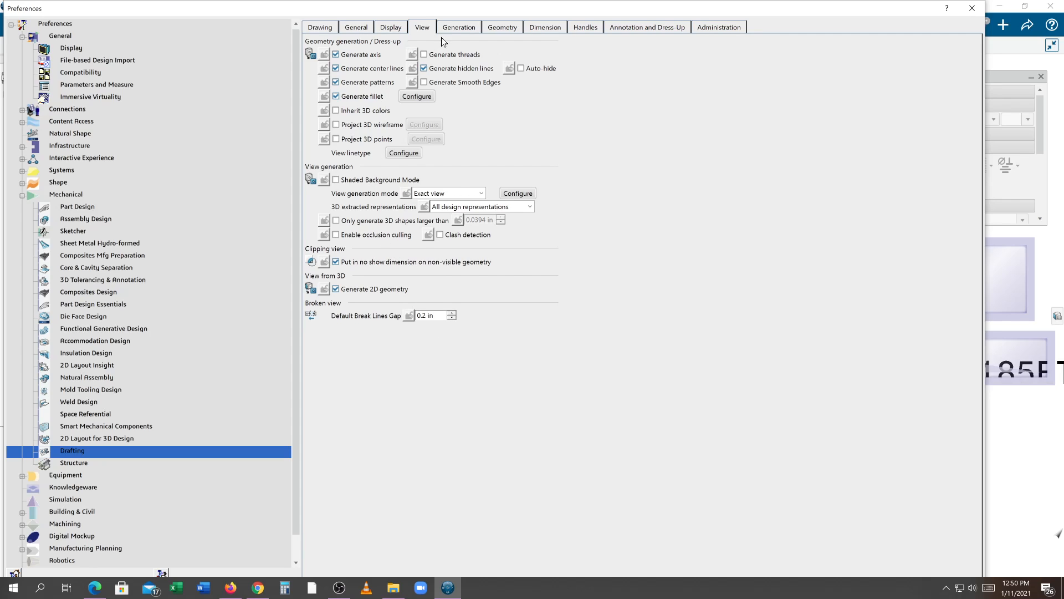
Step: Show the Generation settings page of the Drafting preferences
left_click(458, 27)
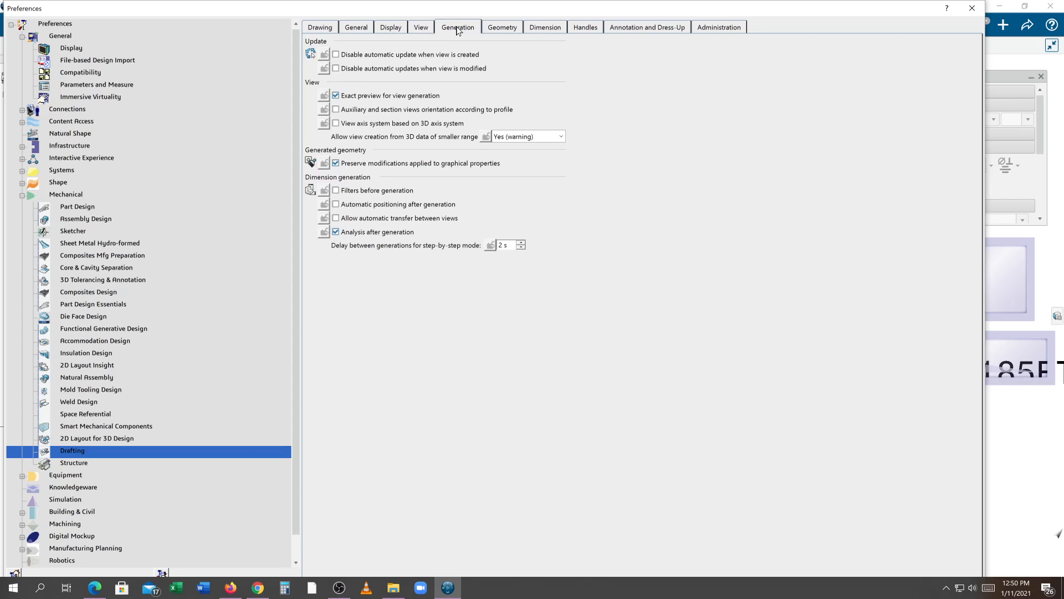
mouse_move(426, 67)
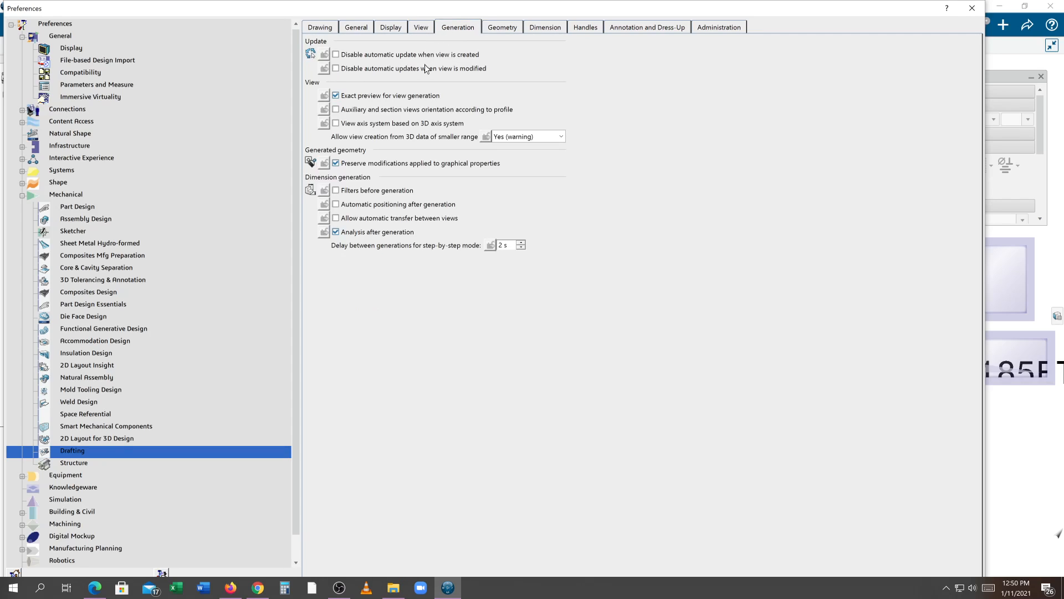
mouse_move(403, 89)
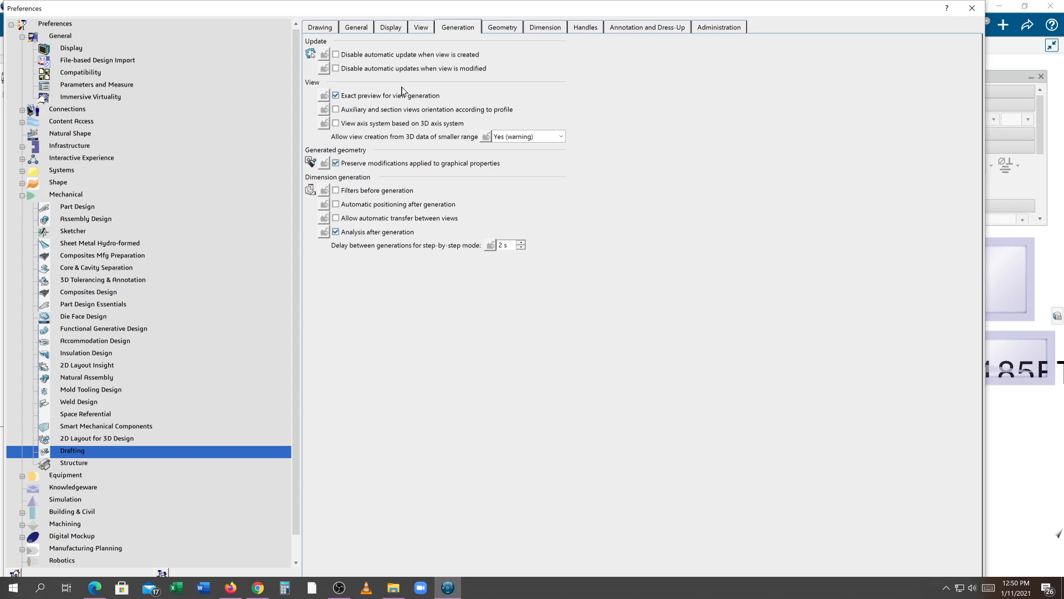
mouse_move(398, 85)
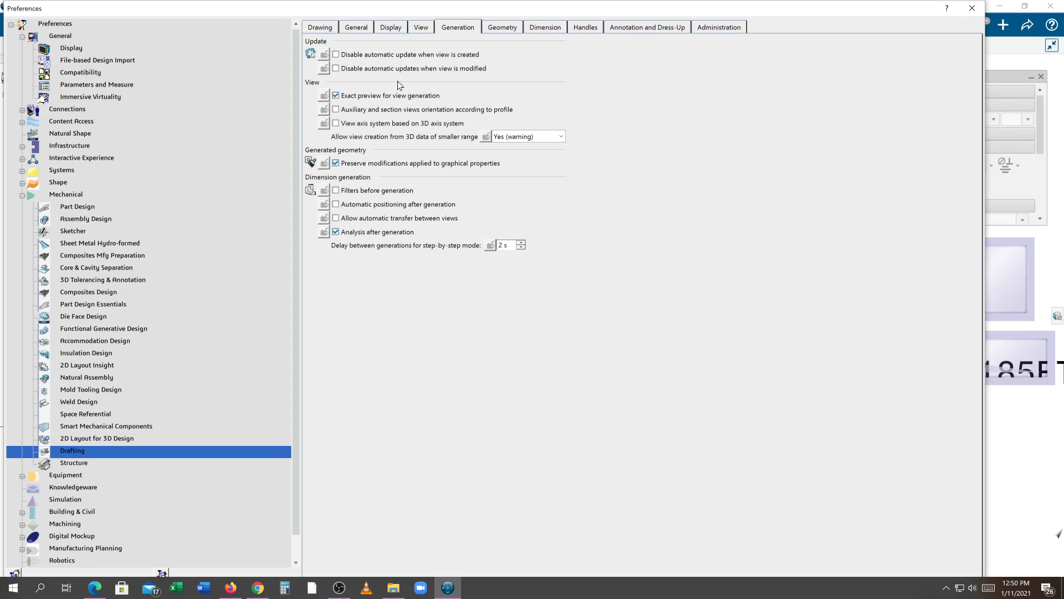
mouse_move(356, 76)
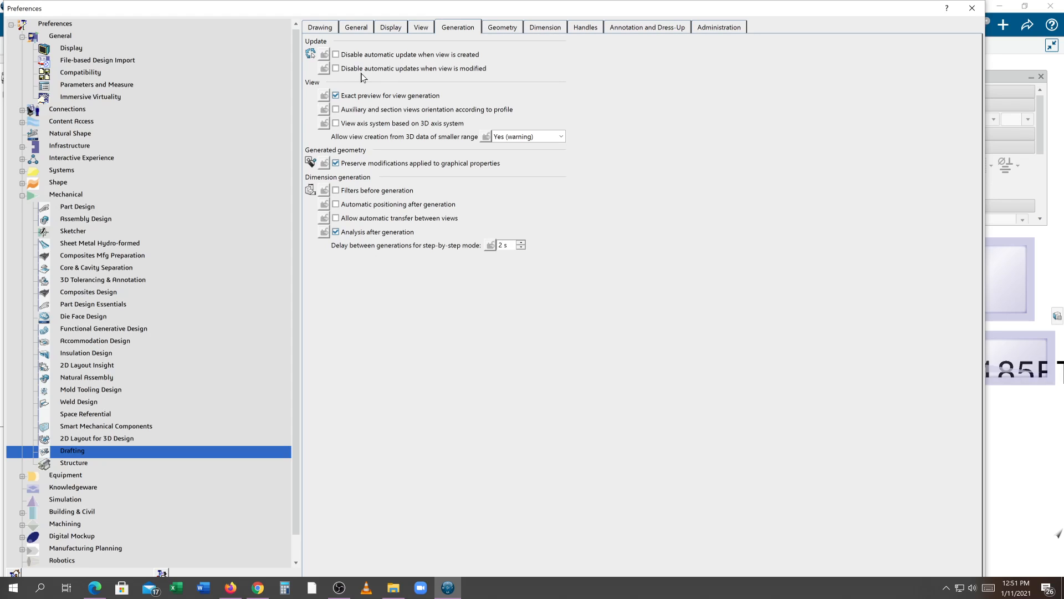
mouse_move(343, 79)
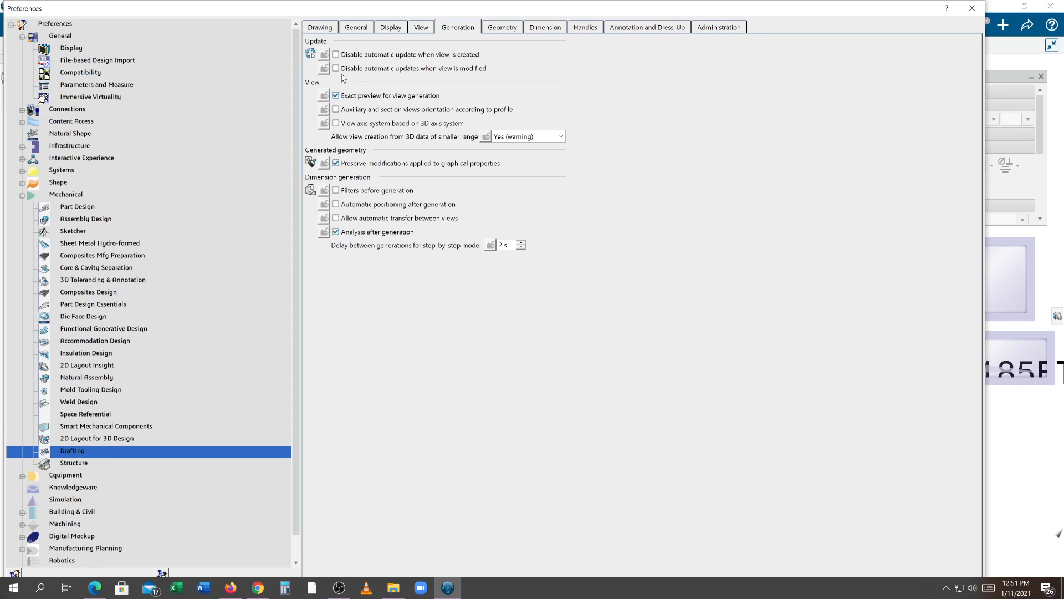
Step: Toggle both 'Disable automatic update' options on and back off
left_click(334, 54)
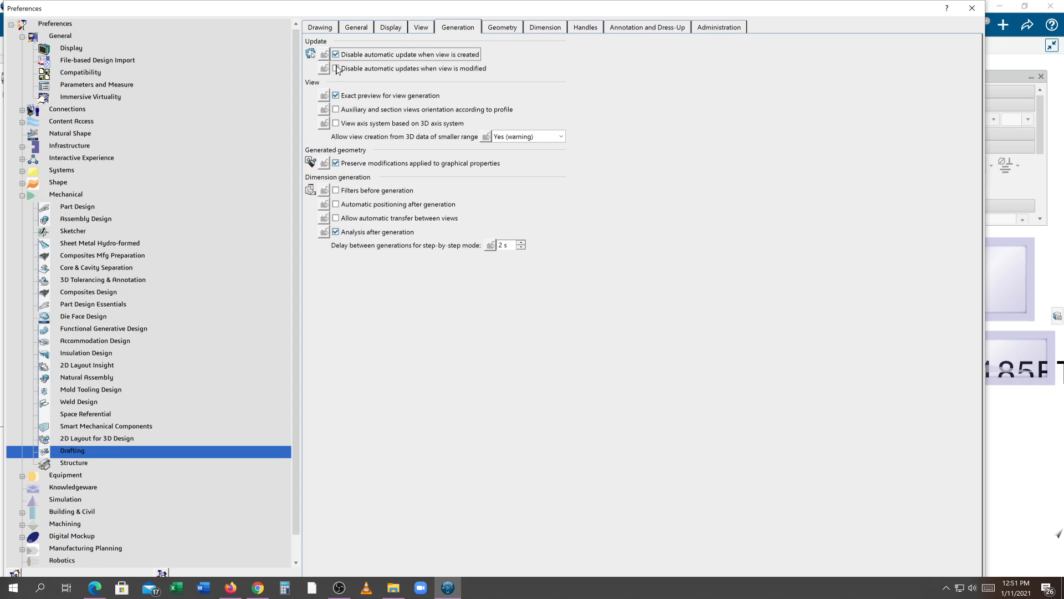
left_click(335, 68)
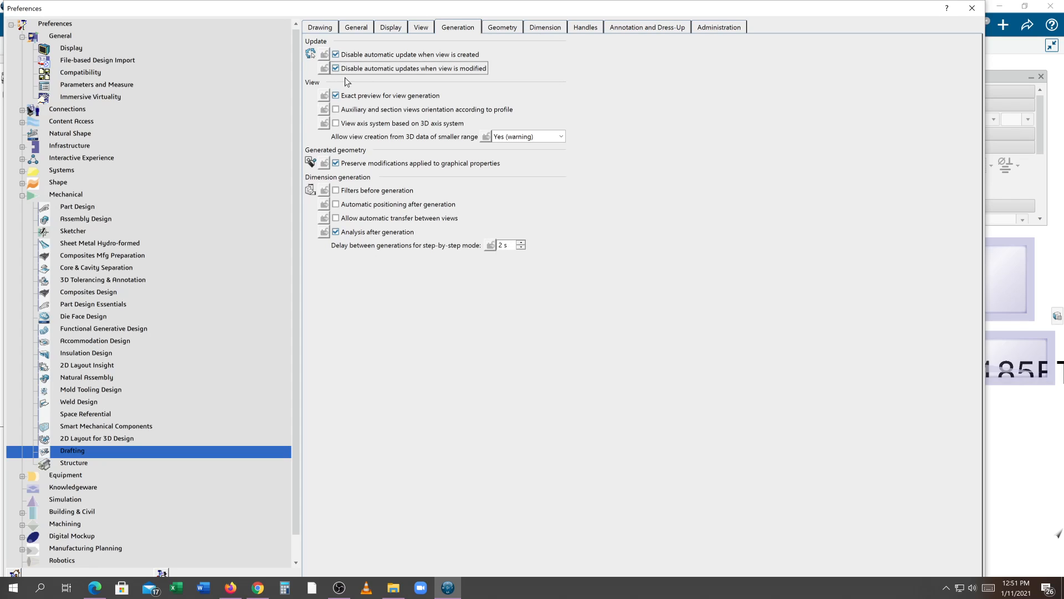
left_click(335, 68)
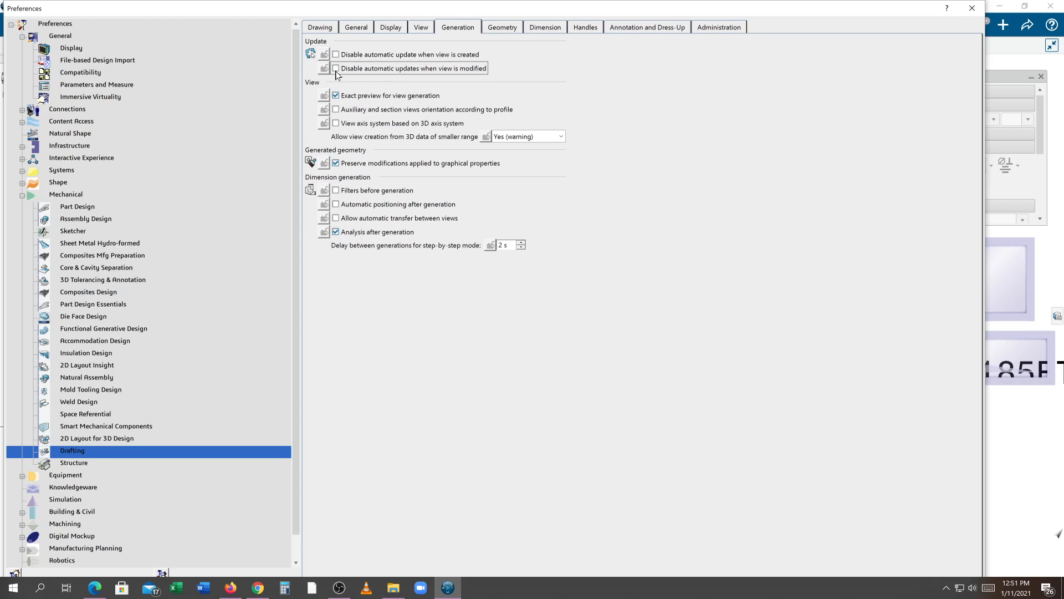
mouse_move(351, 89)
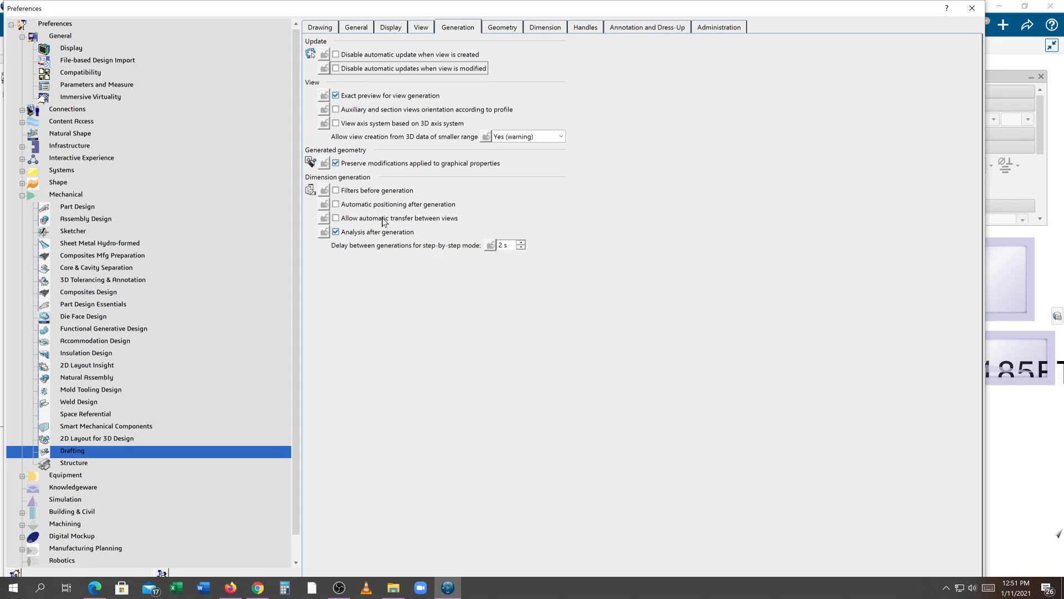
mouse_move(386, 214)
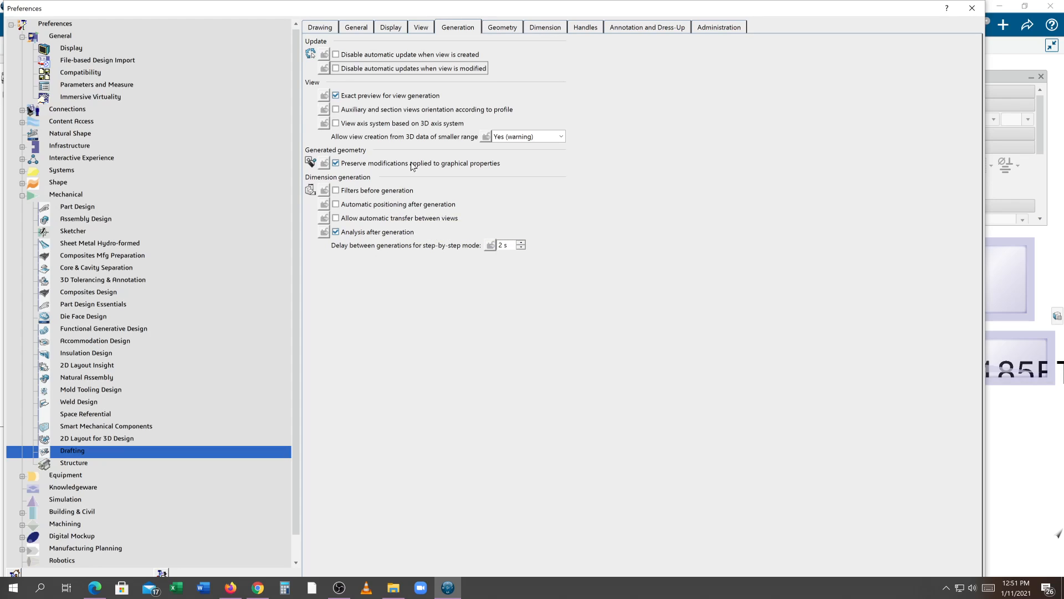
Step: On the Geometry page, set grid graduations to 10 and revert to 4
left_click(503, 27)
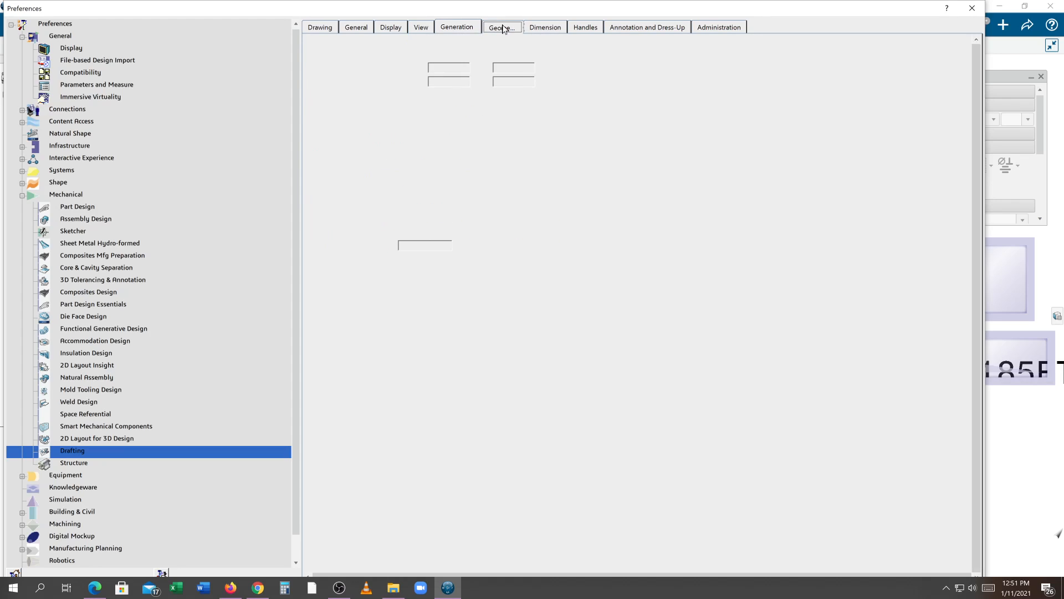
left_click(501, 27)
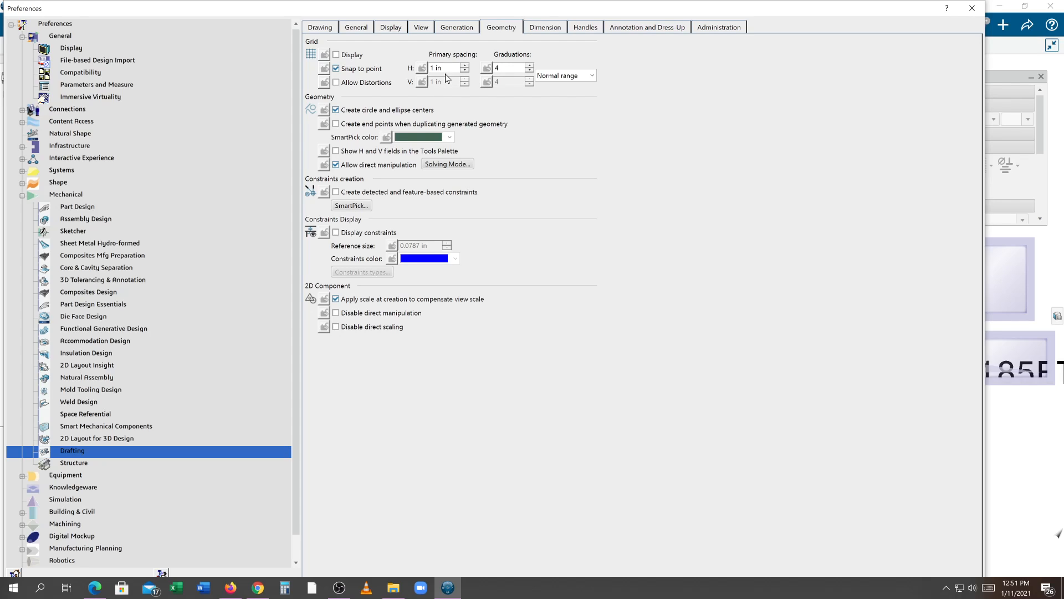
mouse_move(506, 70)
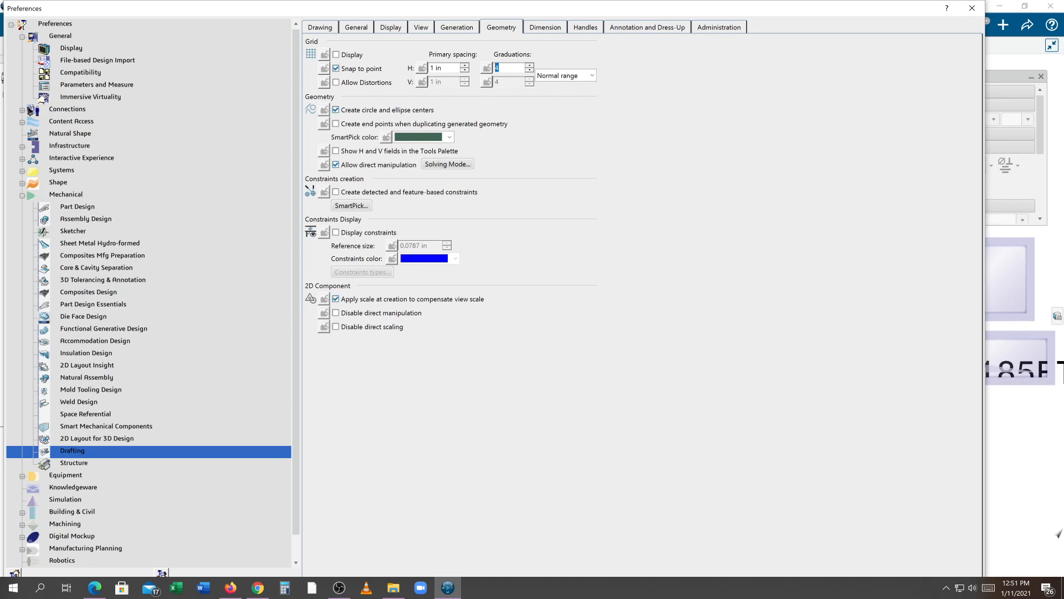
type("10")
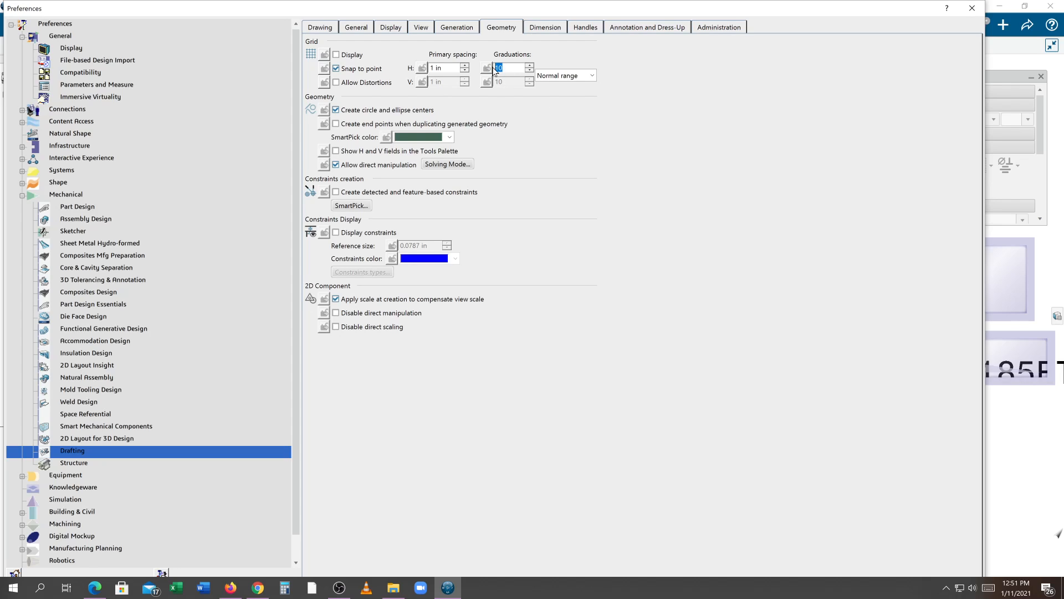
type("4")
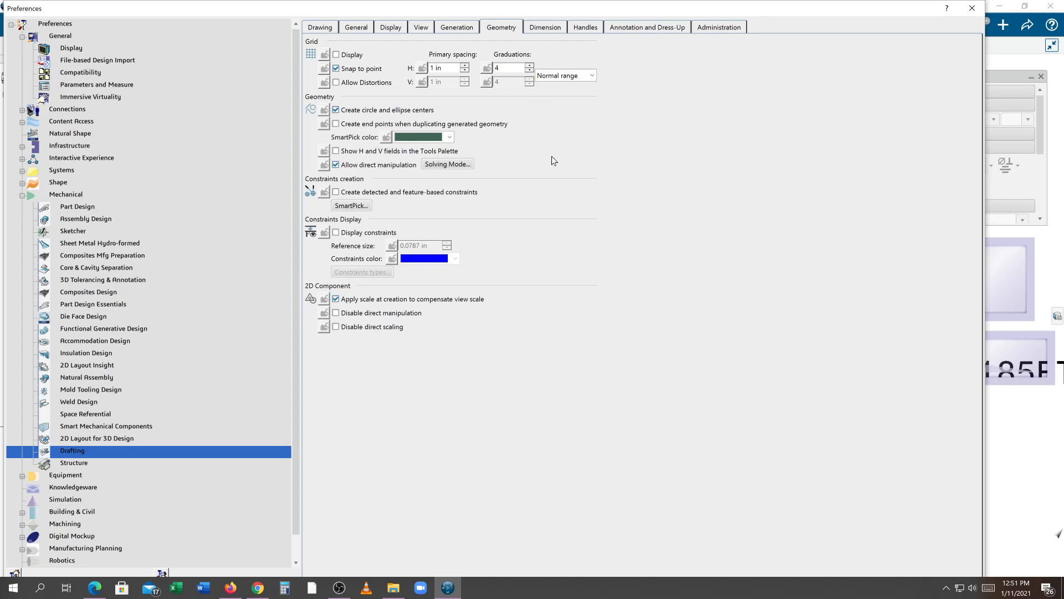
mouse_move(543, 141)
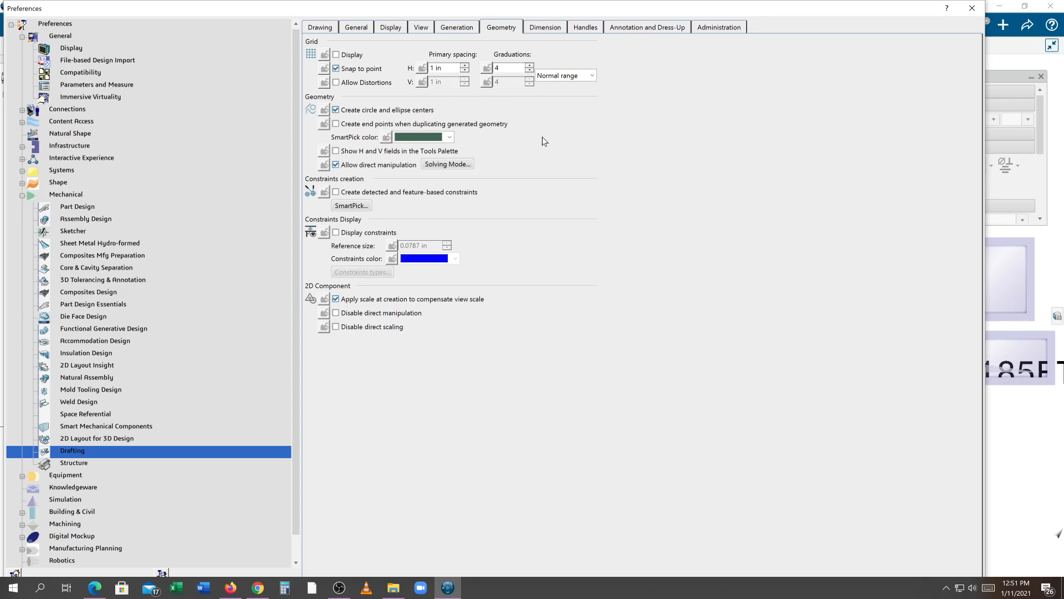
mouse_move(548, 55)
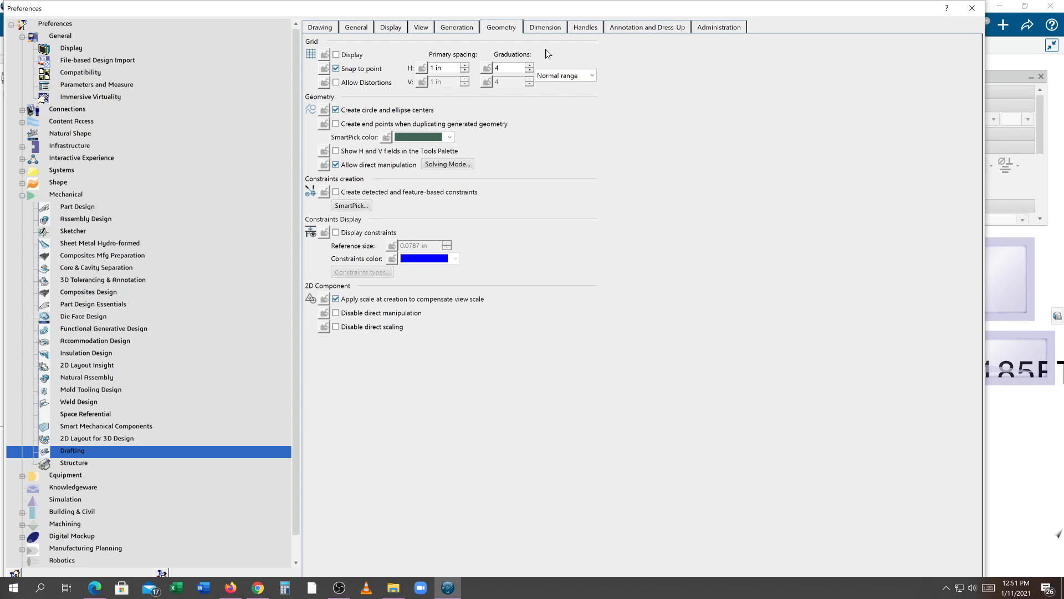
Step: In the Dimension preferences, set the default offset to reference to .5 in
left_click(543, 27)
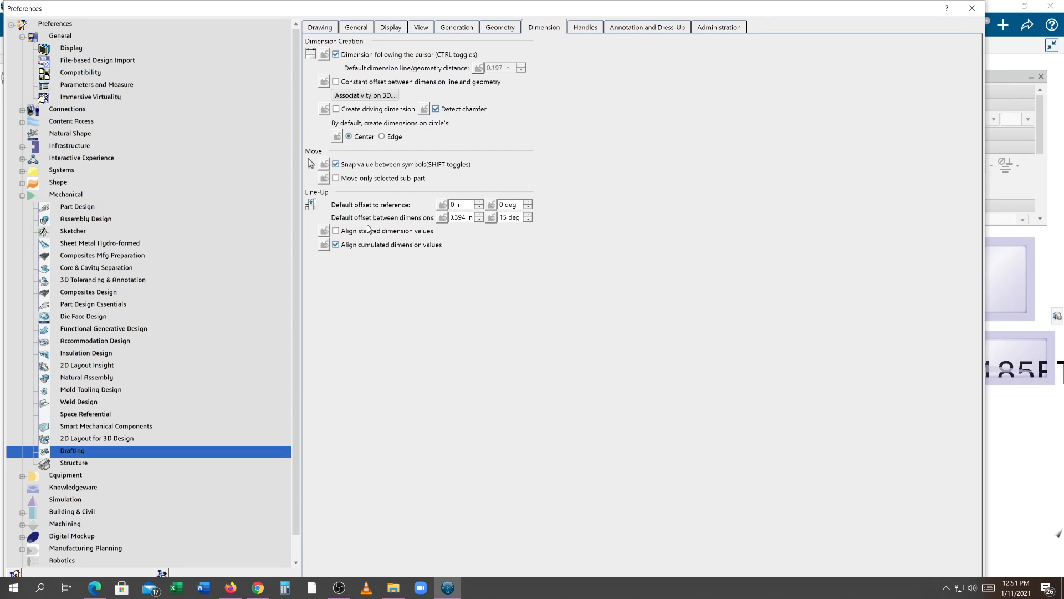
mouse_move(447, 231)
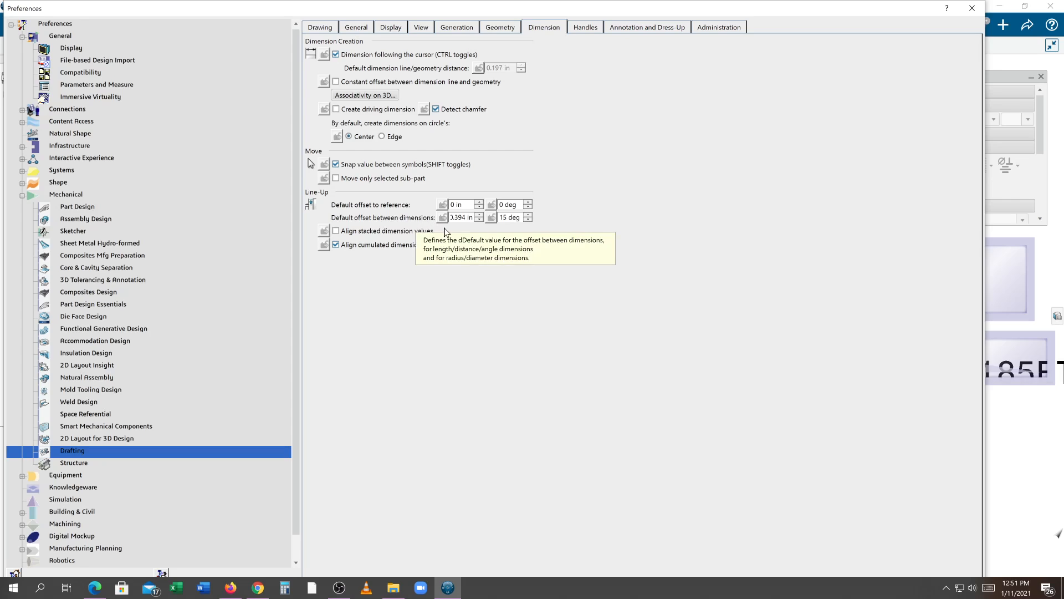
mouse_move(353, 209)
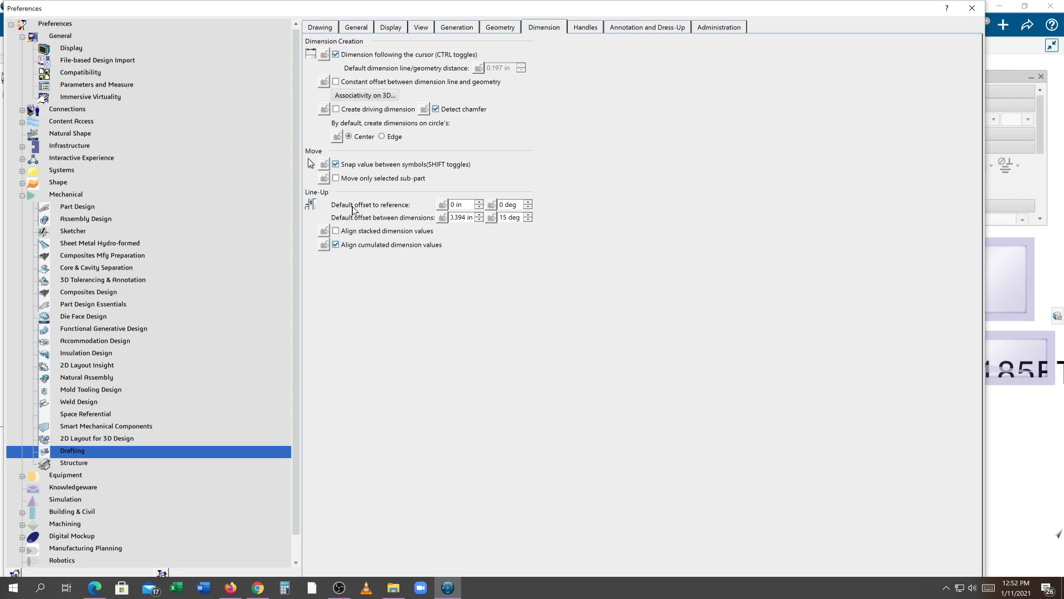
mouse_move(386, 214)
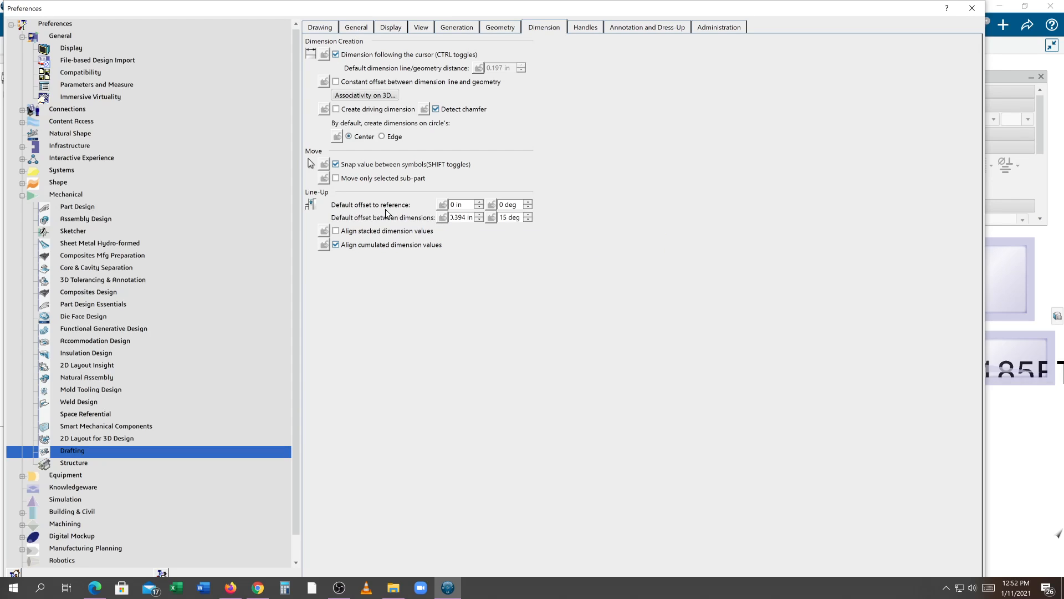
mouse_move(393, 219)
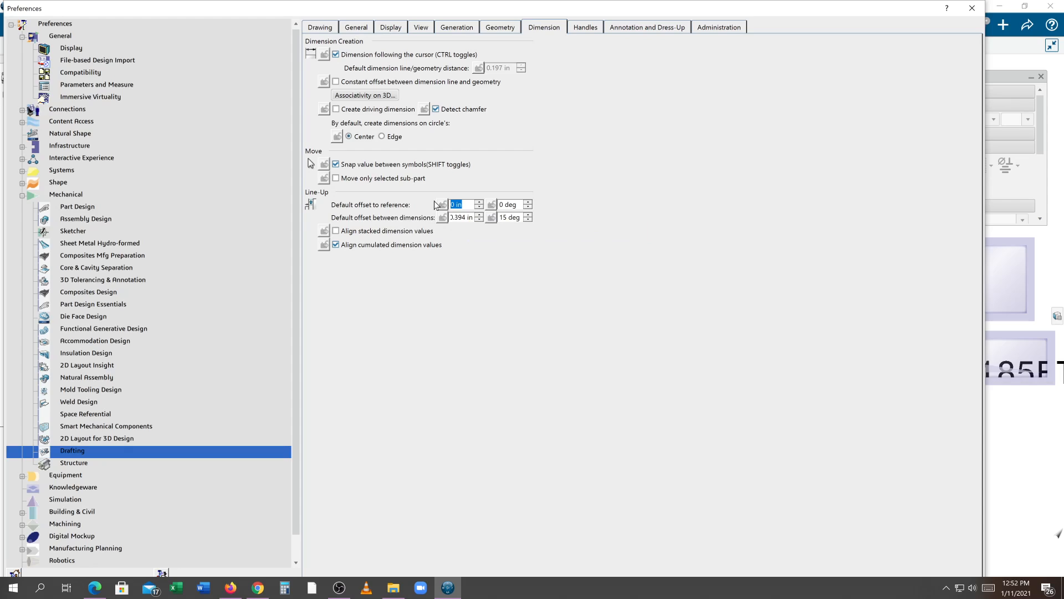
type(".5")
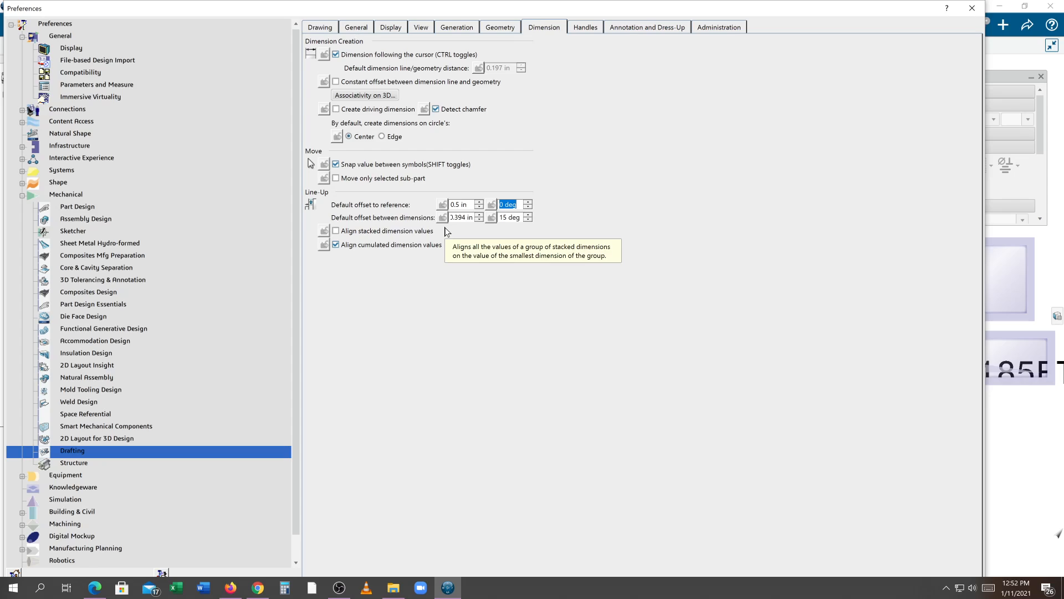
mouse_move(442, 232)
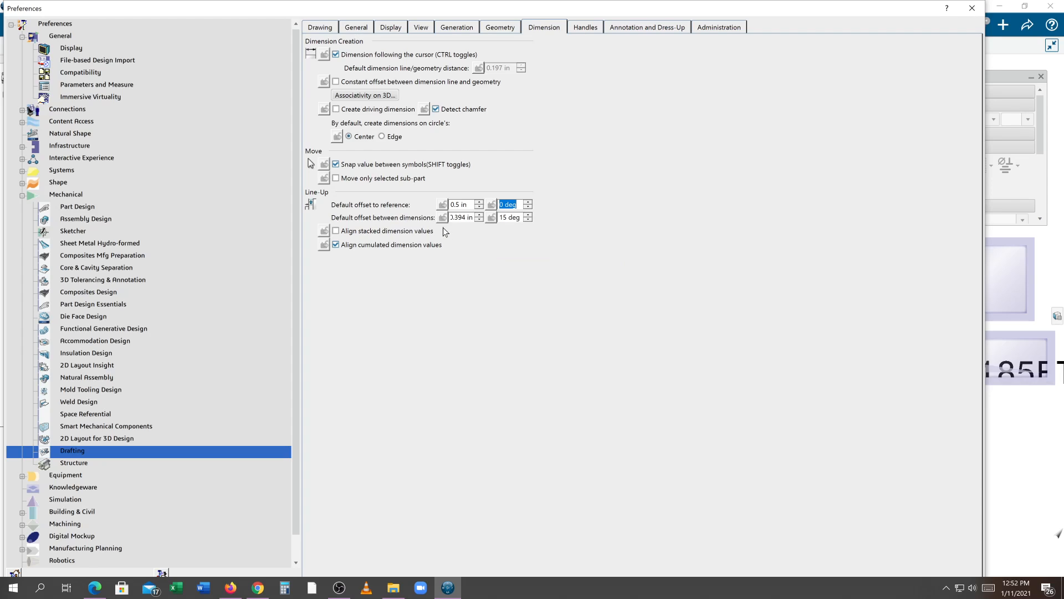
mouse_move(447, 231)
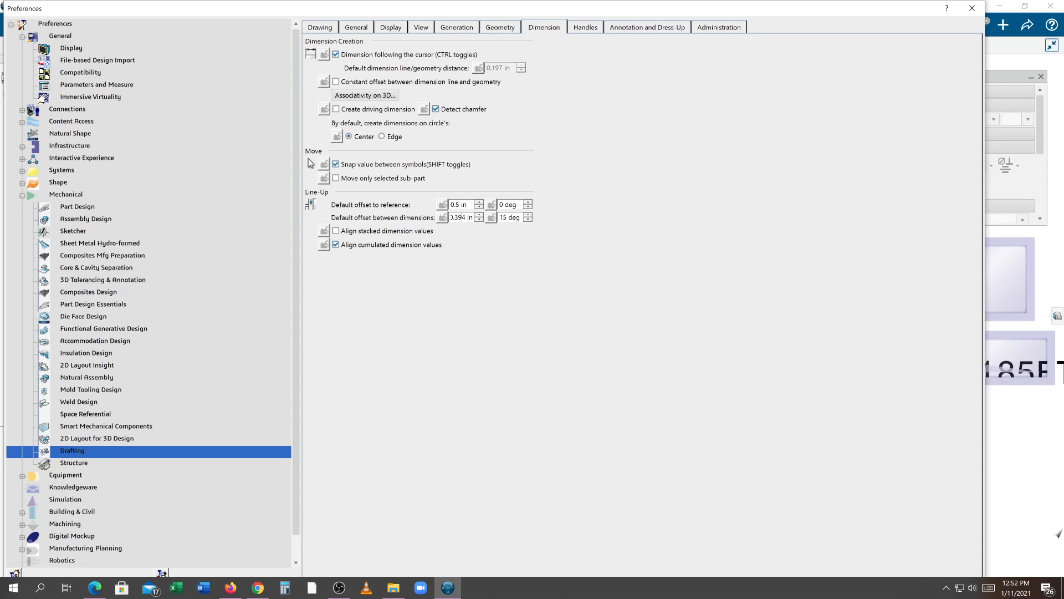
Step: Set the default offset between dimensions to 0.25 in
triple_click(459, 217)
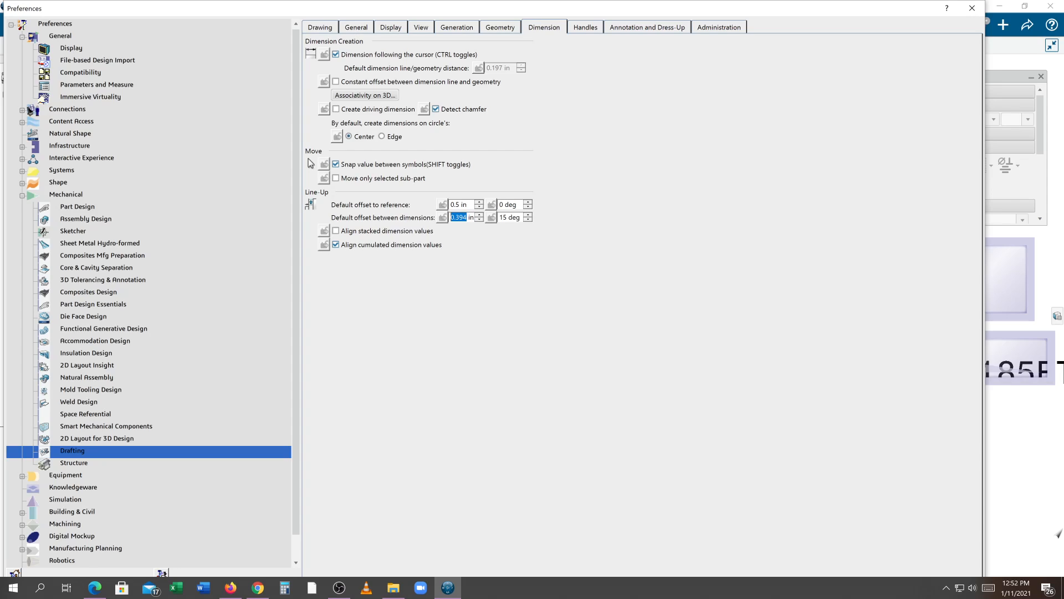
type("25")
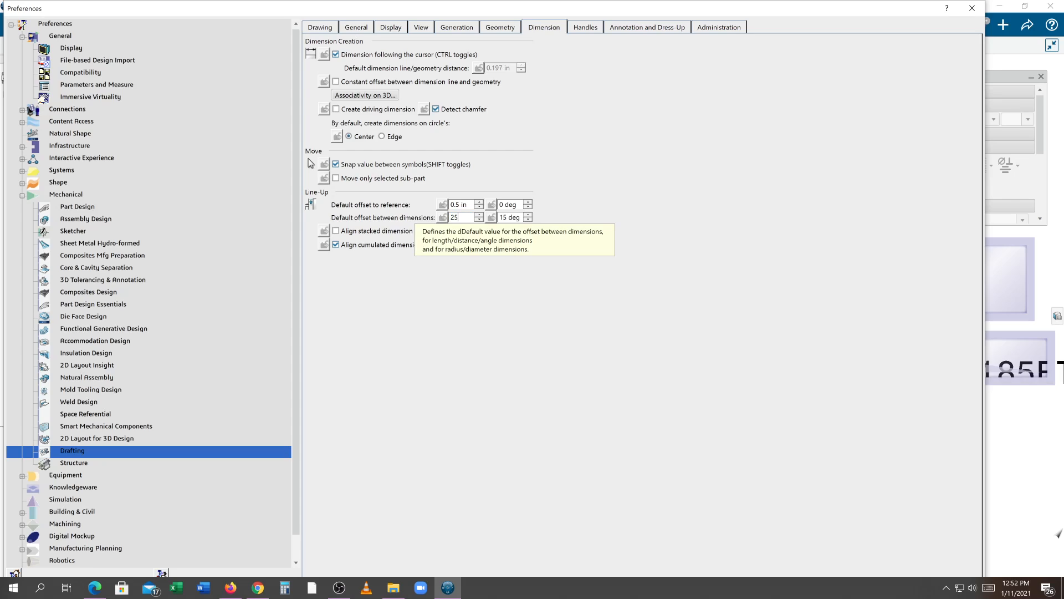
left_click(509, 217)
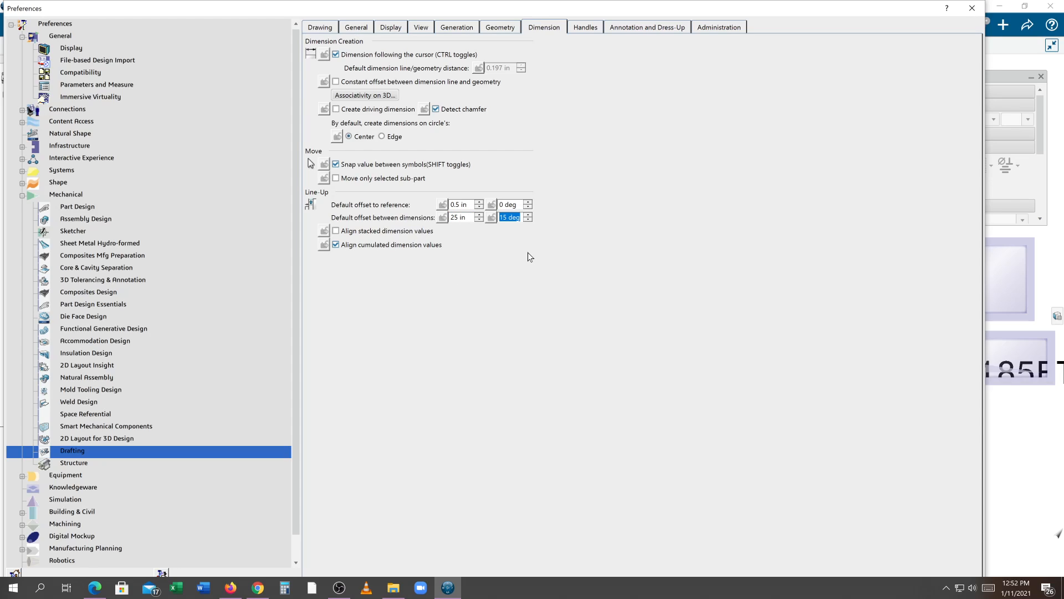
left_click(464, 218)
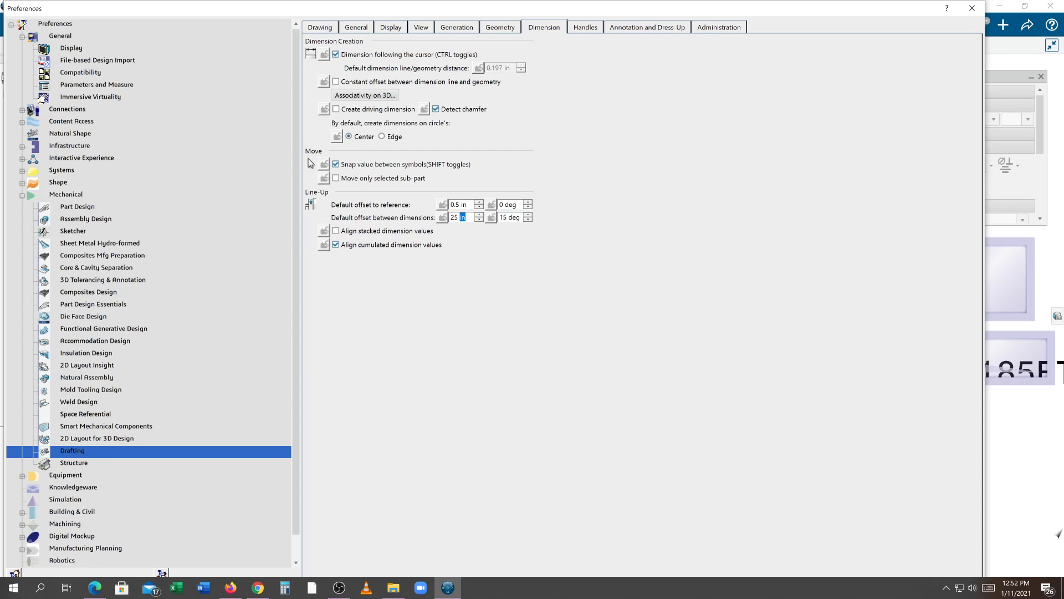
triple_click(457, 216)
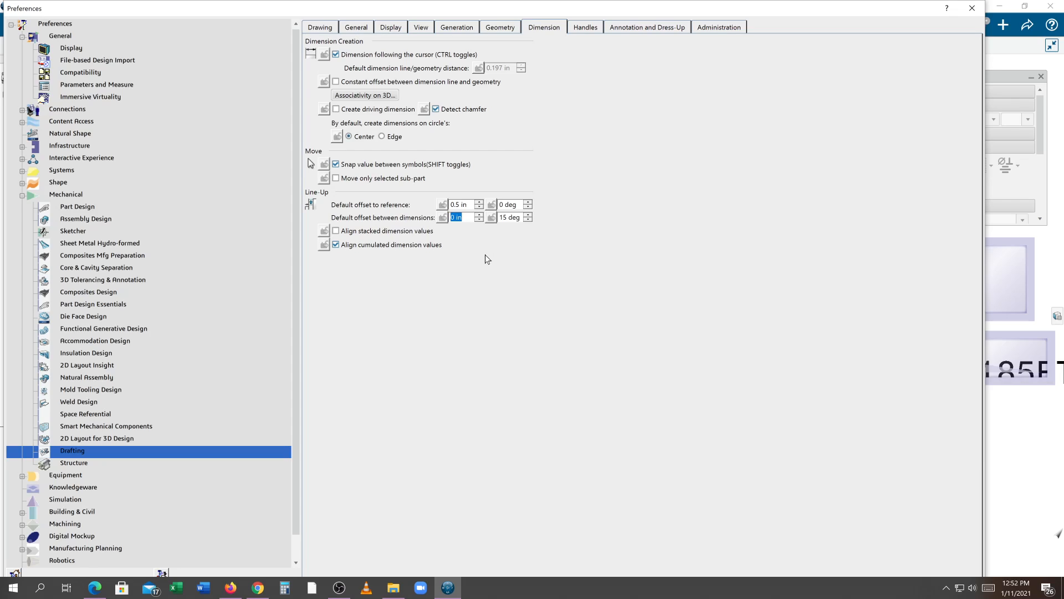
type("0.25 in")
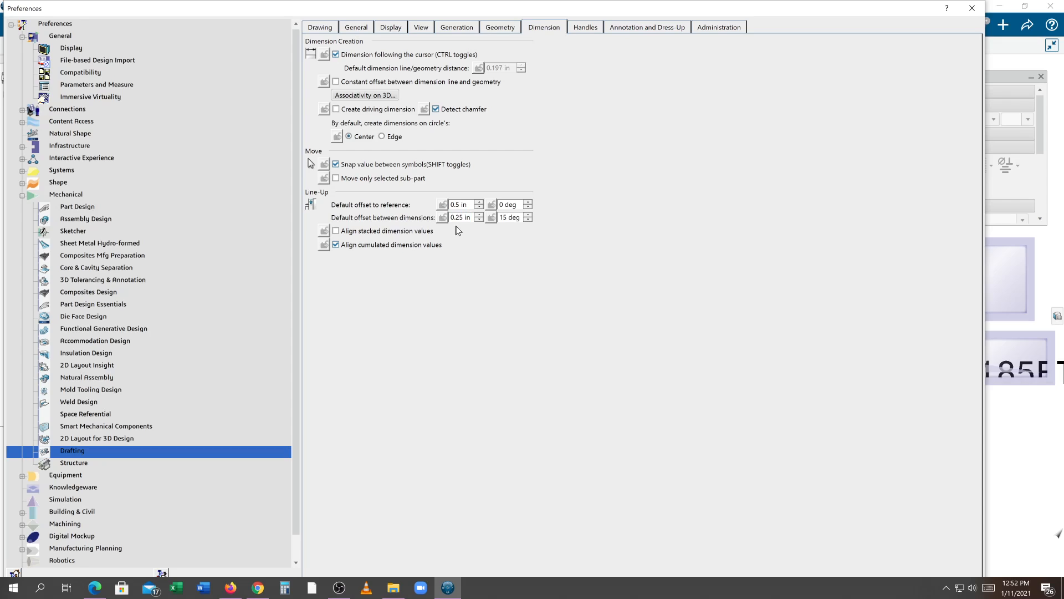
mouse_move(453, 232)
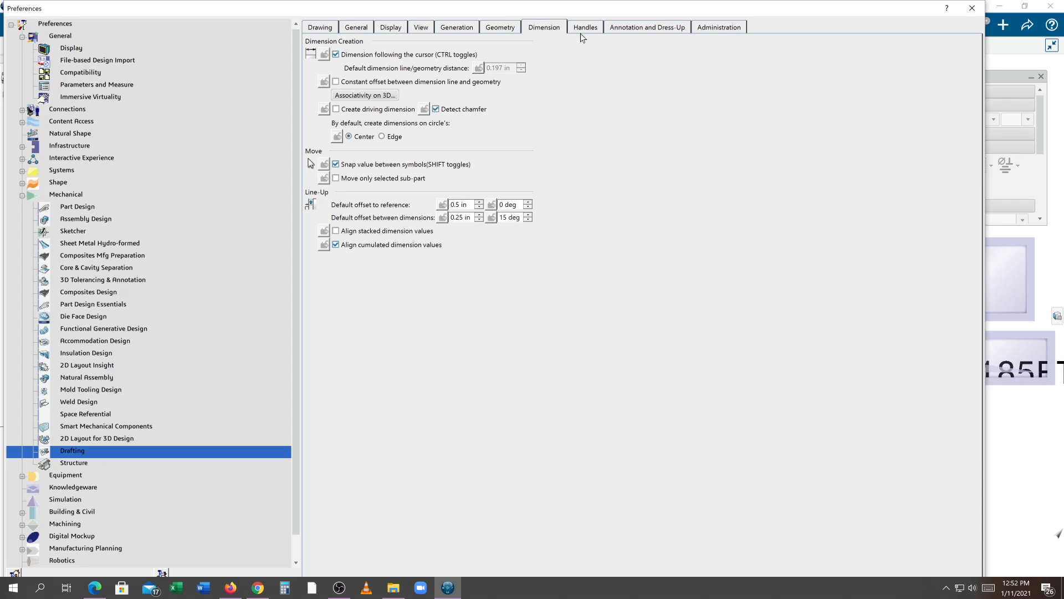
Step: Browse the Handles, Annotation and Dress-Up, and Administration preference tabs
left_click(585, 27)
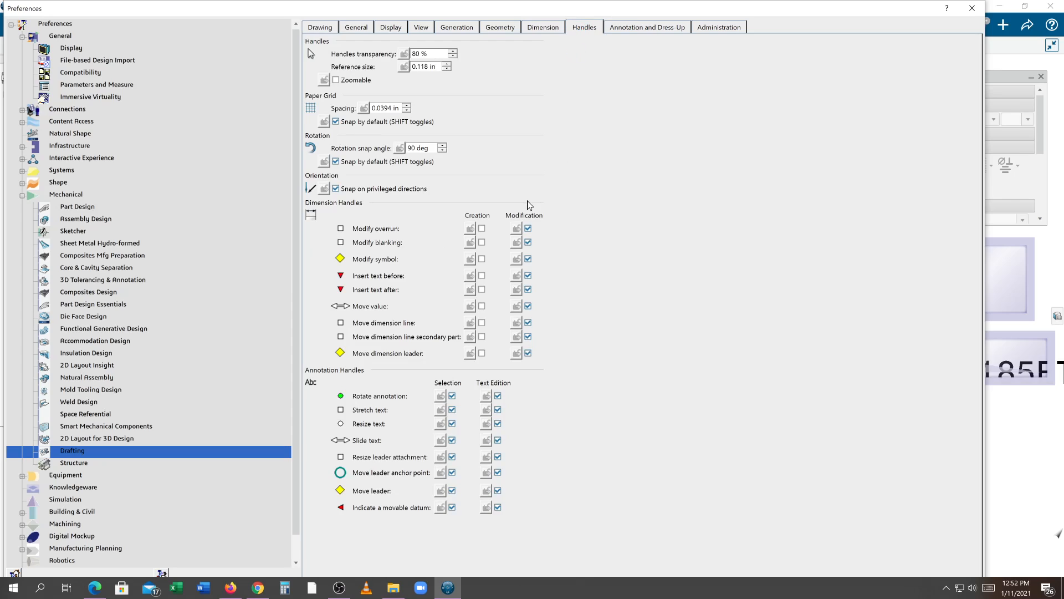
mouse_move(486, 219)
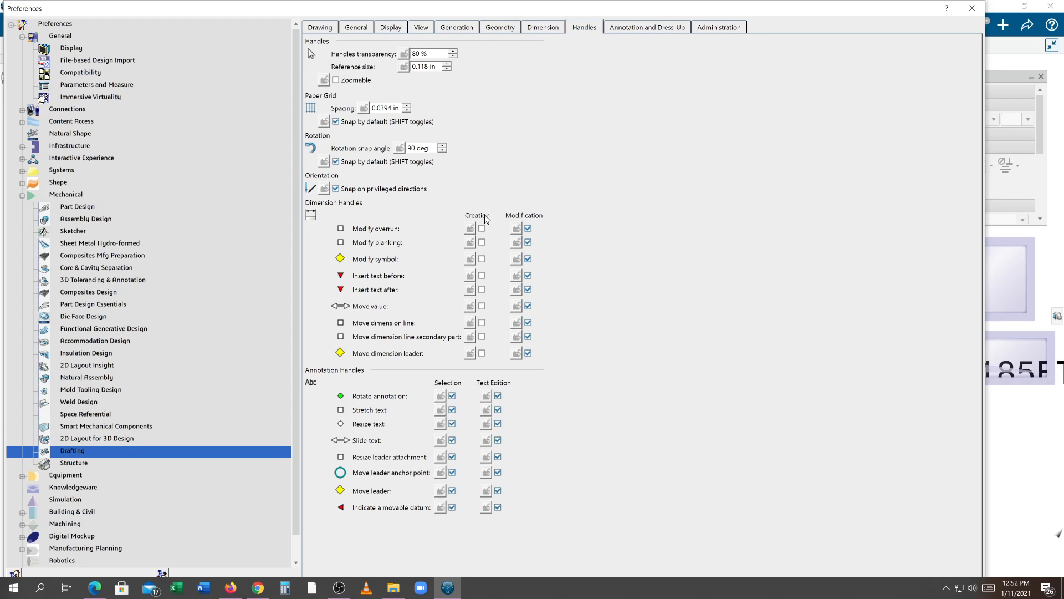
mouse_move(513, 207)
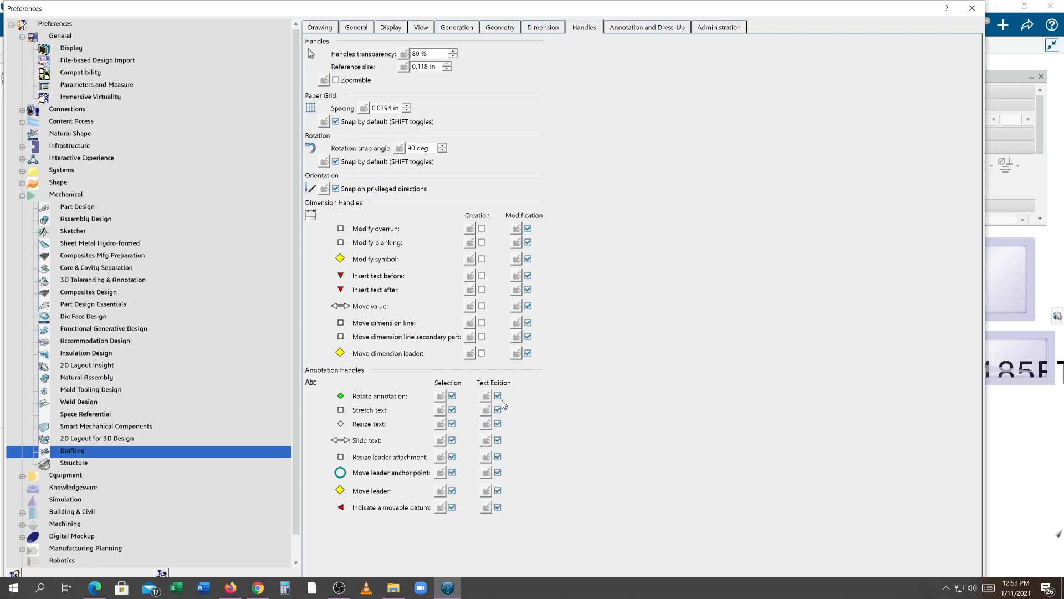
mouse_move(533, 274)
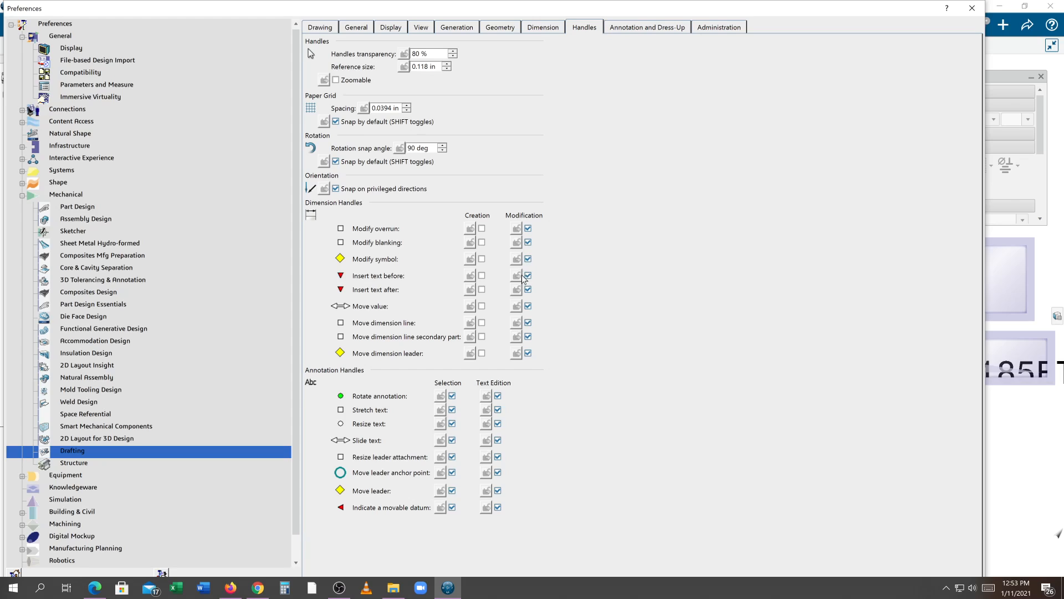
mouse_move(536, 288)
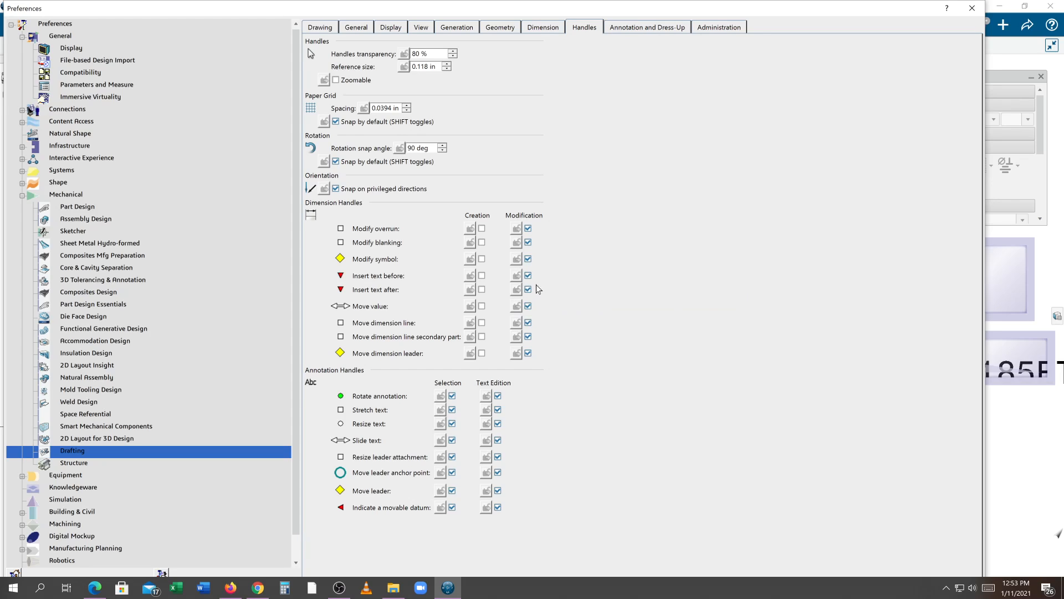
mouse_move(409, 256)
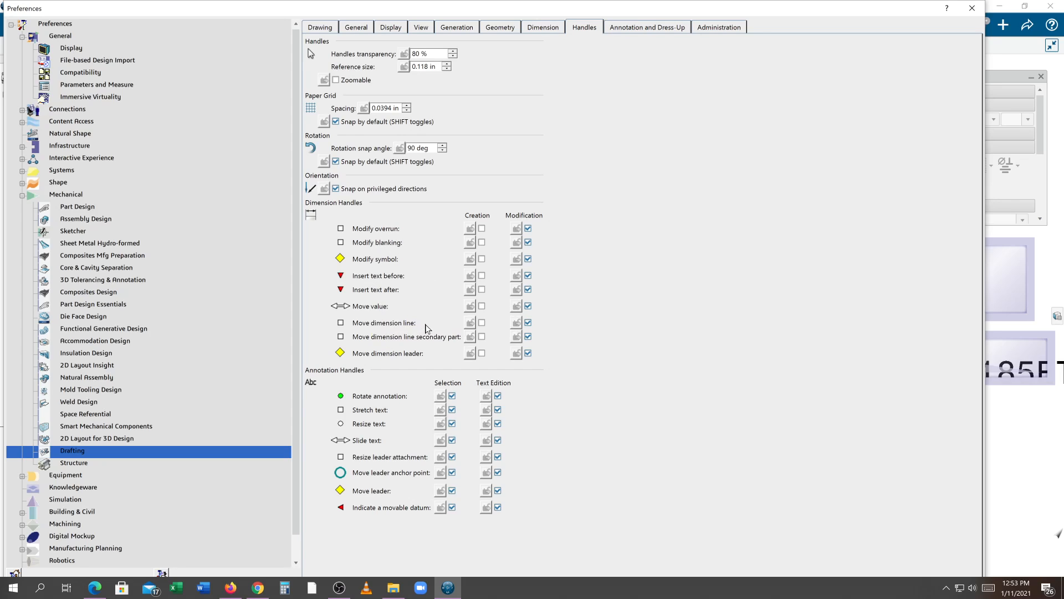
left_click(645, 27)
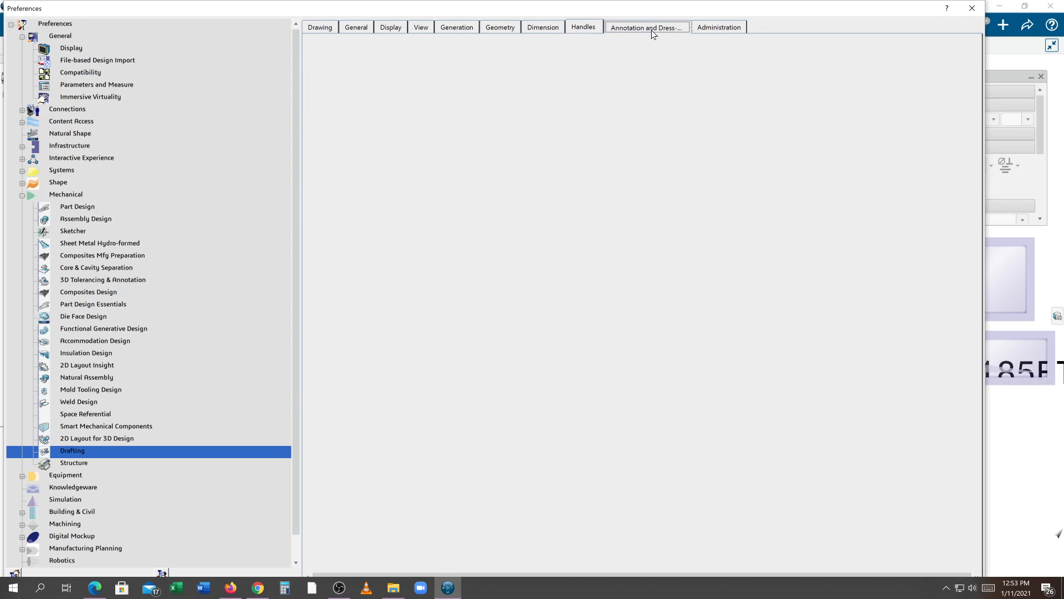
left_click(645, 26)
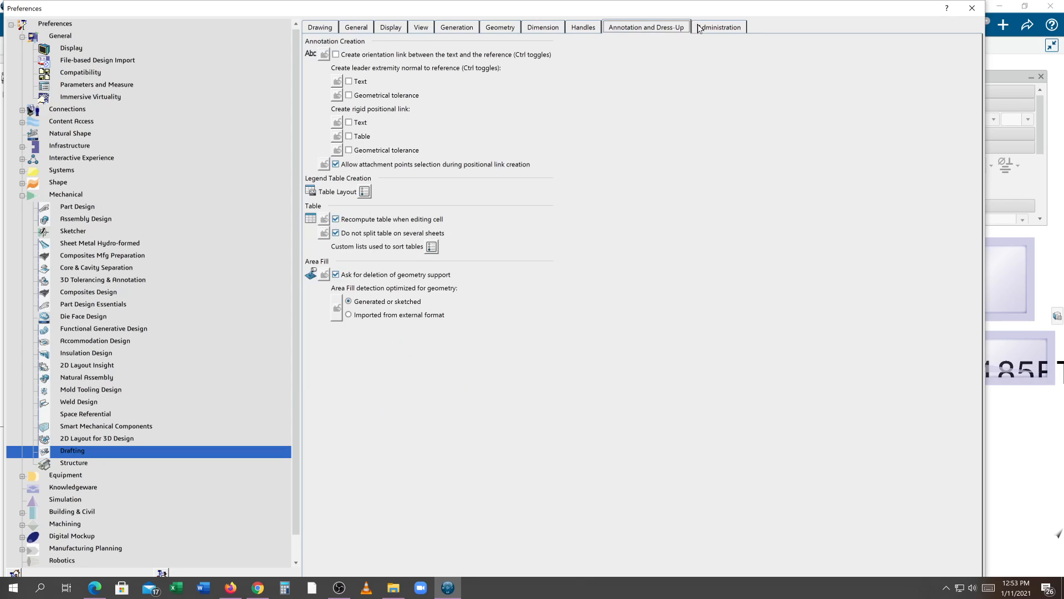
left_click(717, 27)
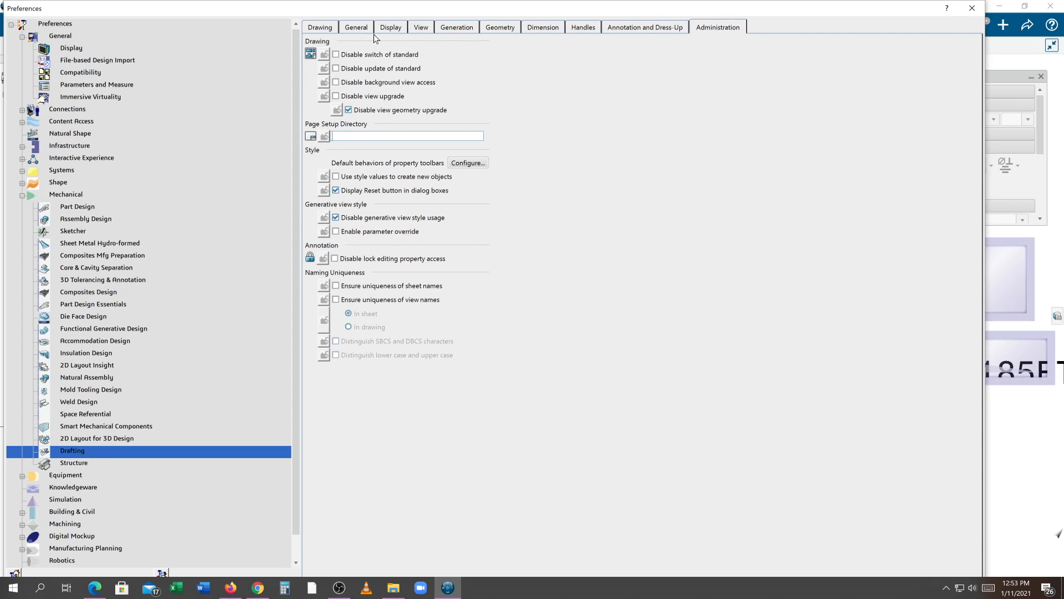
mouse_move(986, 130)
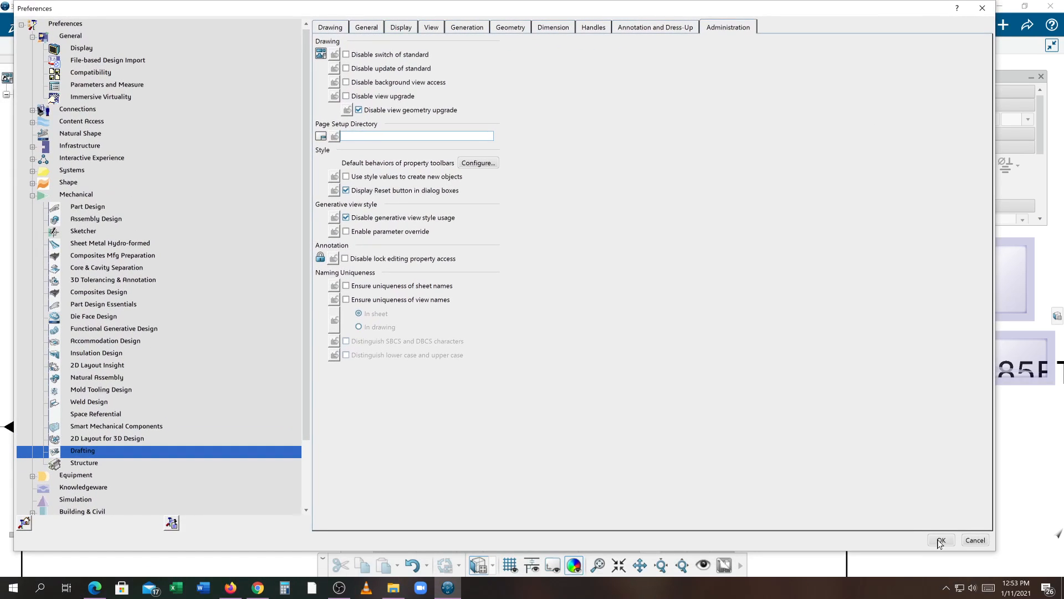
Step: Confirm the preferences and bring up the Properties of the 5.00 dimension
left_click(940, 540)
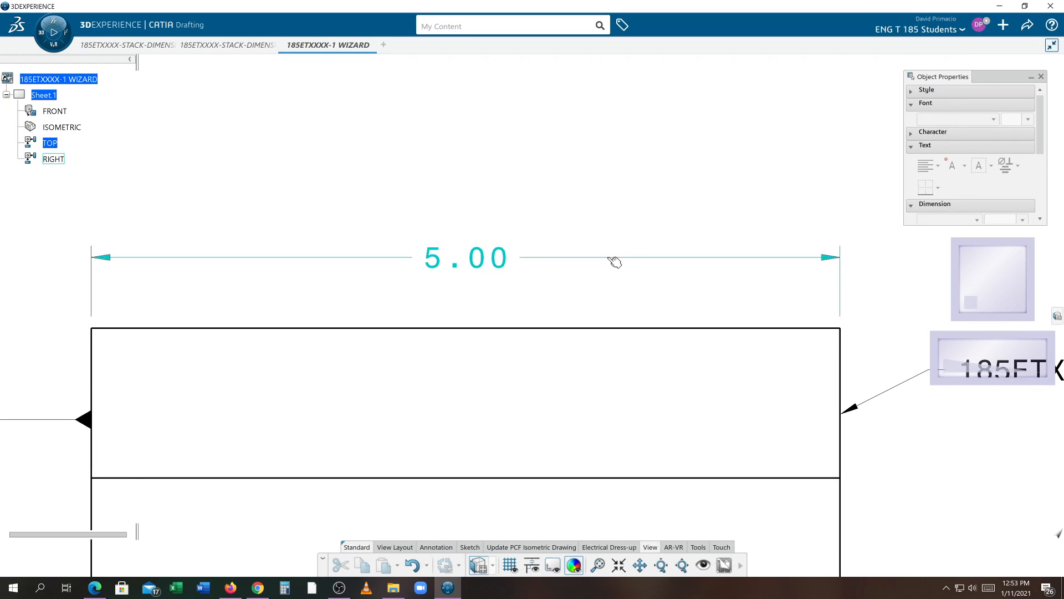
right_click(611, 262)
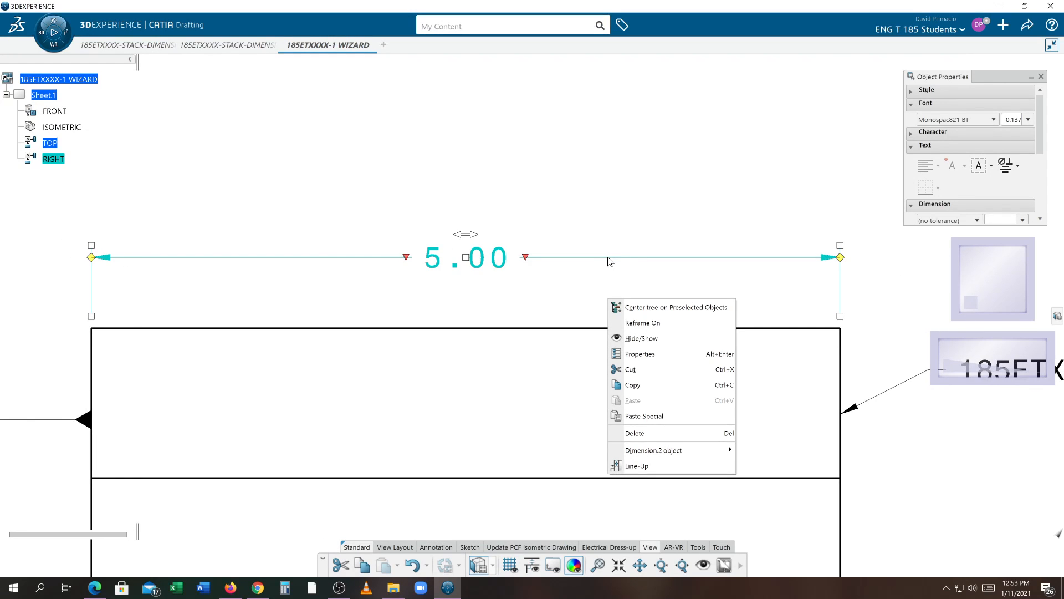
left_click(639, 353)
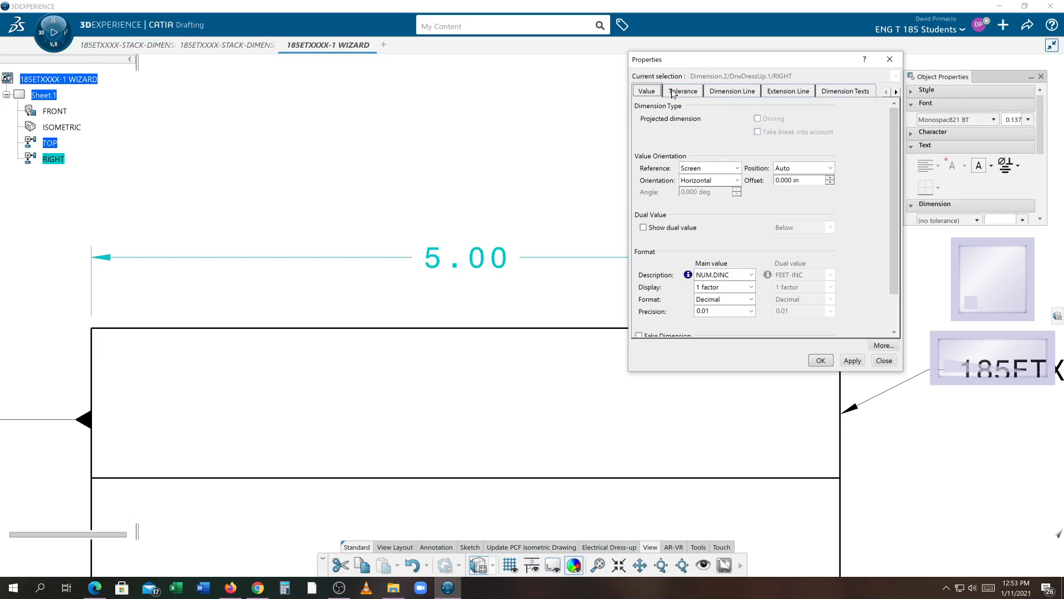
Step: Review Tolerance and Dimension Line settings, then show the Extension Line settings
left_click(682, 91)
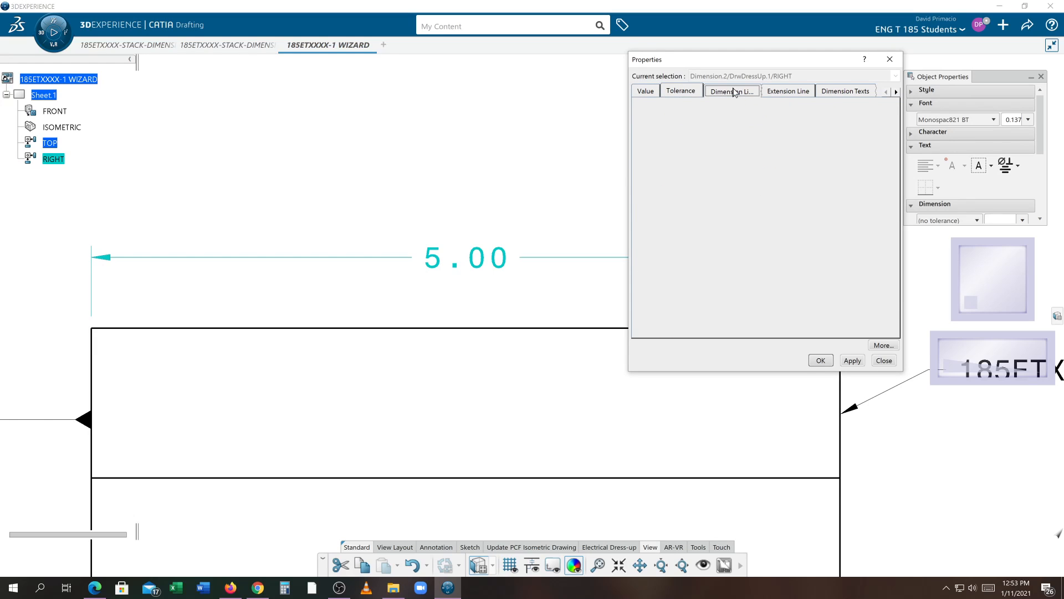
left_click(732, 91)
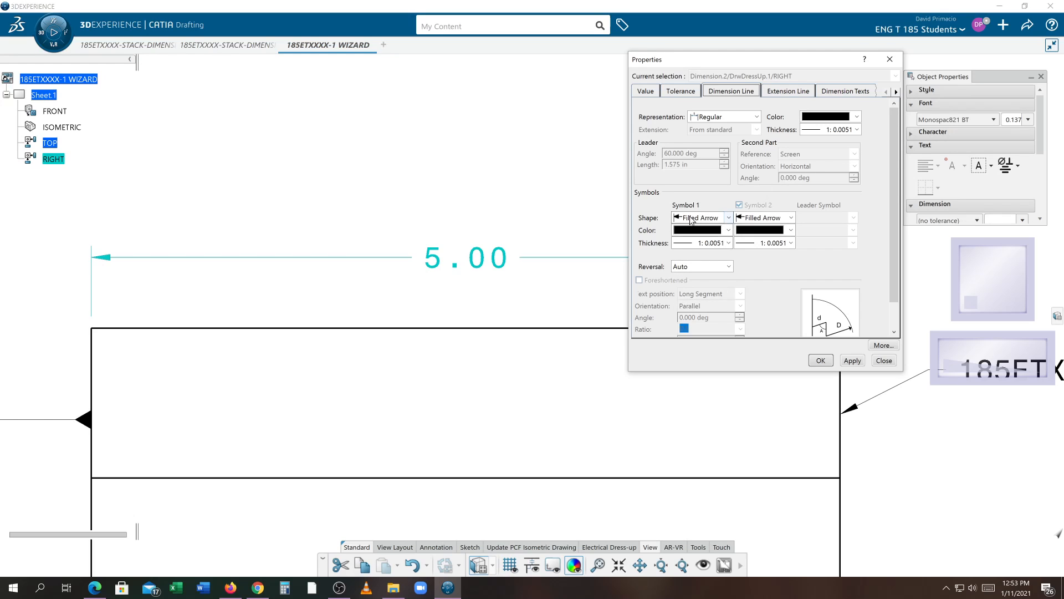
left_click_drag(746, 60, 789, 260)
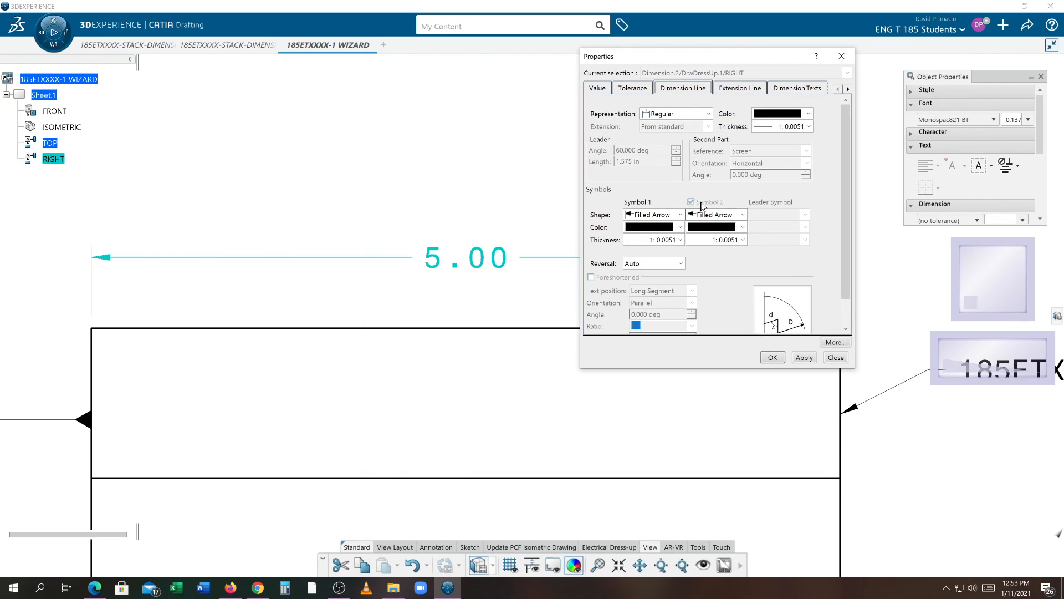
left_click(739, 88)
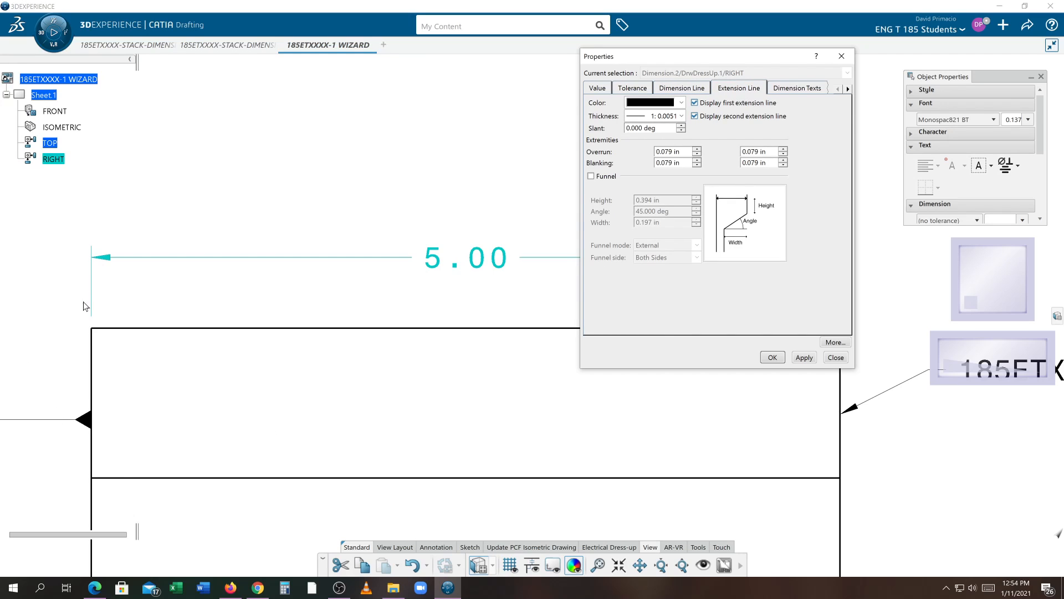
mouse_move(380, 243)
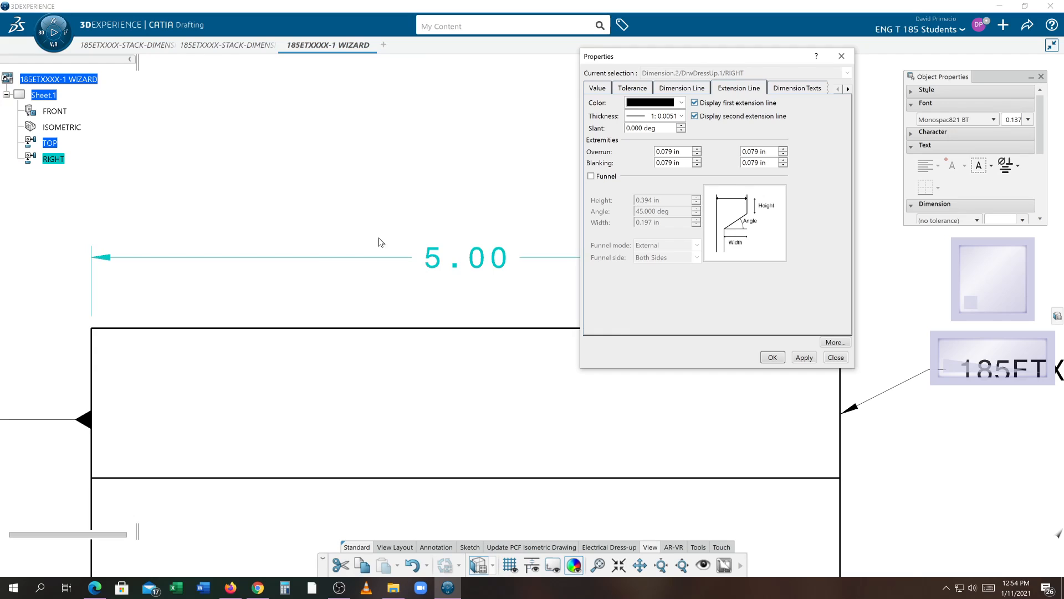
mouse_move(388, 234)
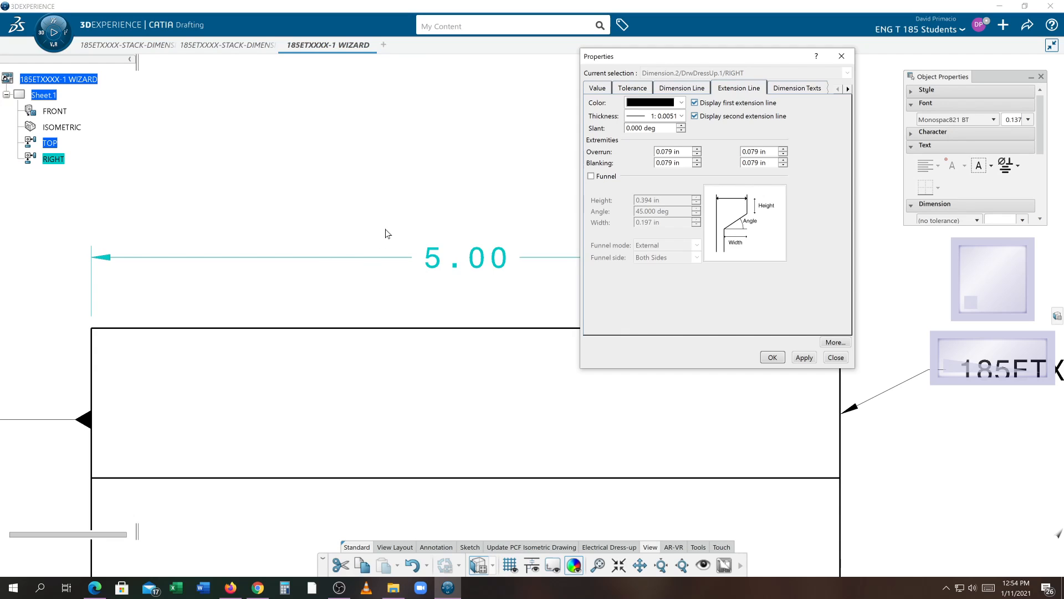
mouse_move(138, 276)
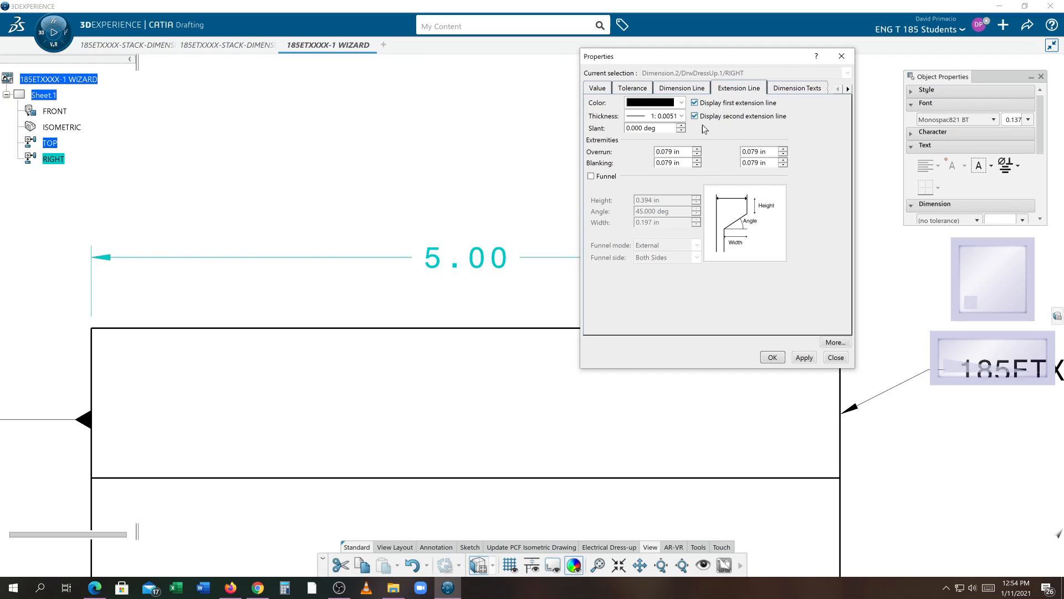
mouse_move(598, 163)
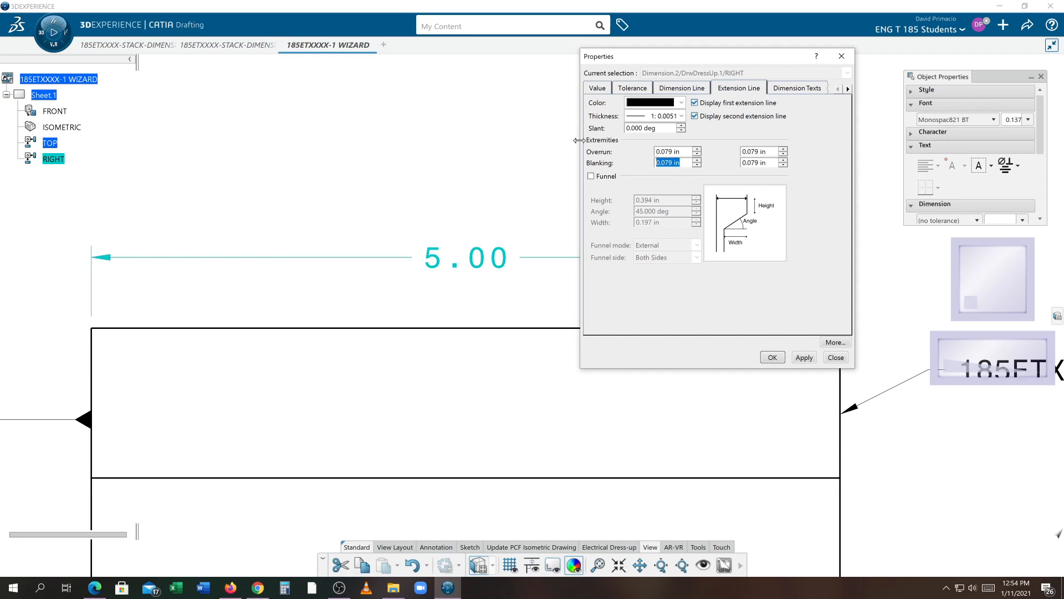
Step: Enter .0625 in as the first extension line's blanking and bring up Calculator
type("16")
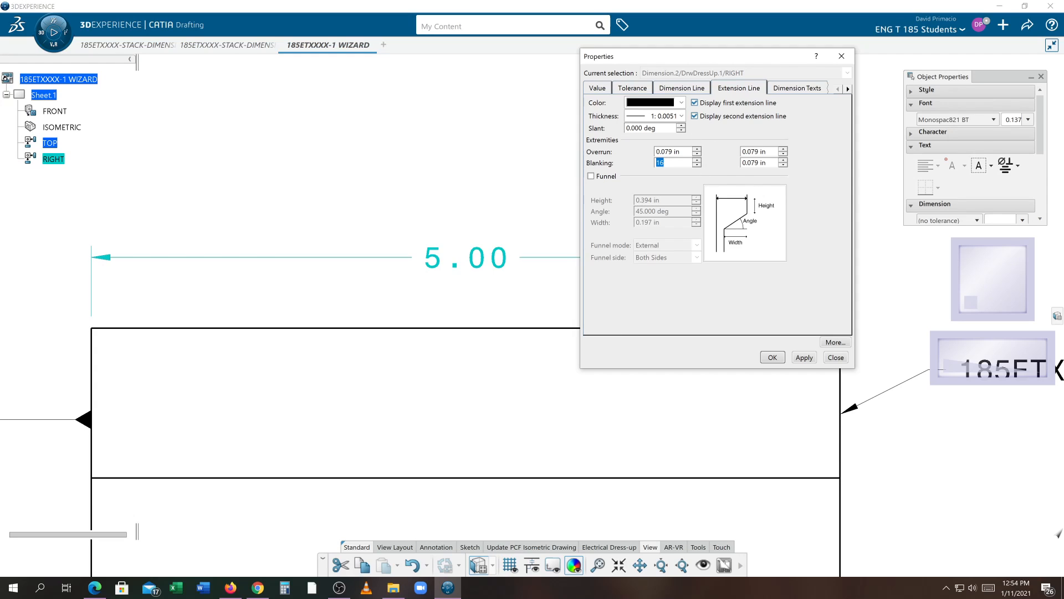
type(".0")
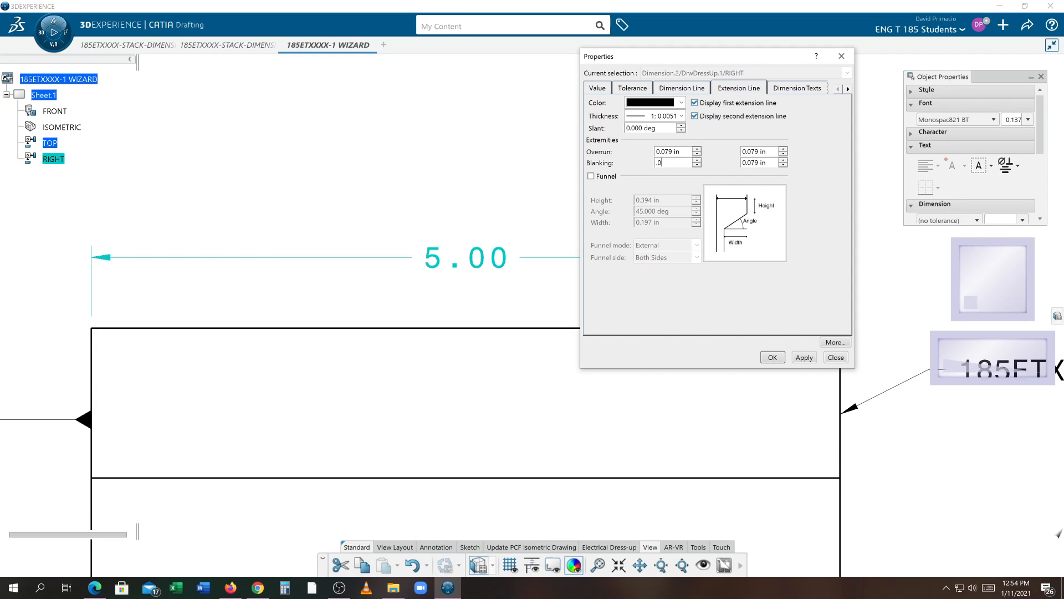
type(".0625")
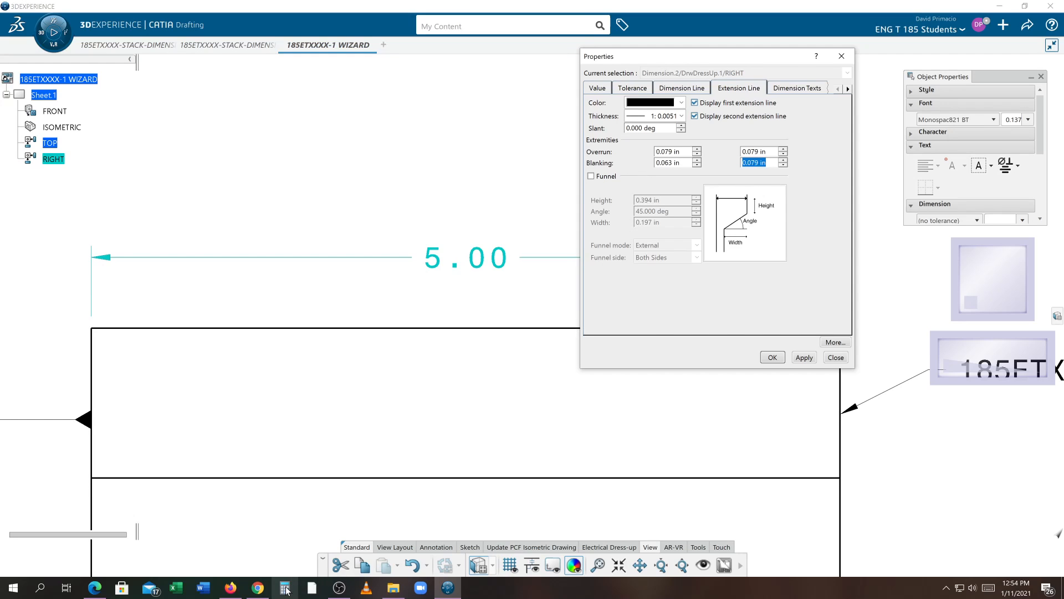
left_click(285, 587)
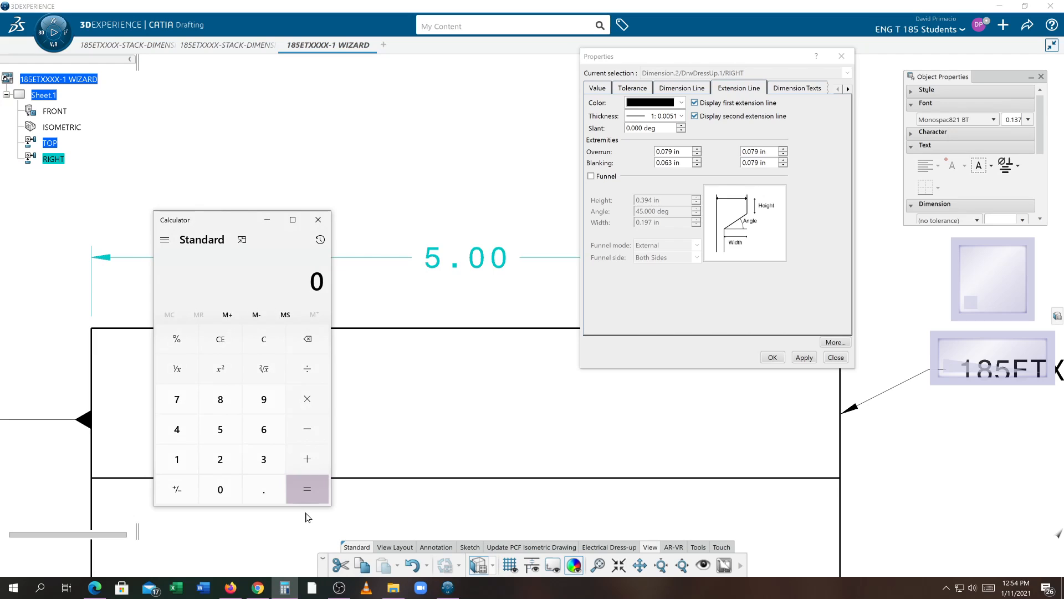
Step: Confirm 1 ÷ 16 = 0.0625 in Calculator, close it and apply the blanking value
left_click(306, 489)
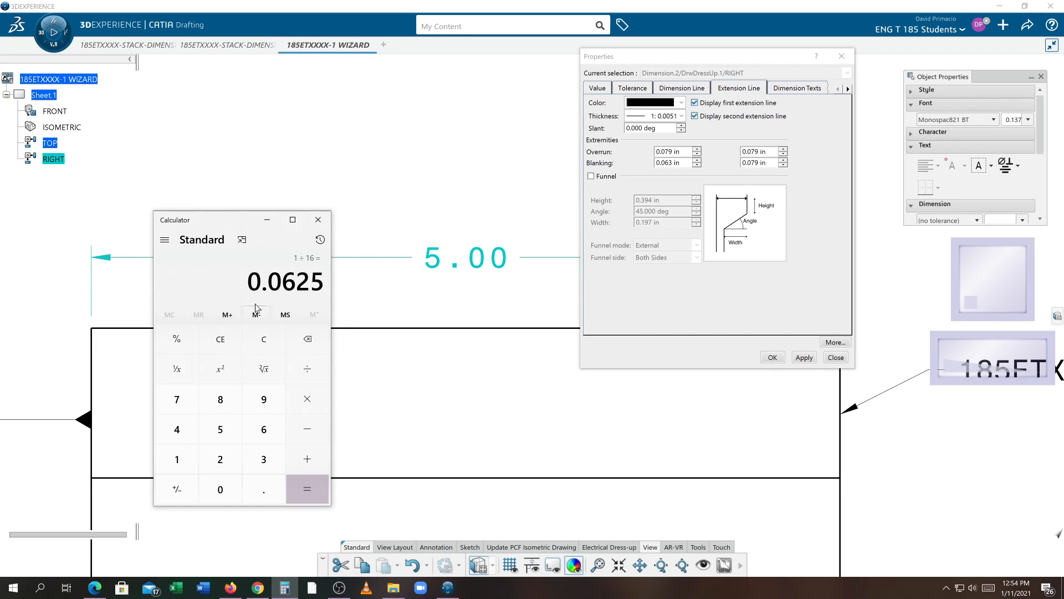
mouse_move(317, 220)
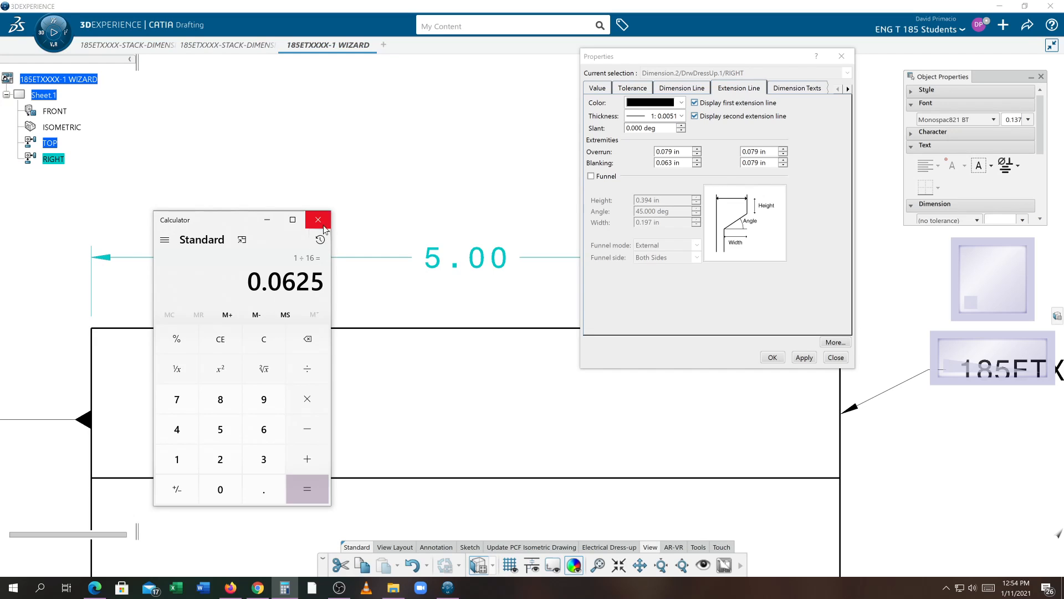
left_click(317, 219)
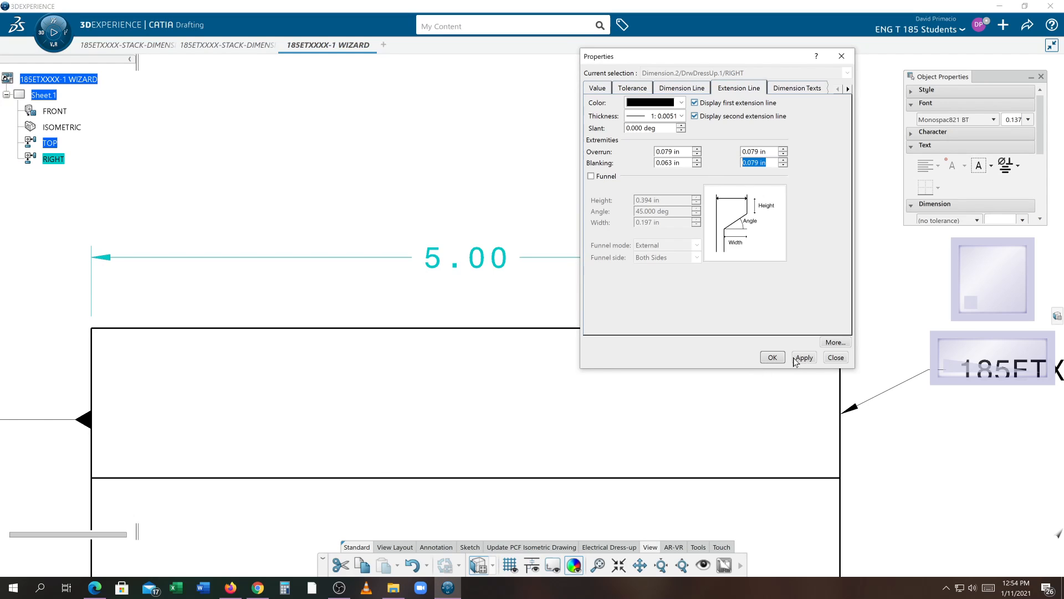
left_click(836, 357)
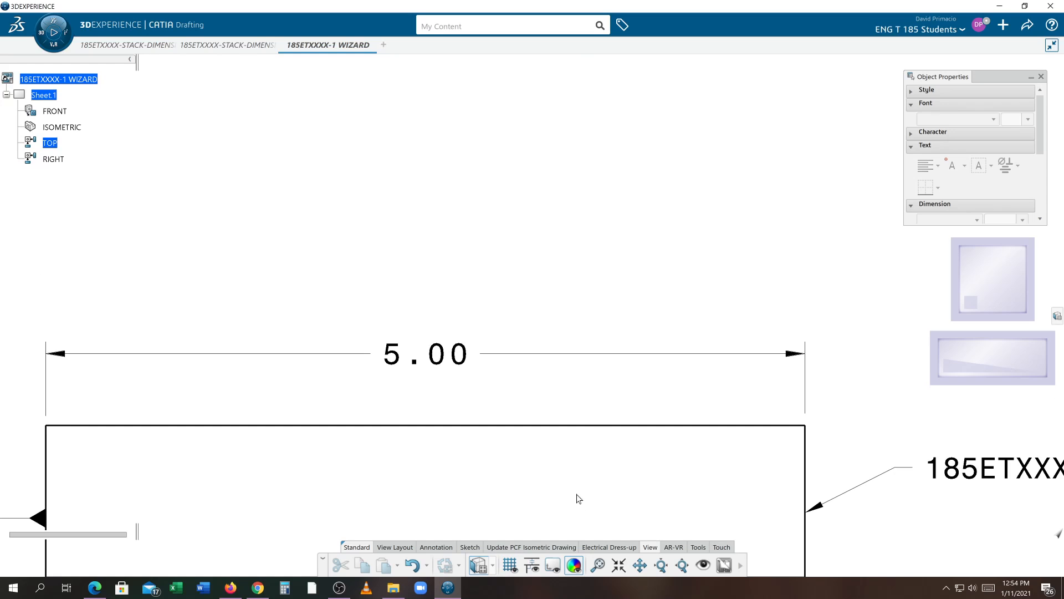
Step: Reopen the 5.00 dimension's Properties and apply a new first blanking value
left_click(425, 353)
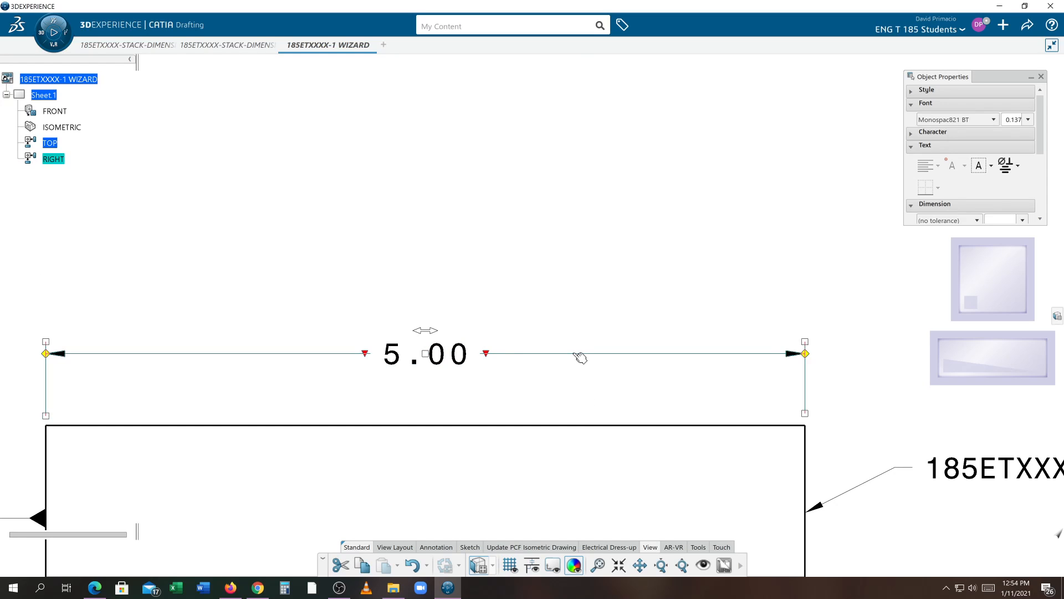
right_click(580, 358)
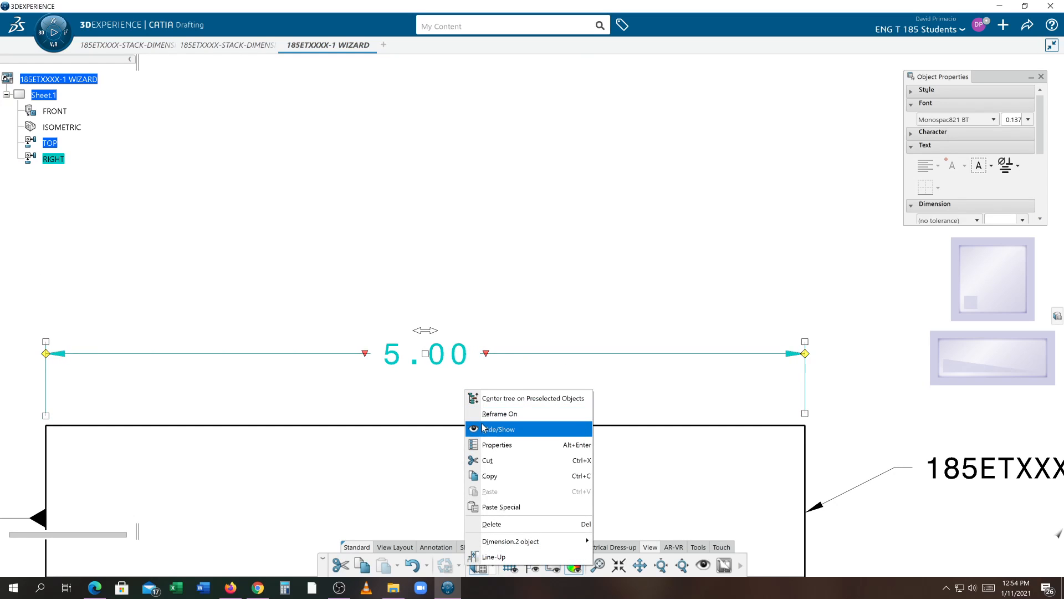
left_click(496, 445)
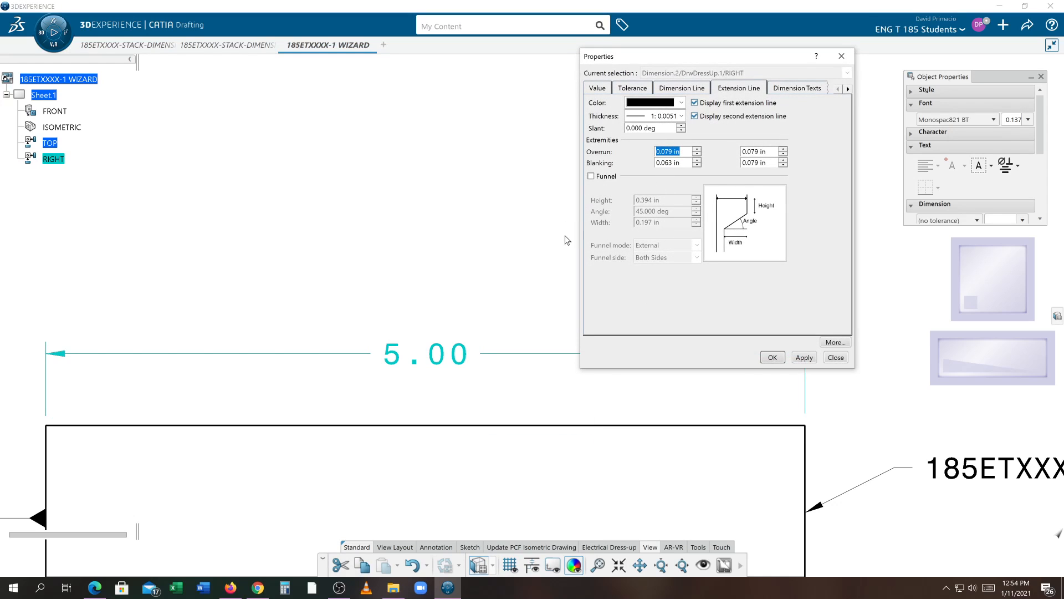
mouse_move(504, 398)
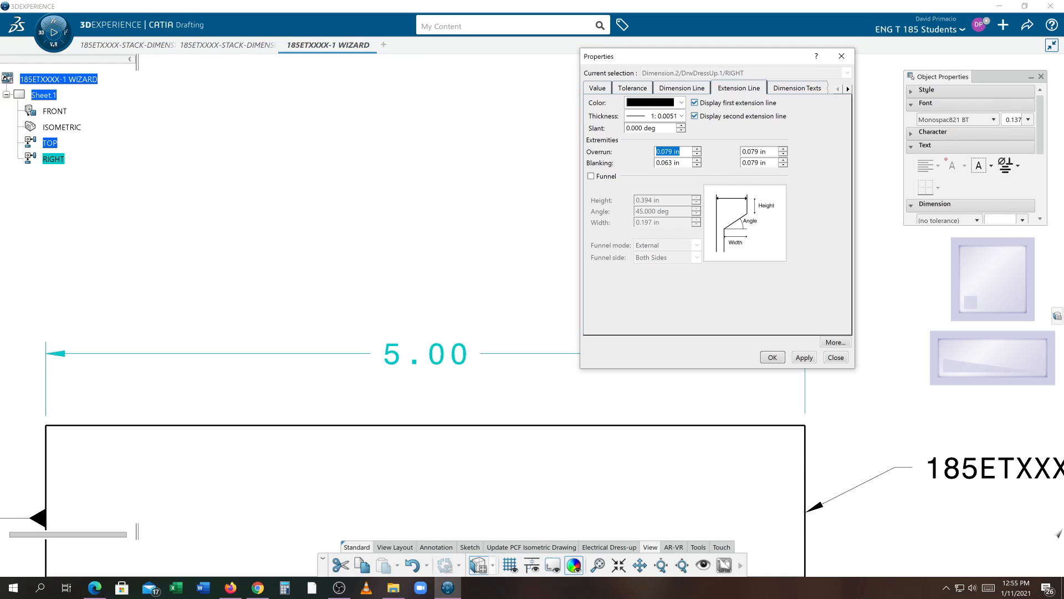
left_click(672, 163)
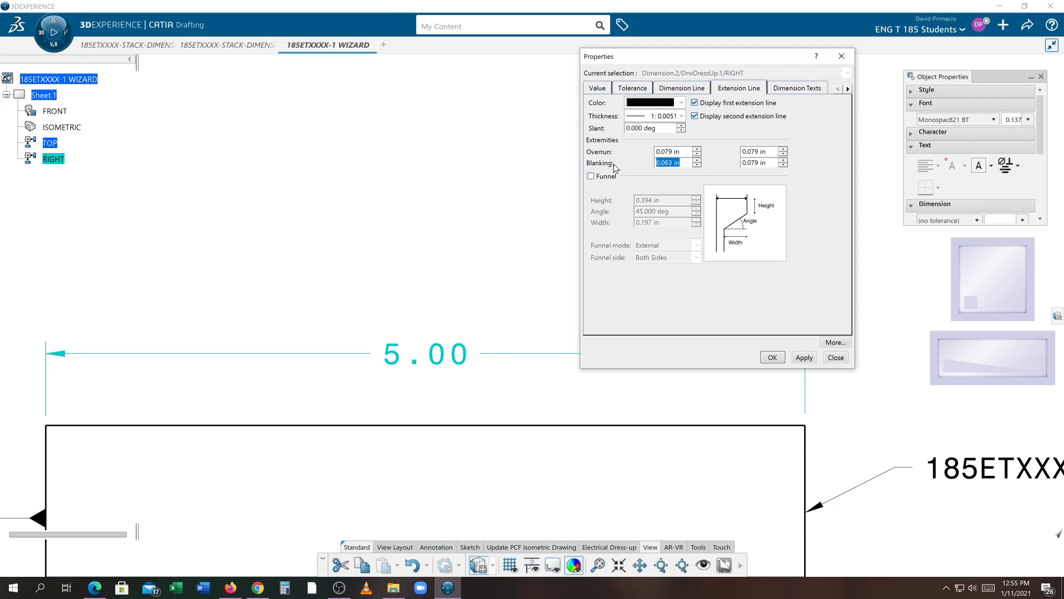
type(".2")
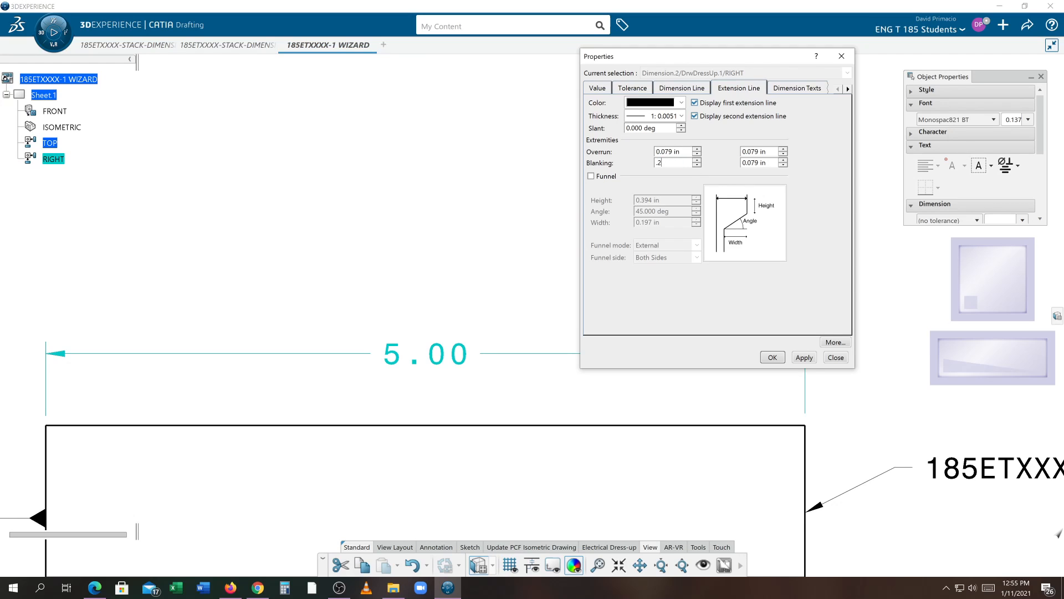
left_click(804, 357)
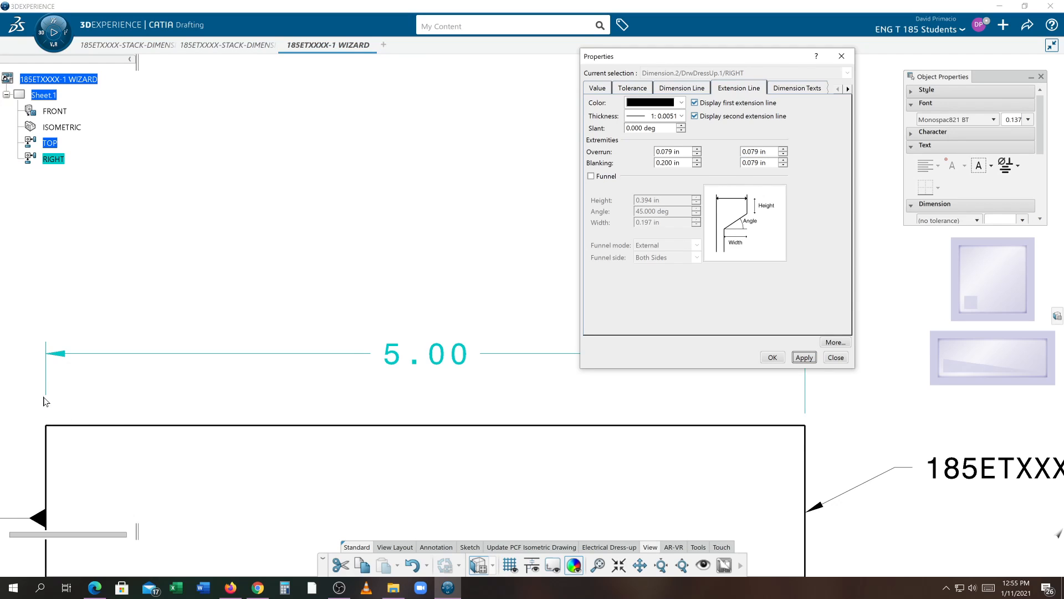
mouse_move(833, 417)
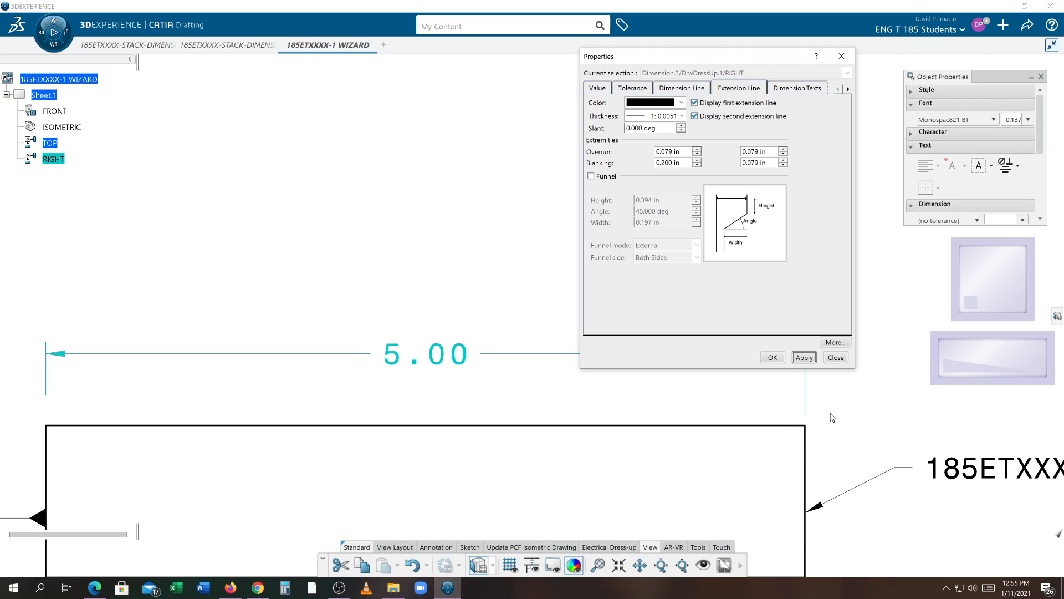
mouse_move(686, 216)
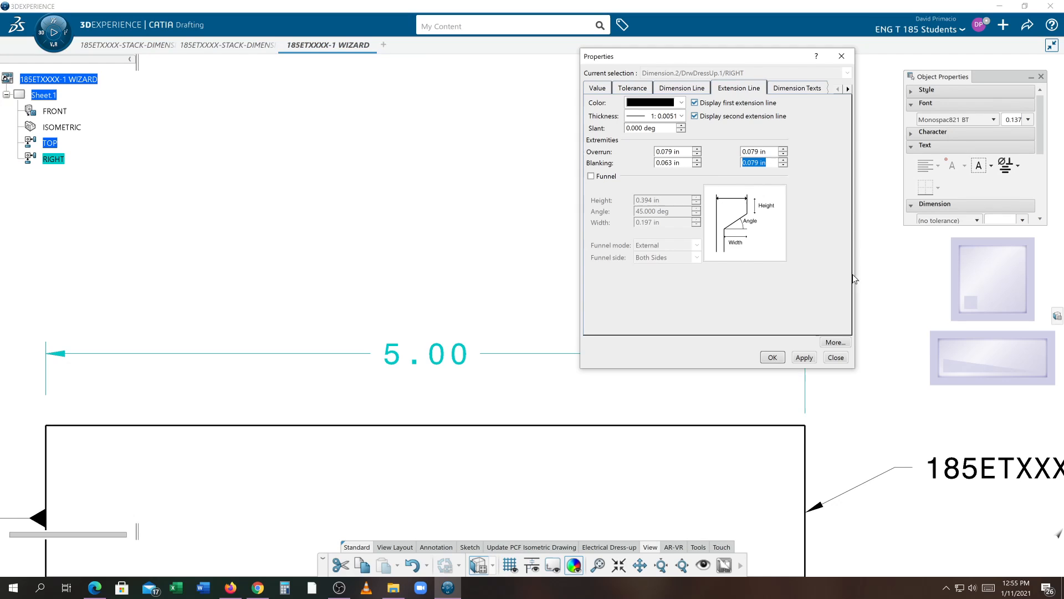
Step: Set blanking to .06 in and the first overrun to .125 in, and apply
type(".063")
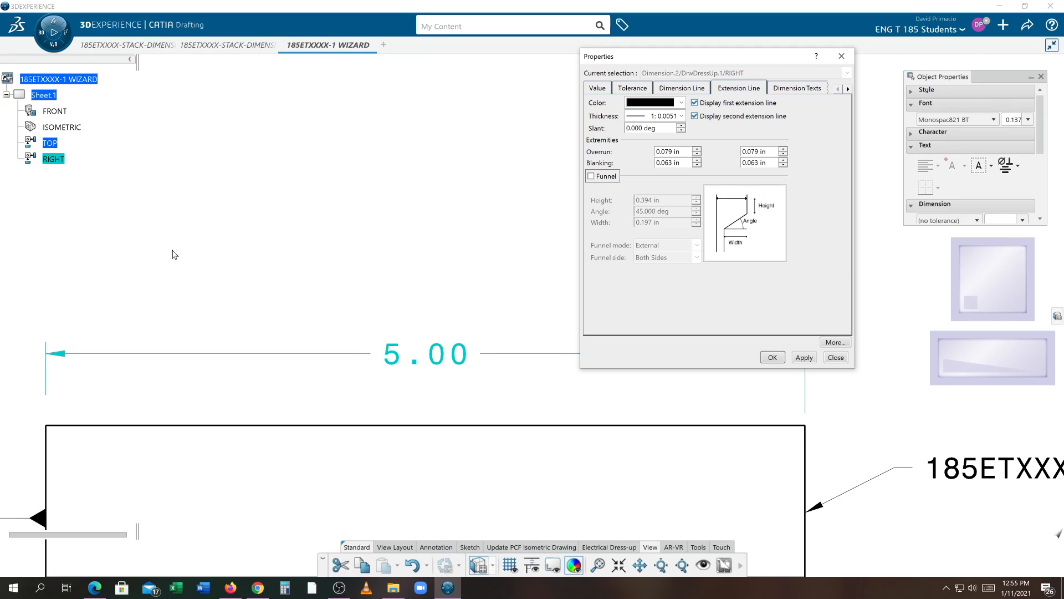
mouse_move(62, 293)
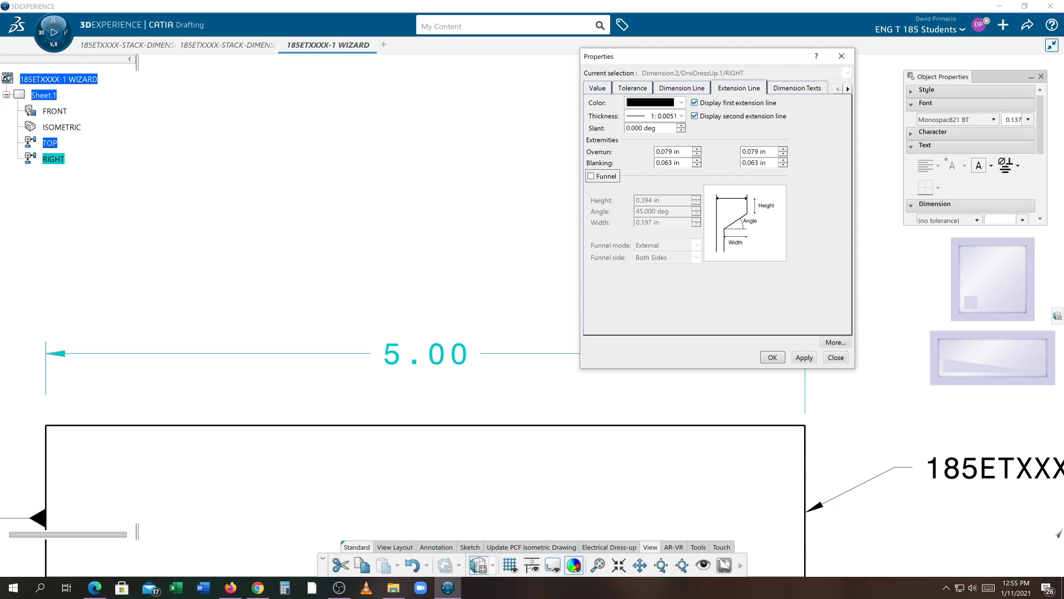
type(".125")
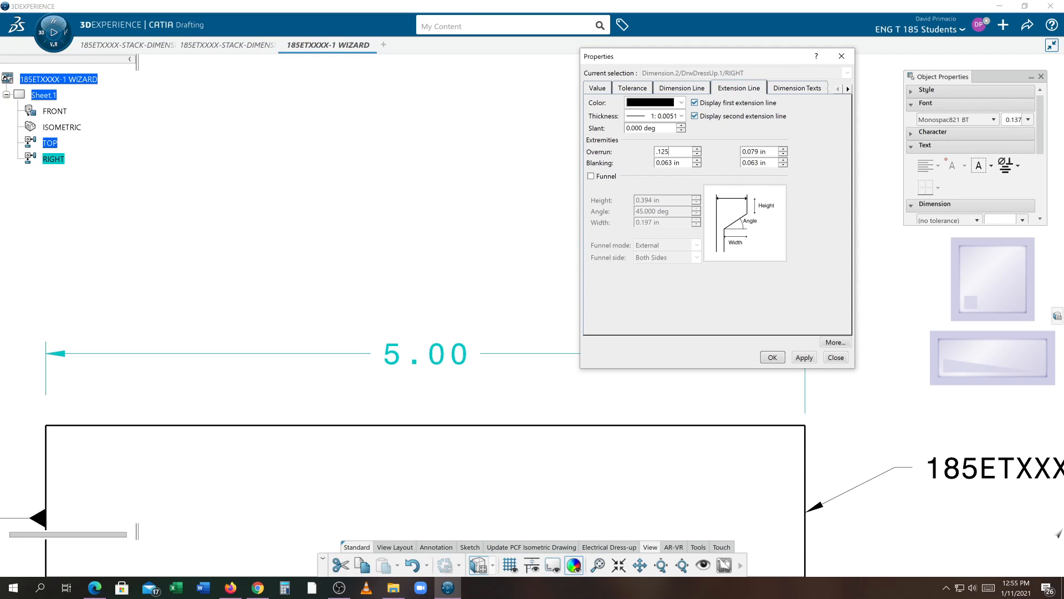
left_click(758, 151)
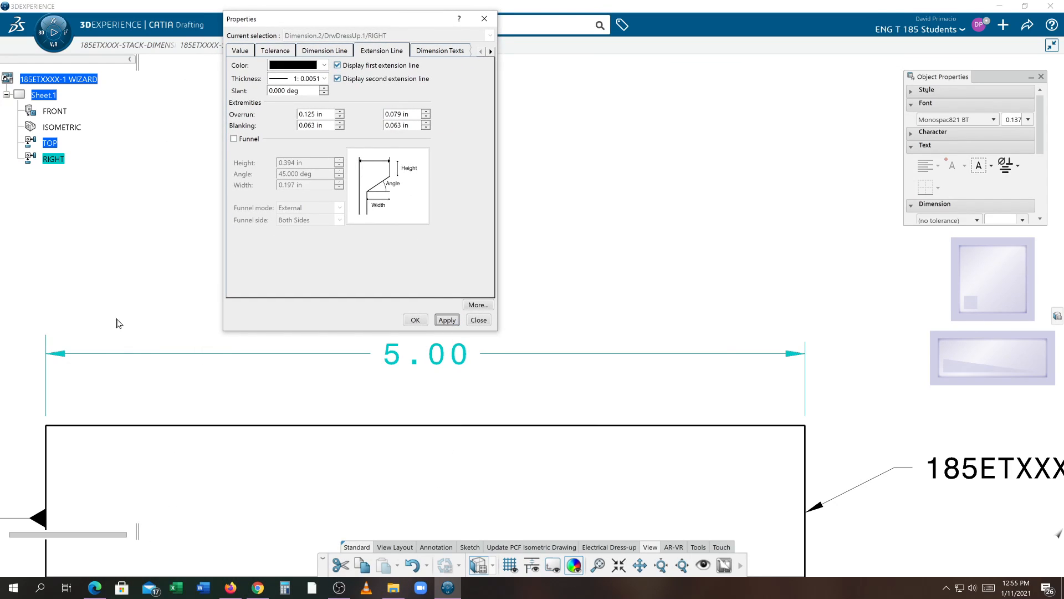
Step: Set the second overrun to .125 in and apply it to the dimension
left_click(310, 115)
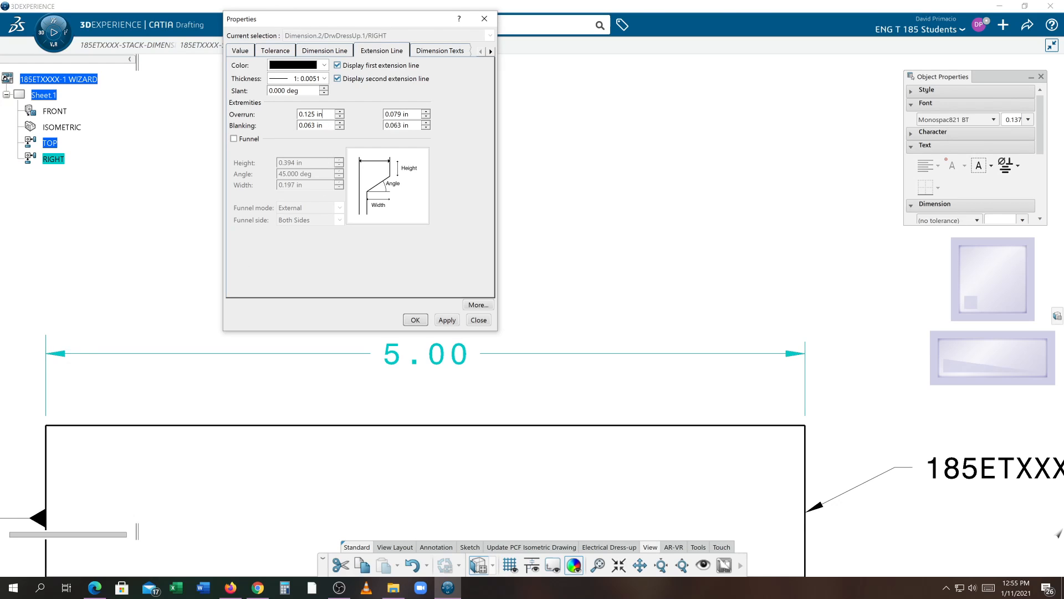
type(".5")
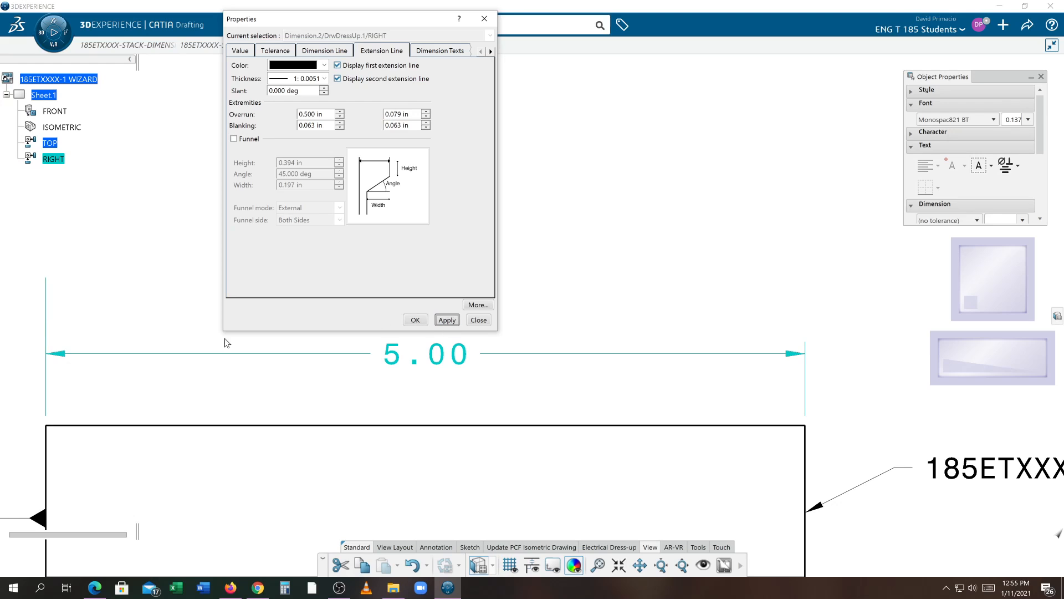
mouse_move(34, 337)
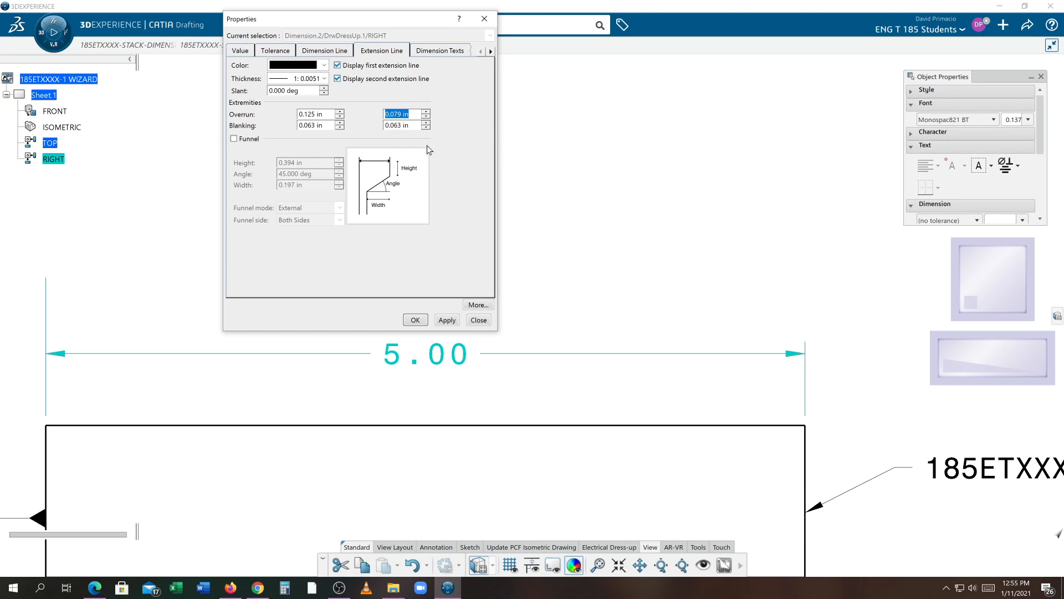
type(".125")
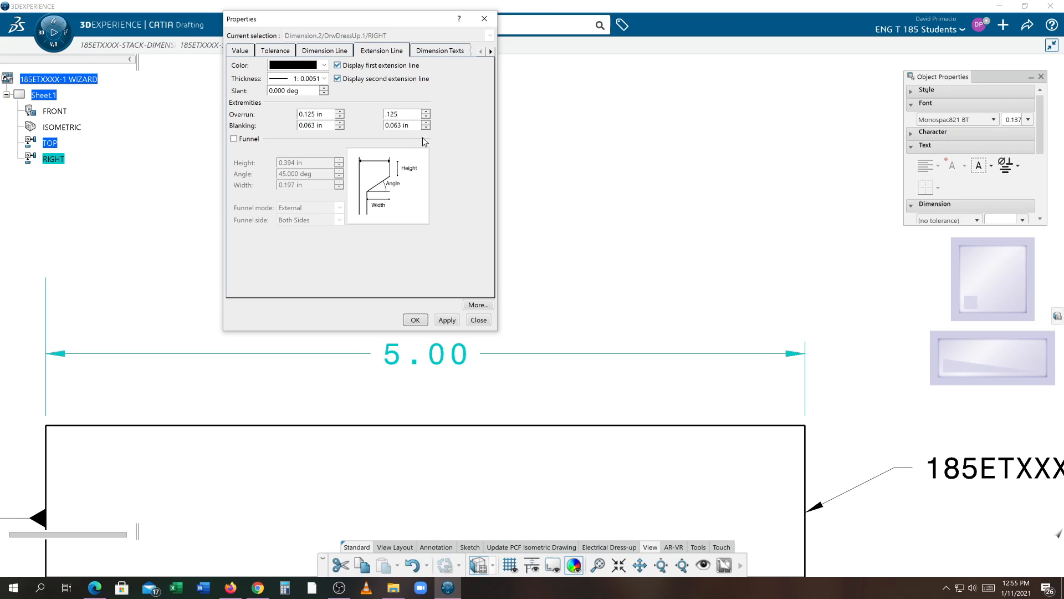
left_click(447, 319)
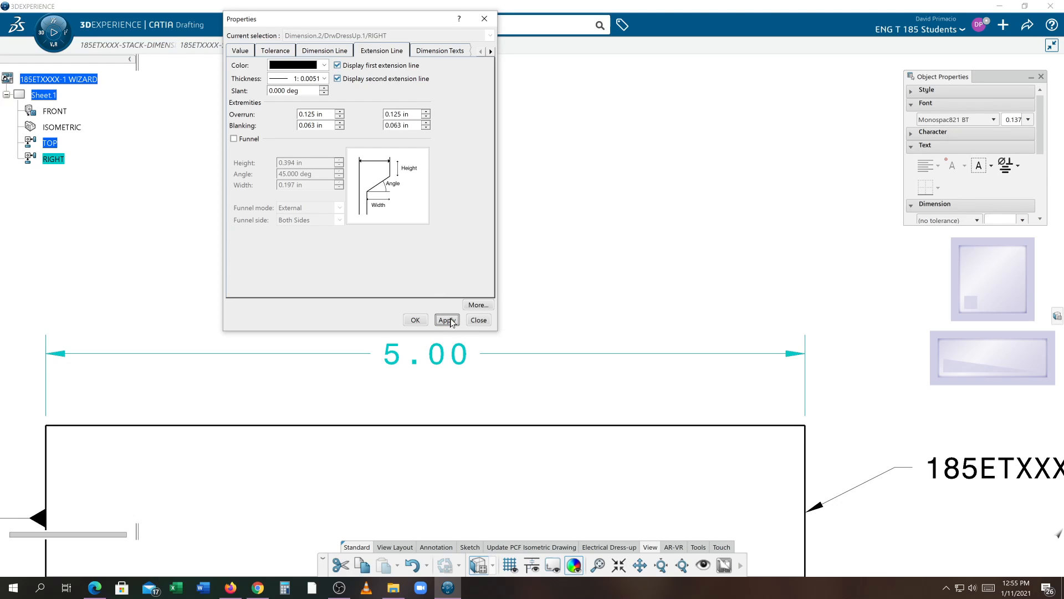
mouse_move(408, 311)
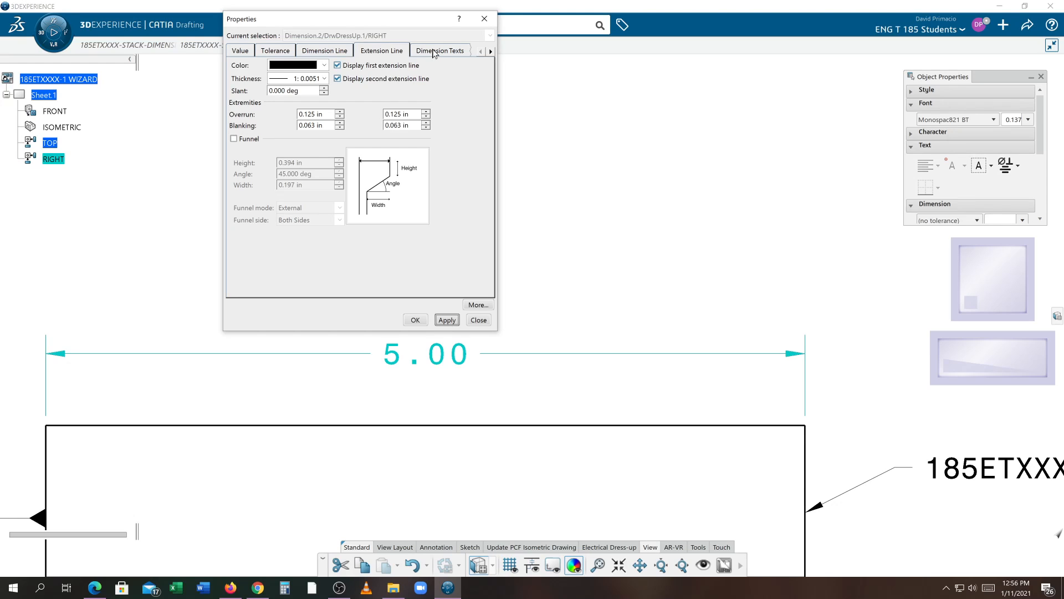
left_click(440, 50)
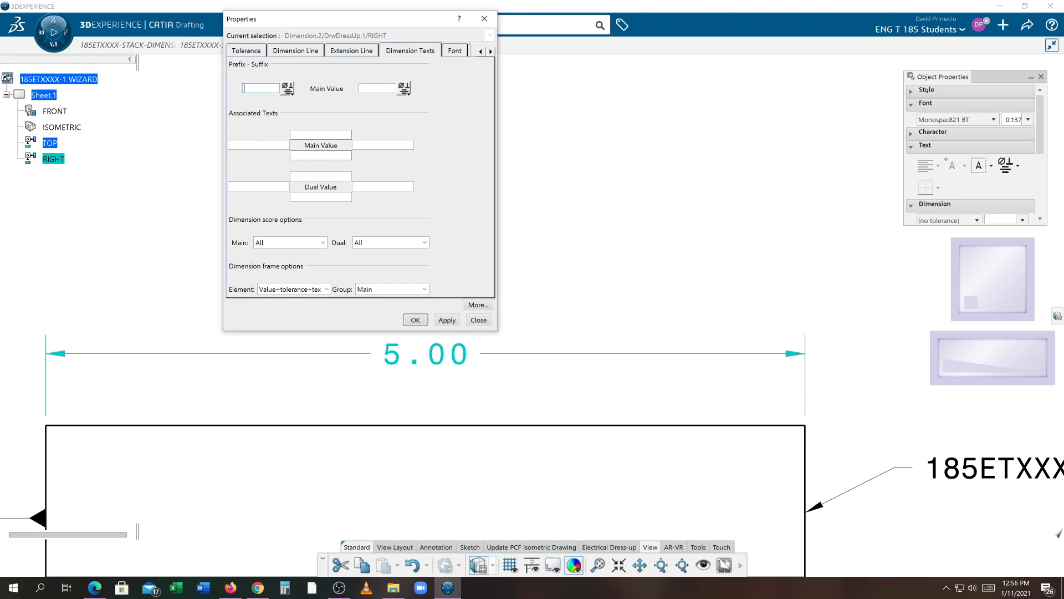
Step: Browse Font, Text, Graphic and Feature Properties, keep the line thickness, and confirm with OK
left_click(455, 50)
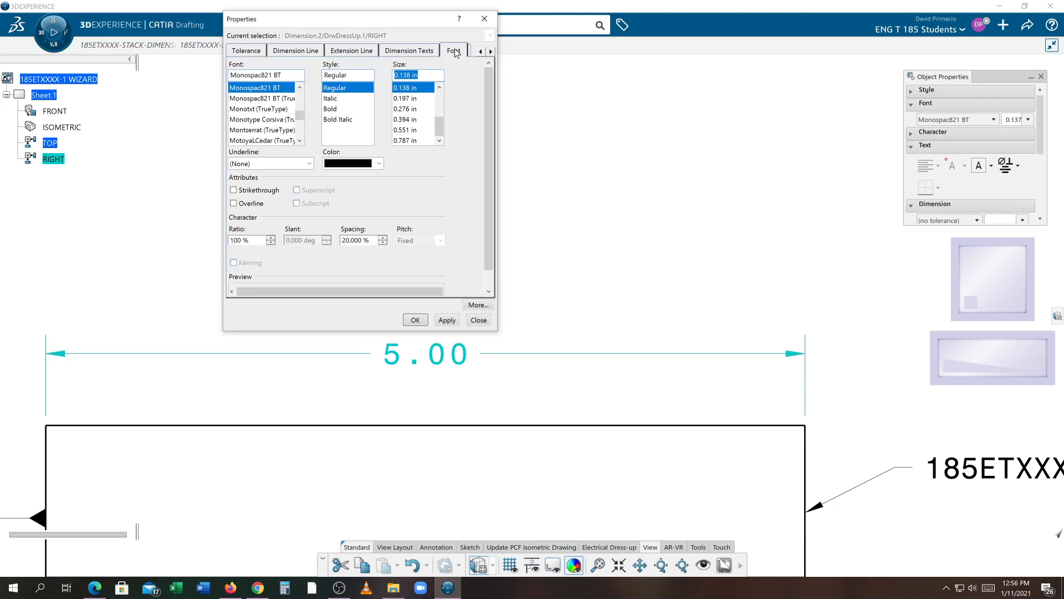
left_click(453, 50)
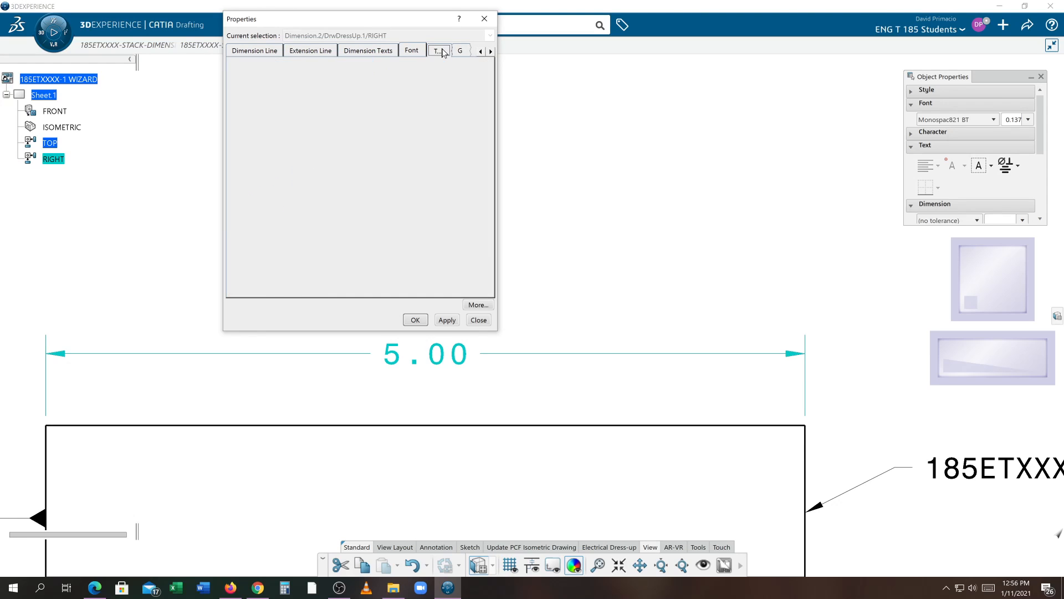
left_click(438, 49)
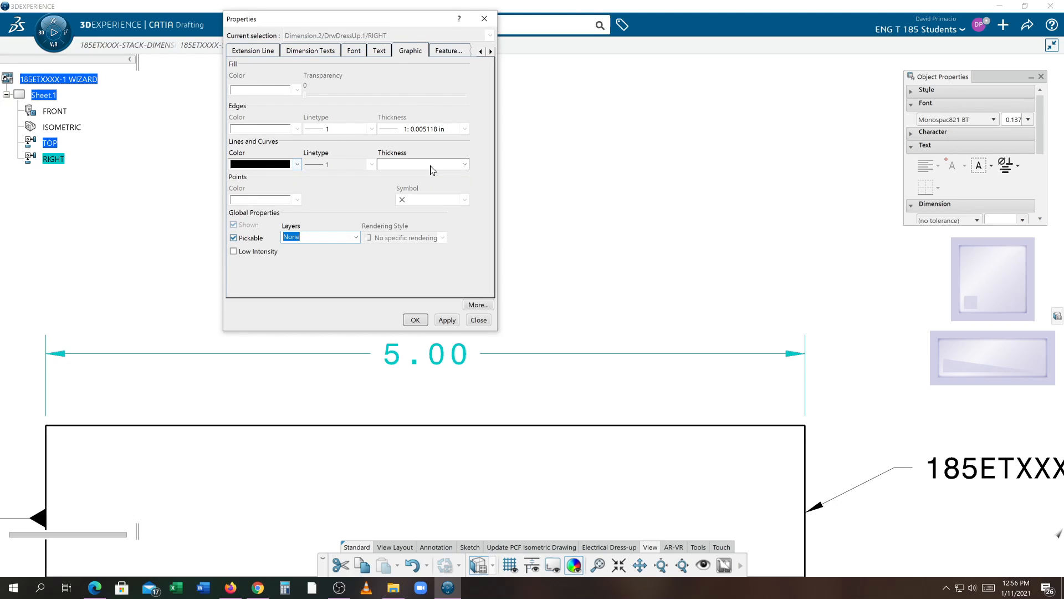
left_click(465, 164)
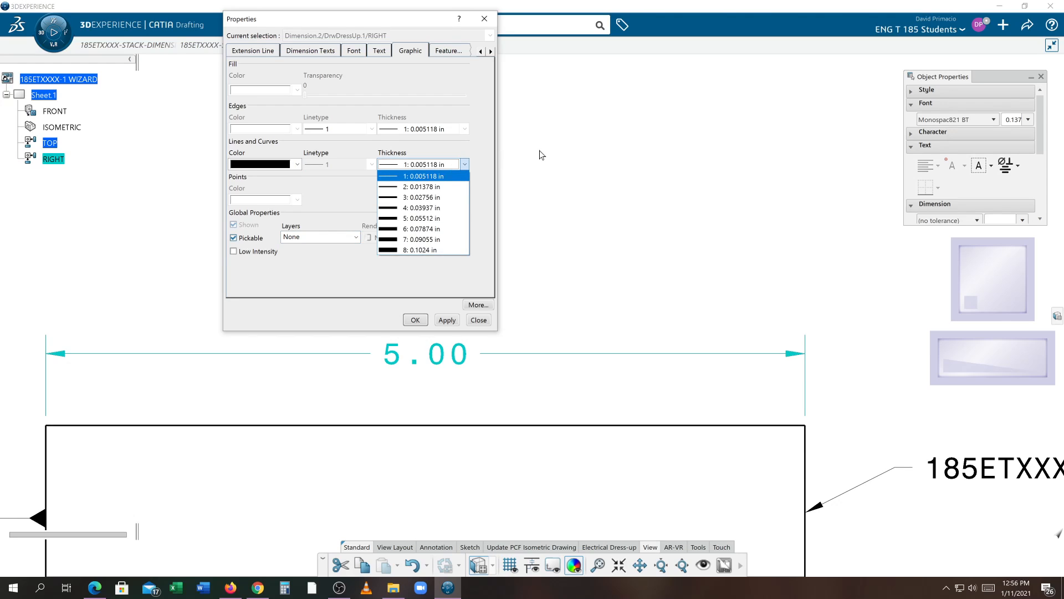
left_click(422, 177)
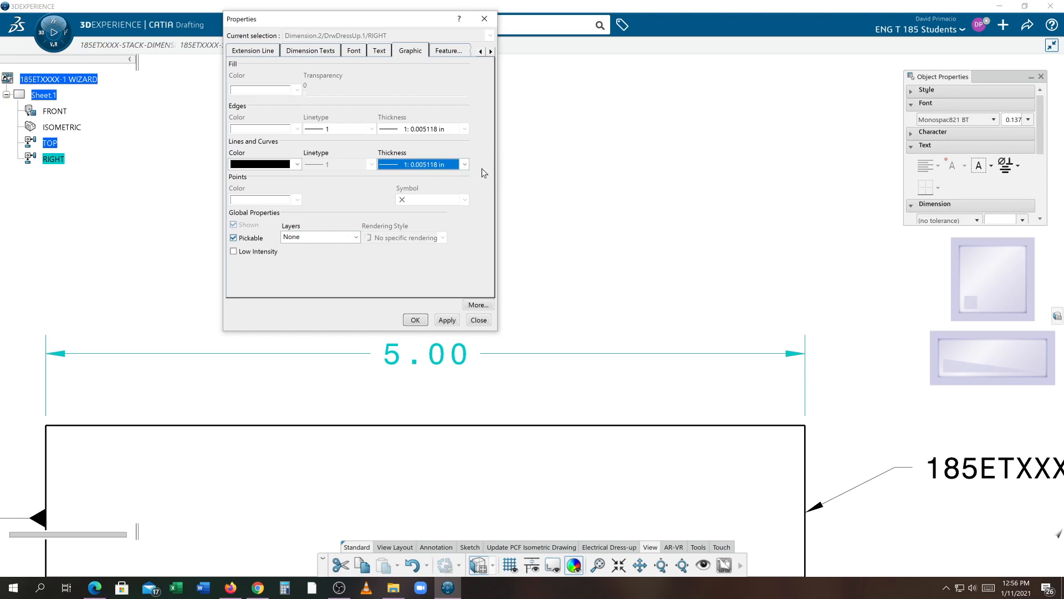
mouse_move(448, 71)
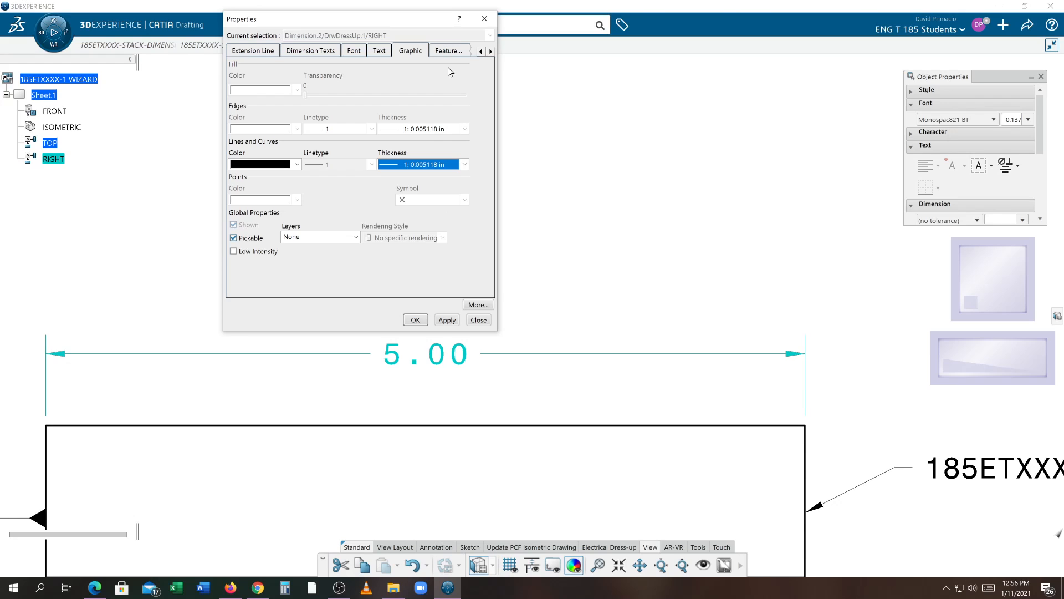
left_click(406, 50)
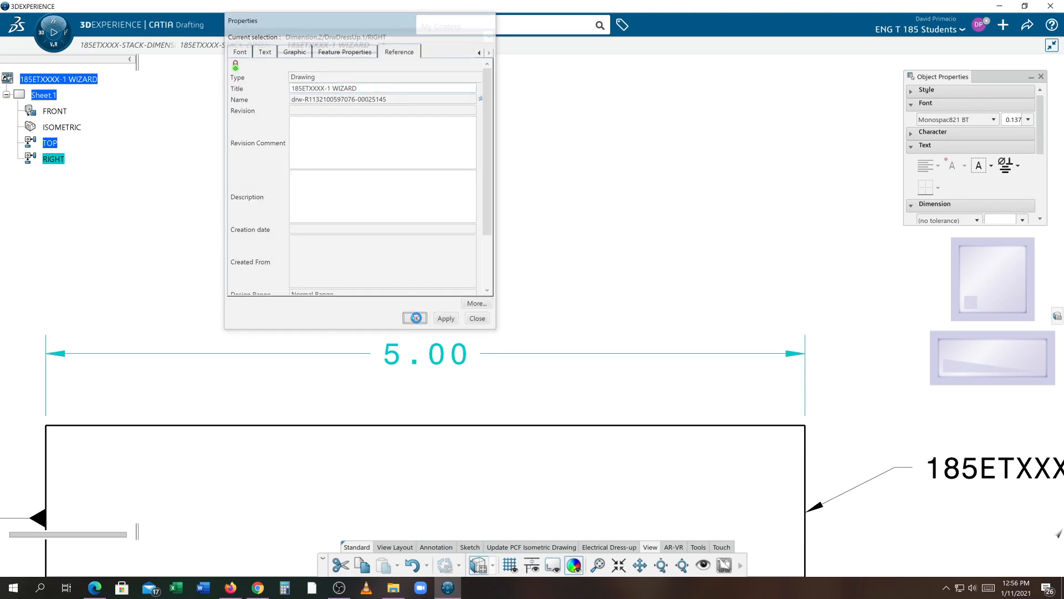
left_click(475, 318)
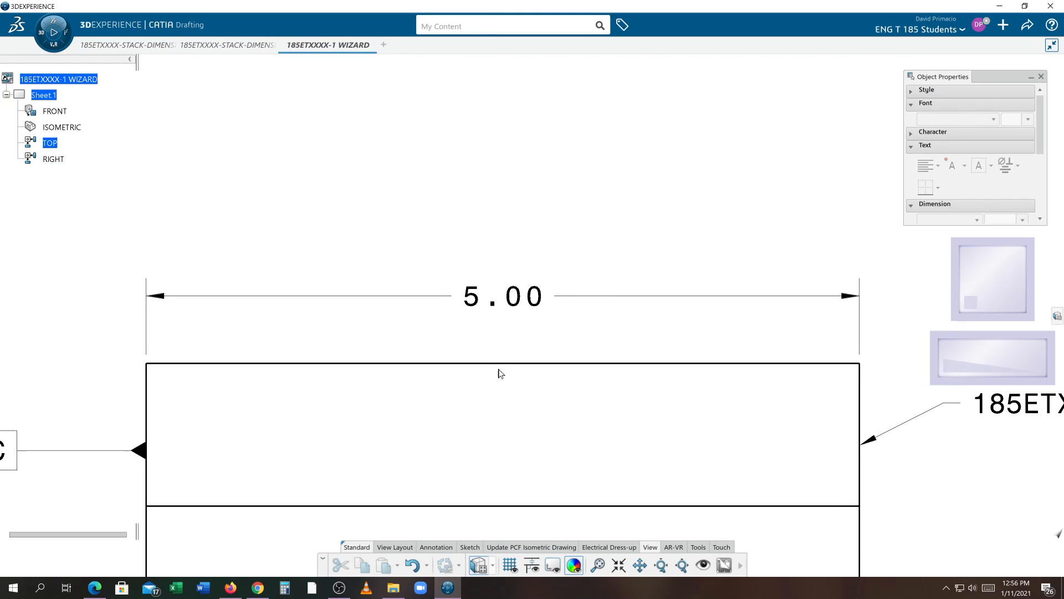
mouse_move(231, 330)
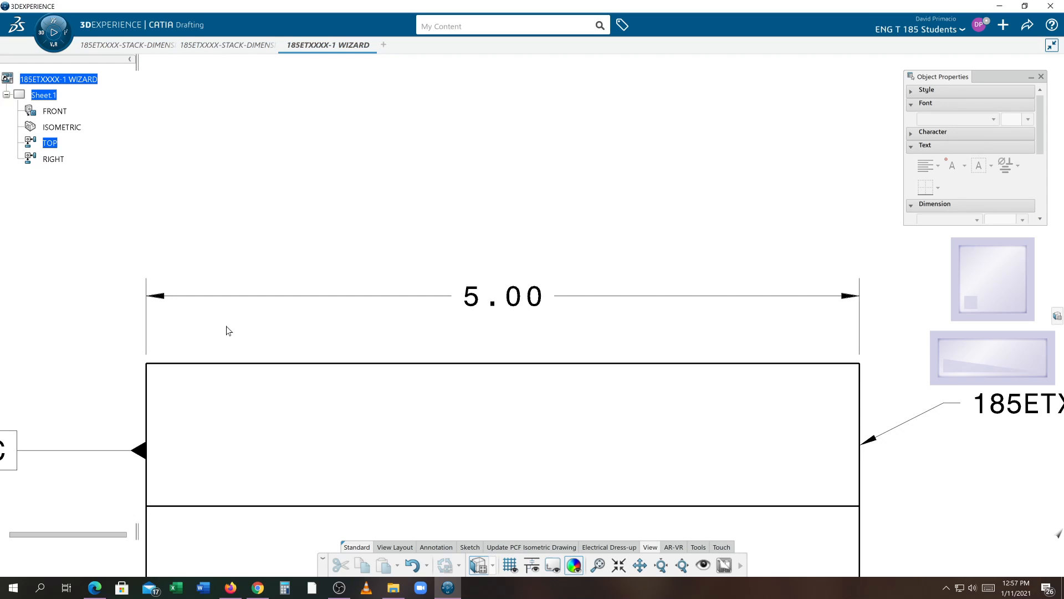
left_click(339, 588)
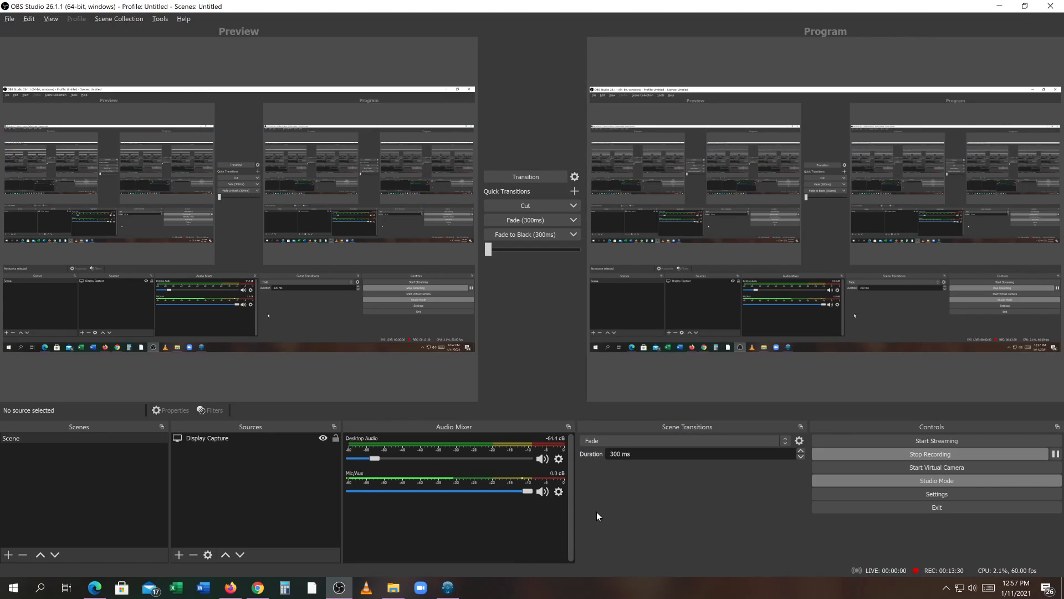